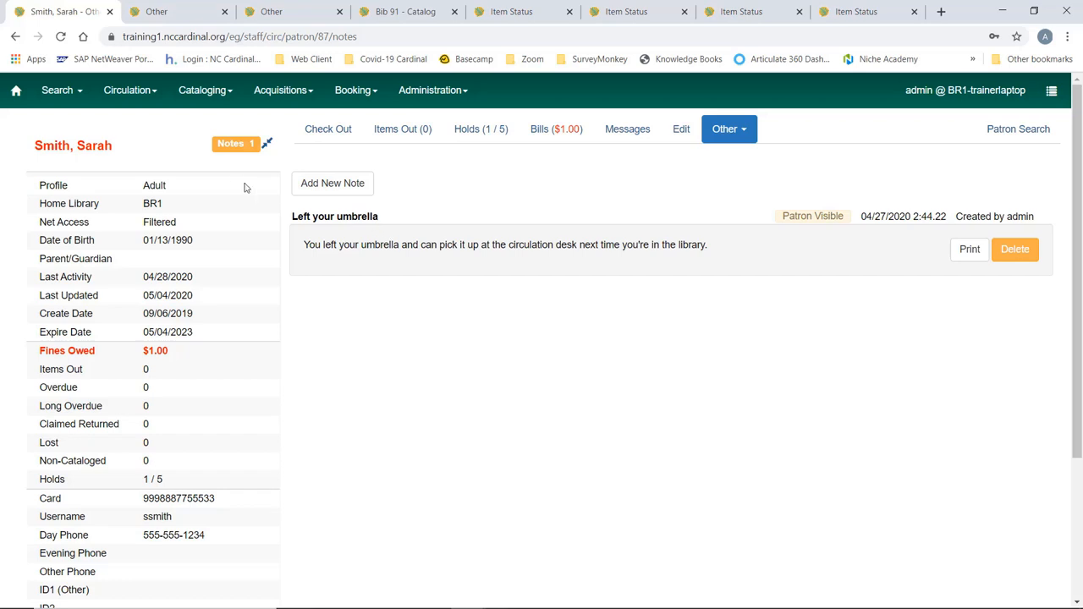
mouse_move(328, 128)
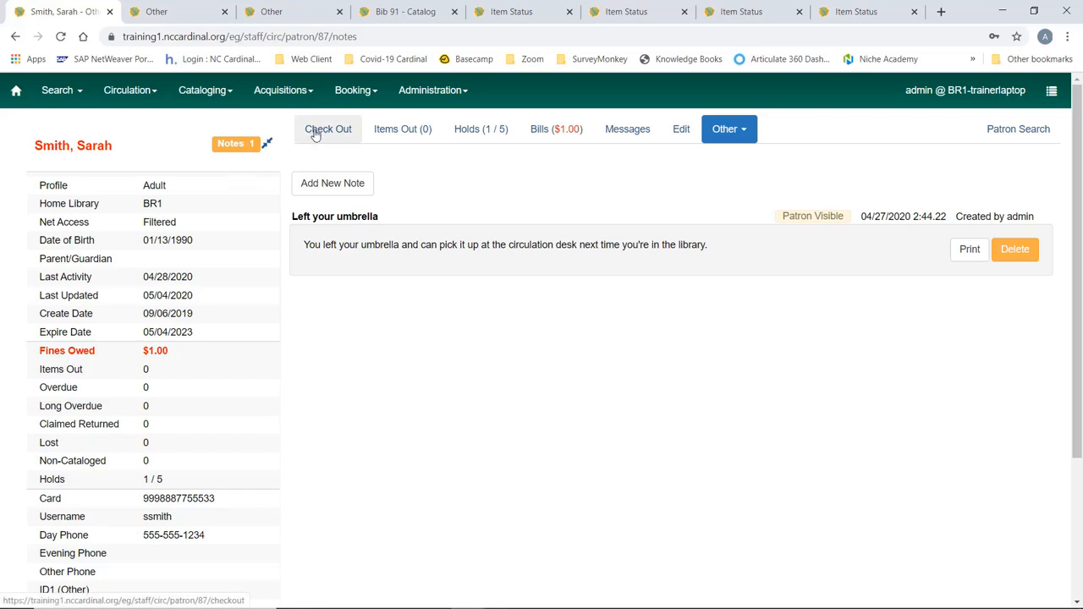
click(327, 129)
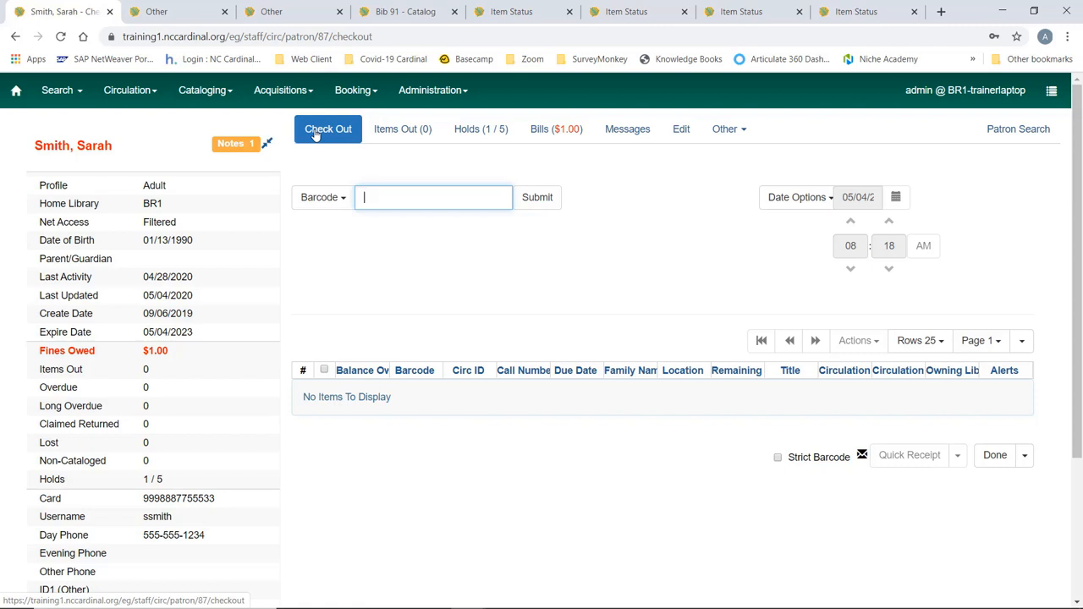
mouse_move(389, 292)
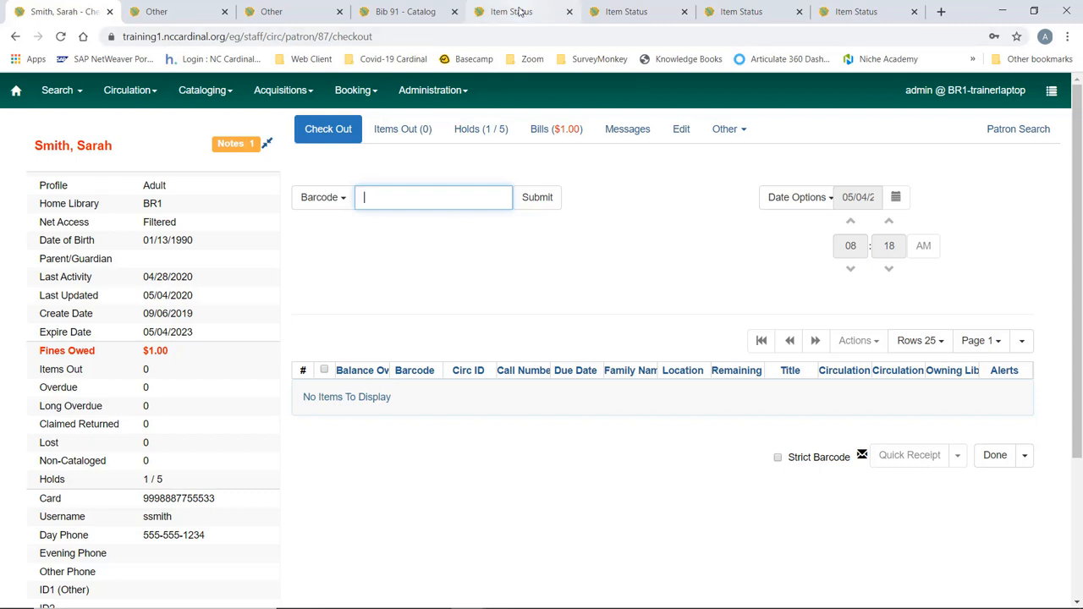
text(CONC41000127)
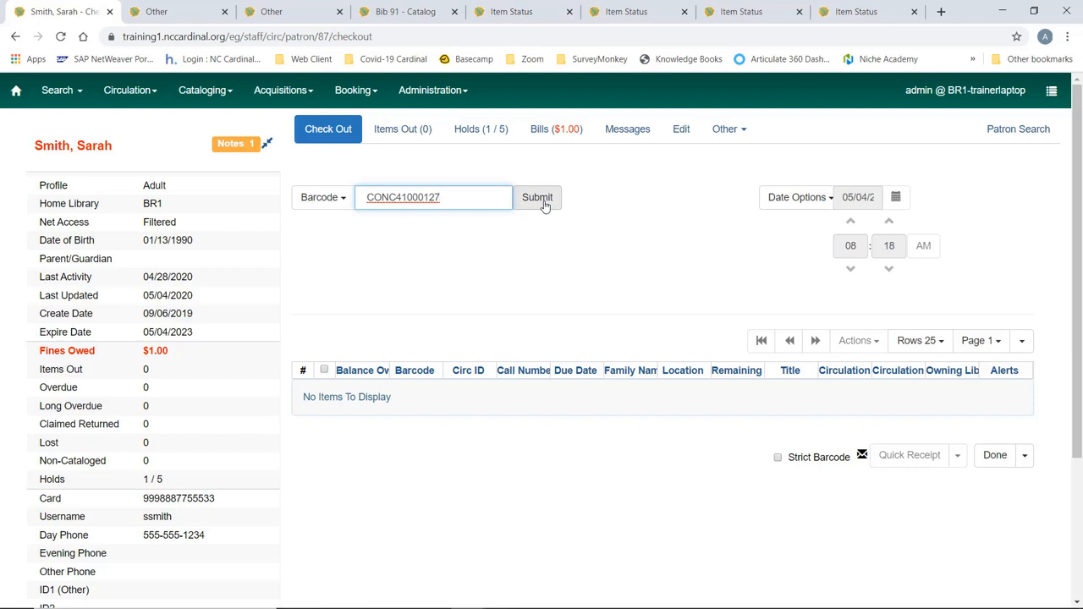
click(537, 198)
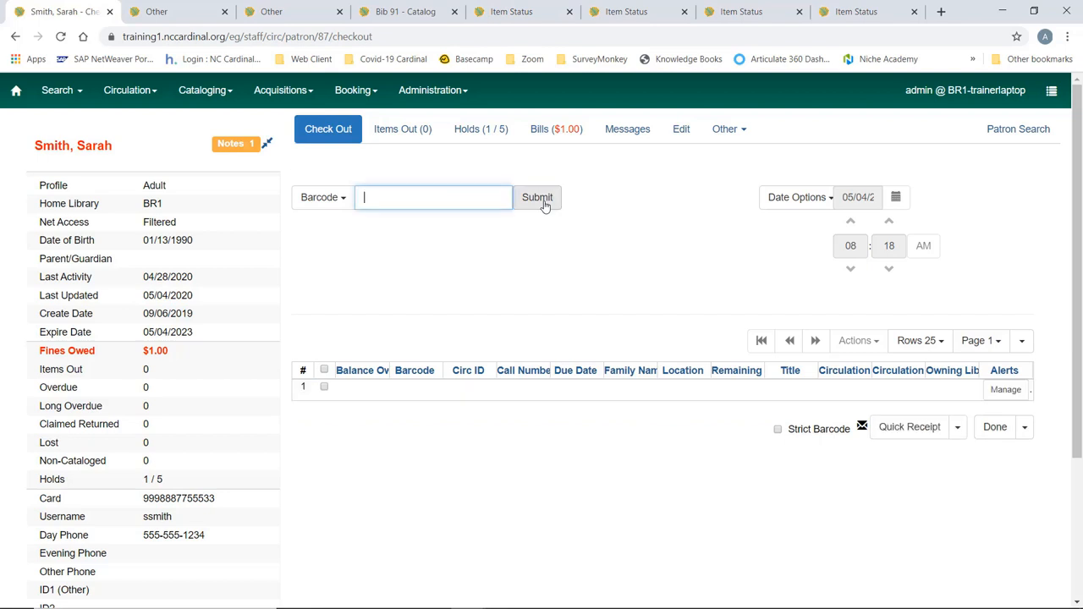
click(537, 197)
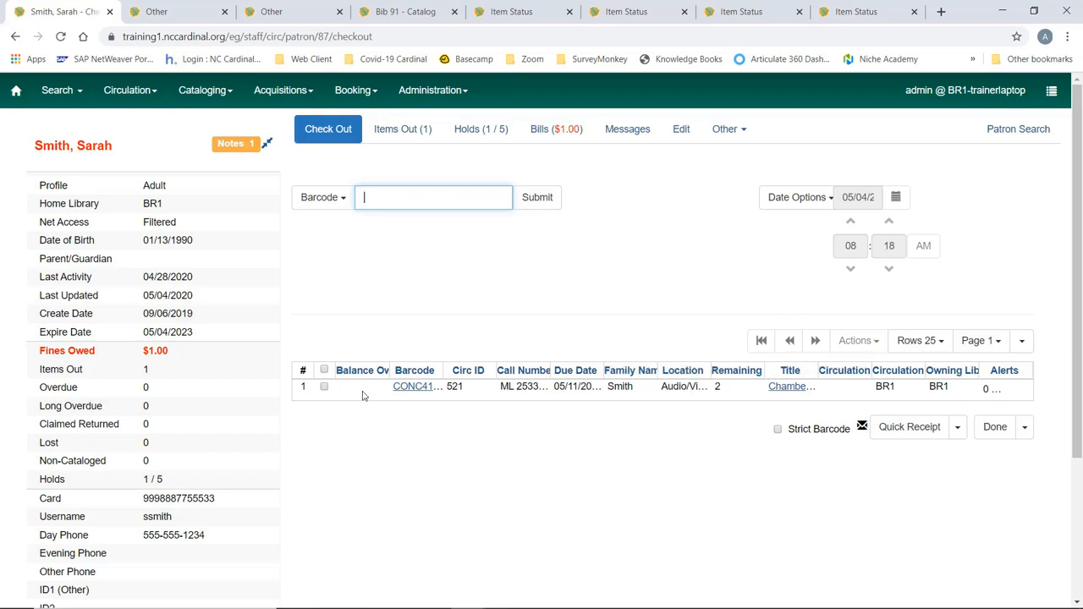
mouse_move(576, 386)
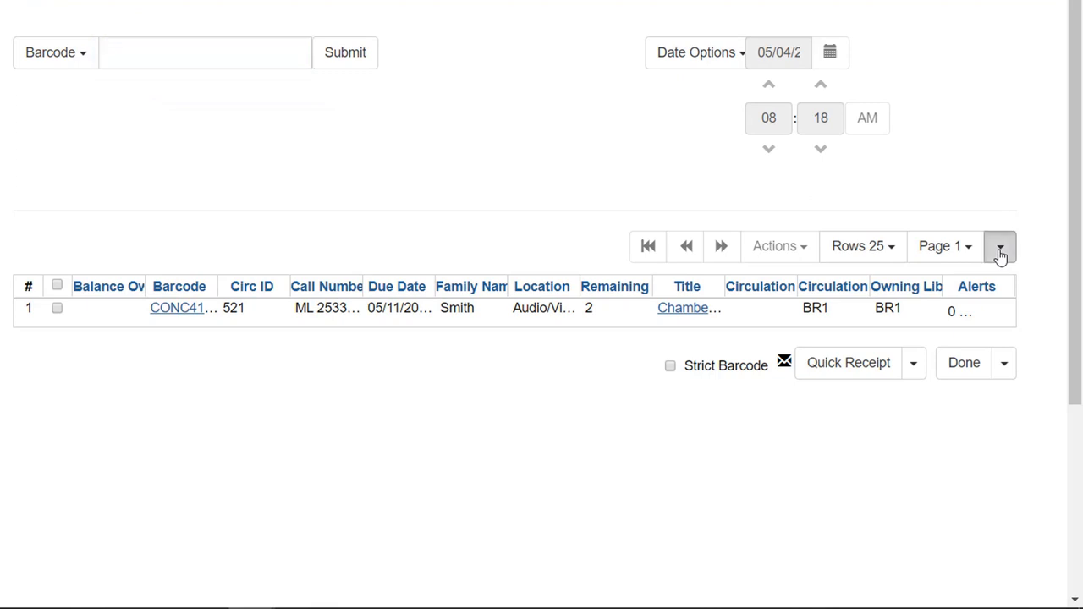
- Open the checkout grid's options and choose Manage Columns
click(999, 246)
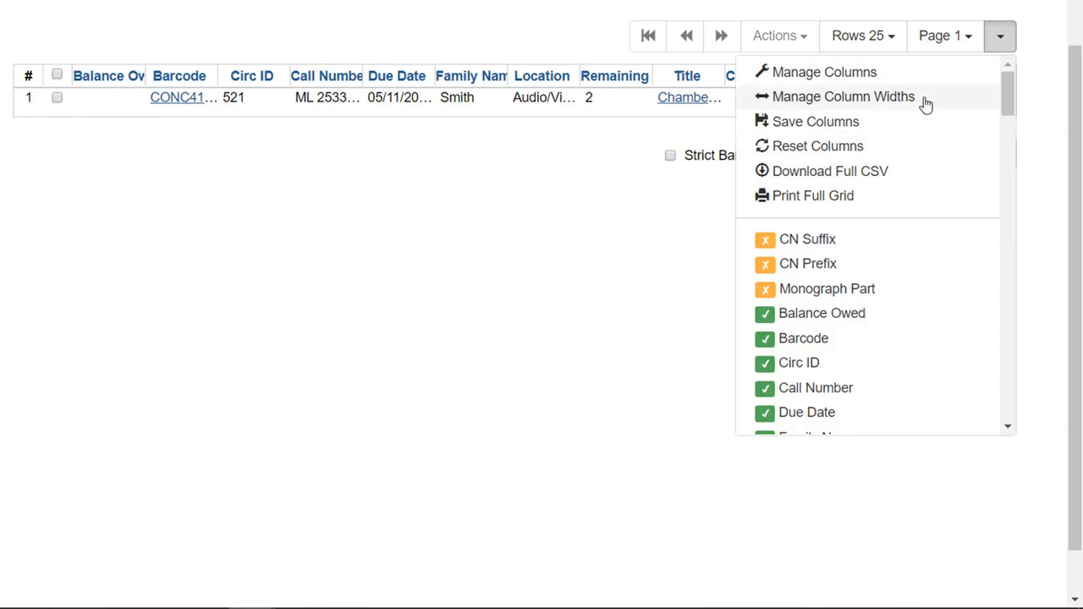
mouse_move(914, 76)
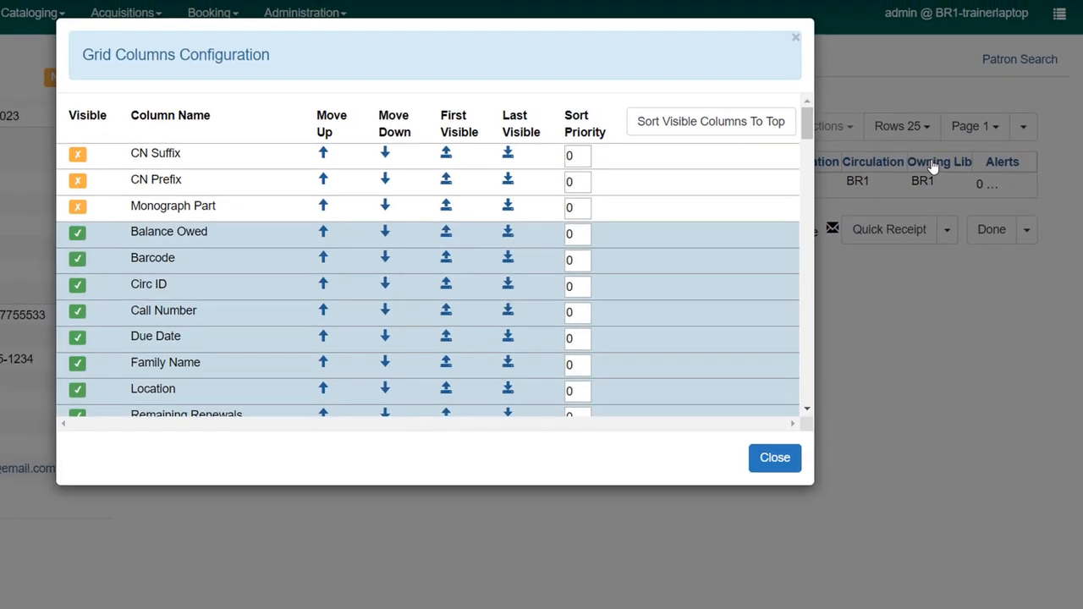
mouse_move(226, 171)
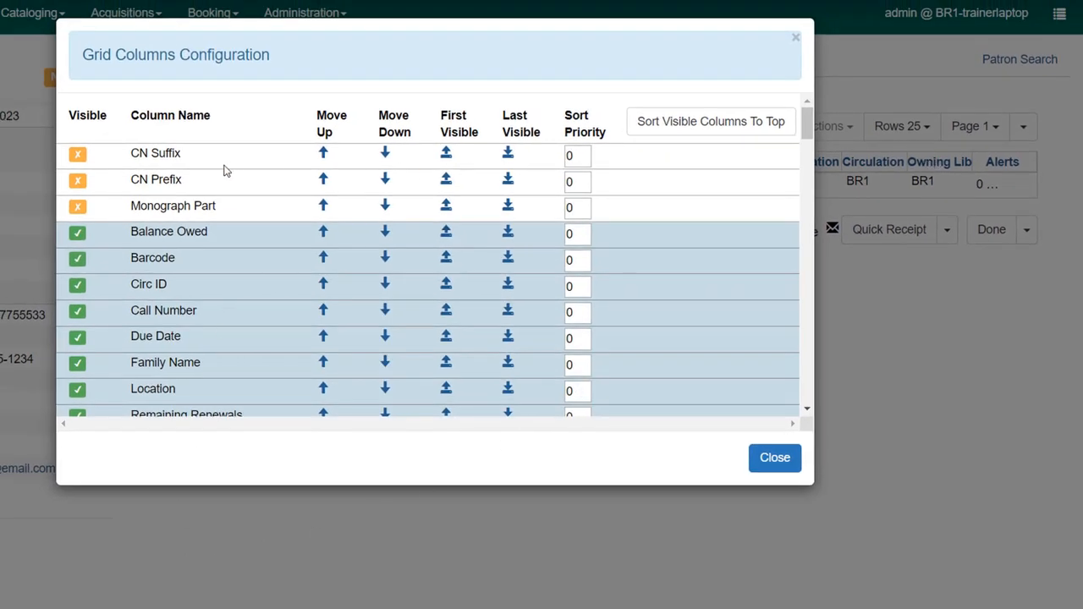
- Sort the visible checkout columns to the top of the Grid Columns Configuration list
scroll(down, 3)
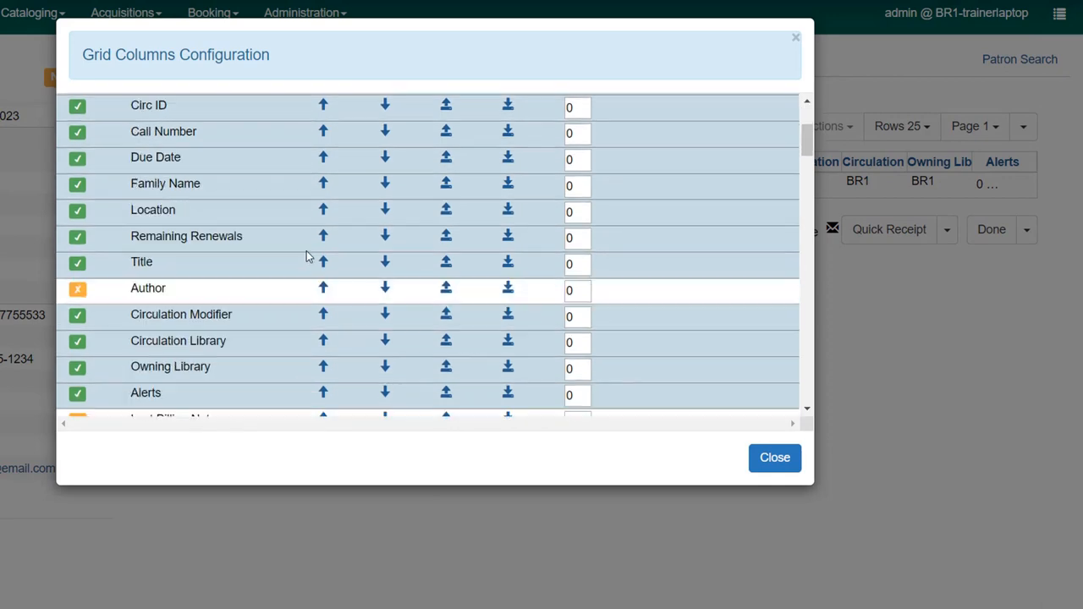
scroll(down, 3)
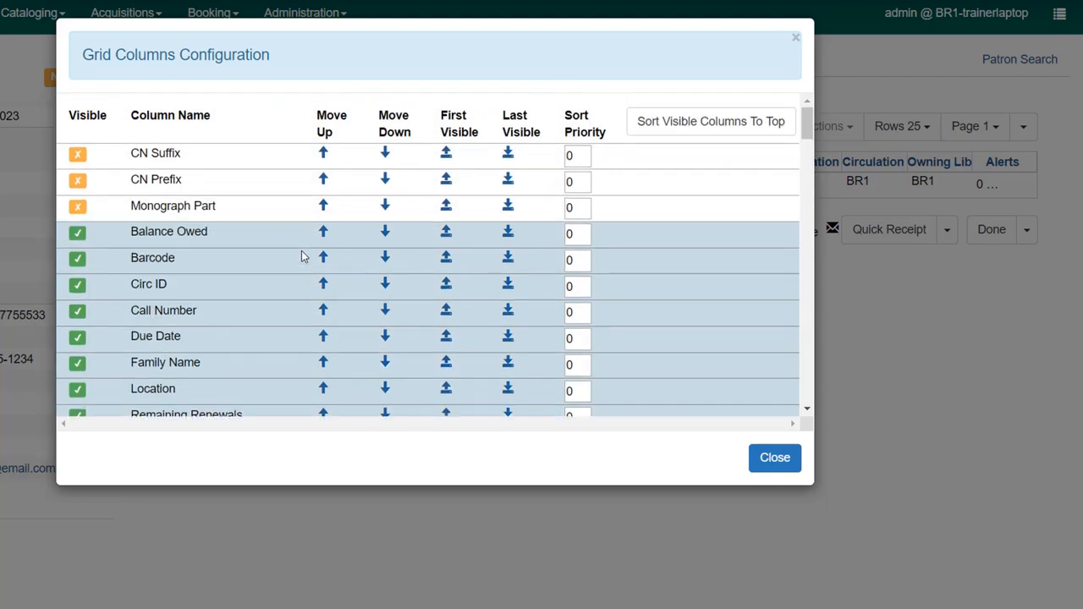
mouse_move(677, 320)
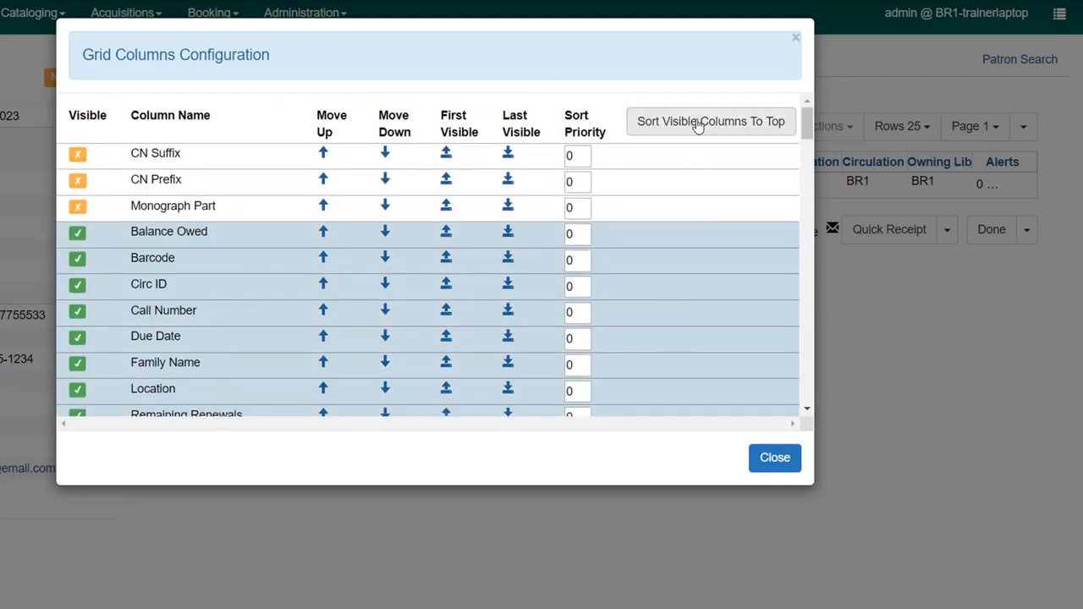
click(710, 121)
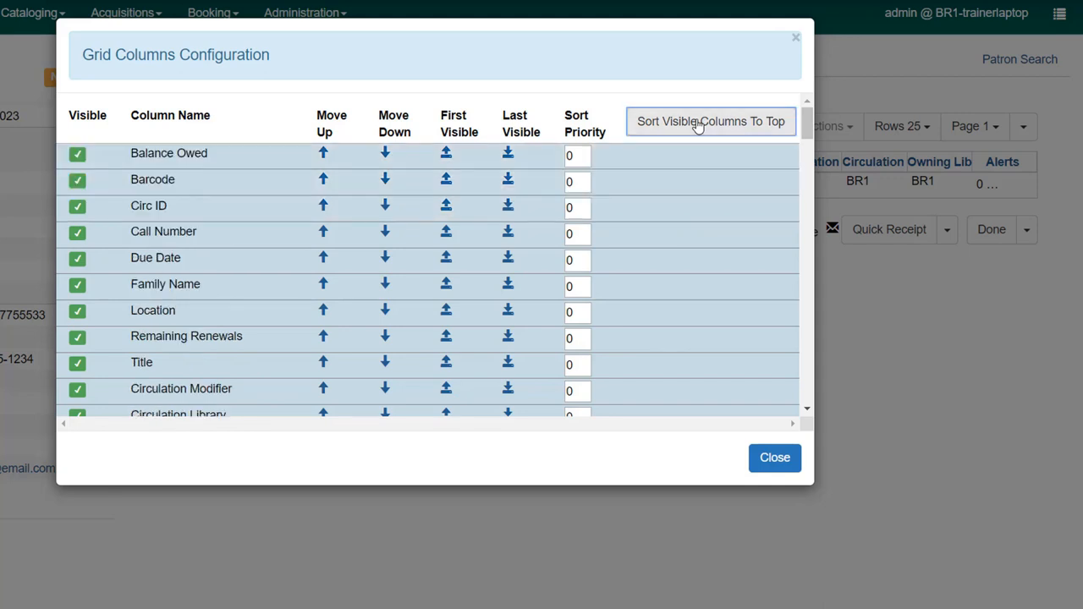
mouse_move(218, 379)
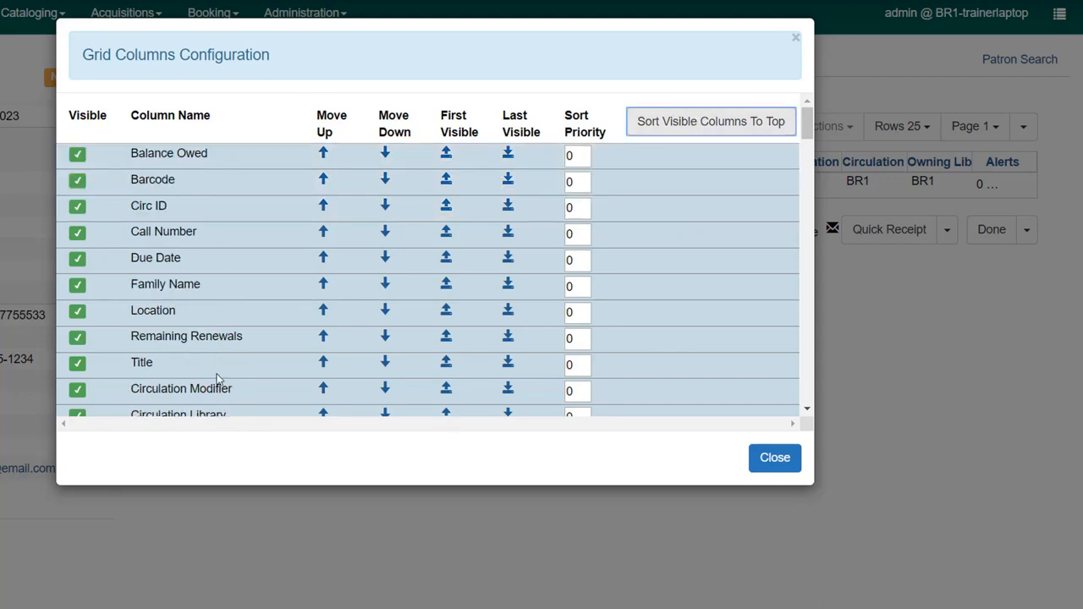
mouse_move(225, 399)
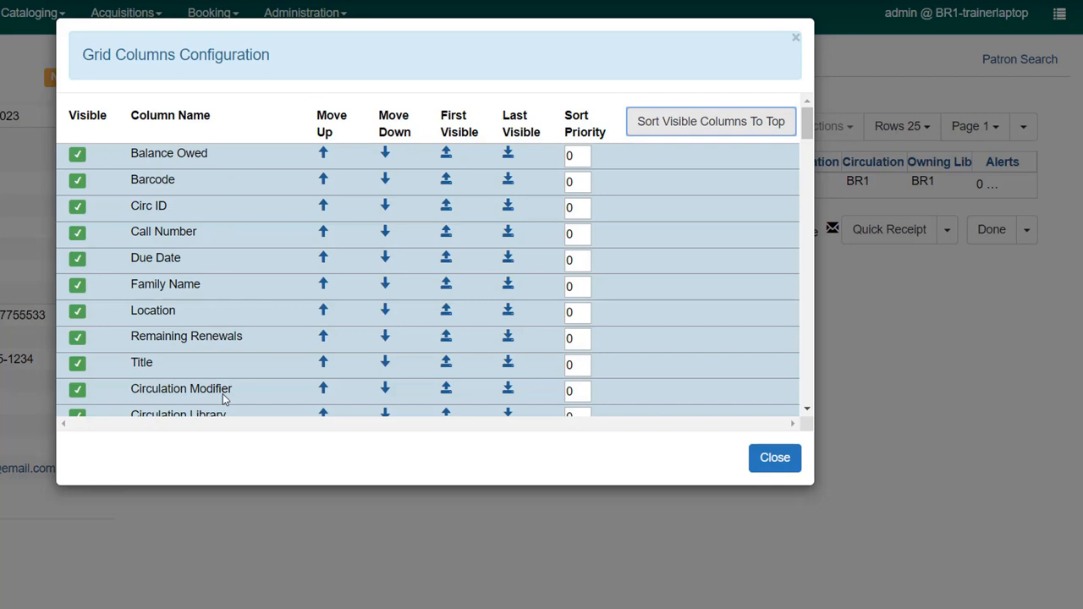
mouse_move(152, 228)
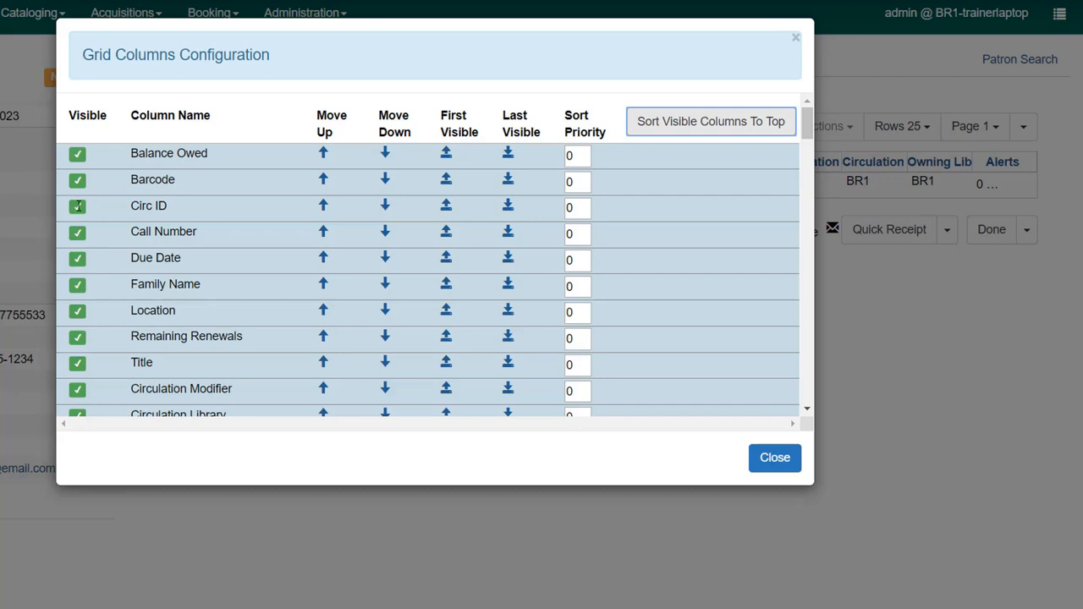
mouse_move(80, 211)
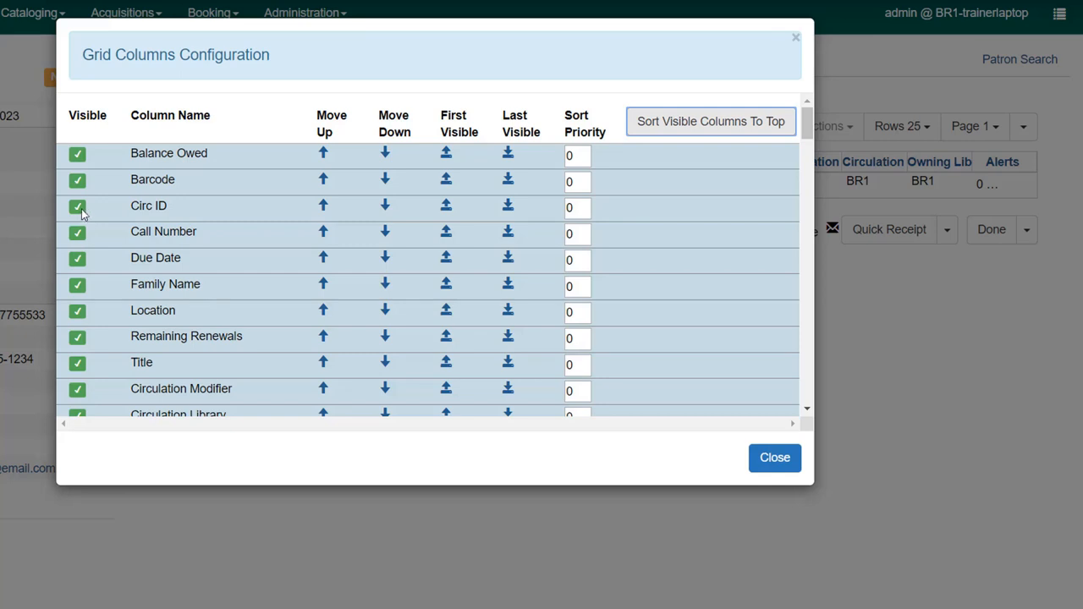
- Hide the Circ ID, Family Name and Alerts columns in the checkout grid
click(77, 206)
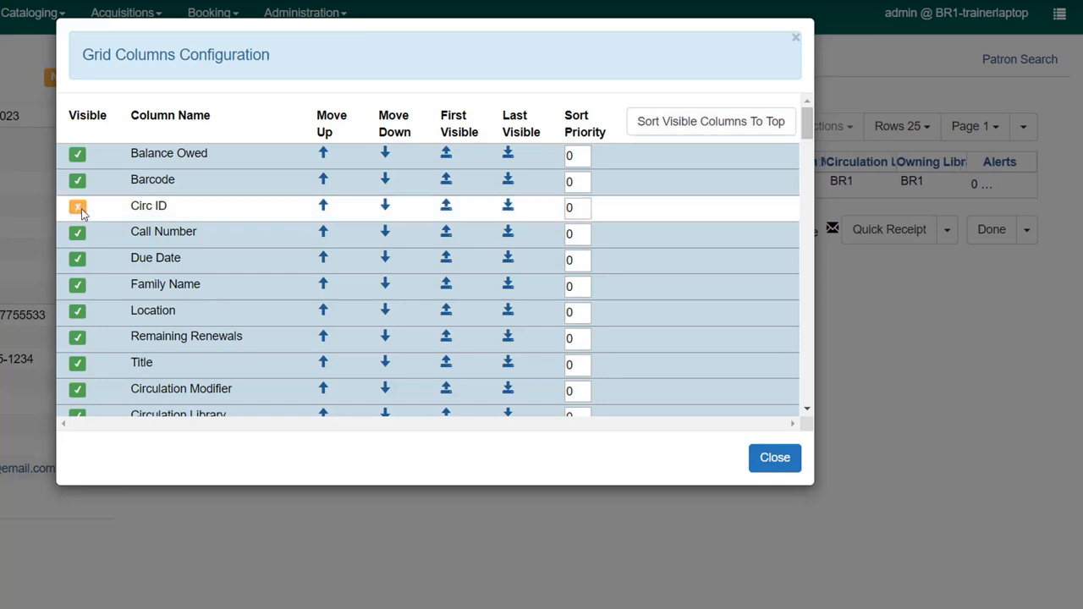
click(77, 208)
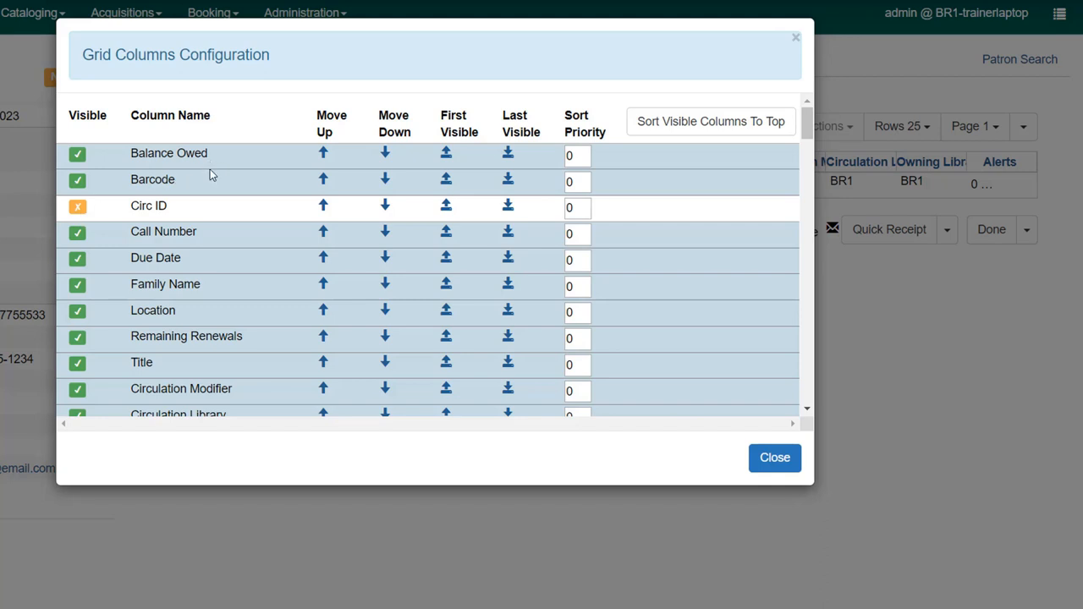
mouse_move(216, 249)
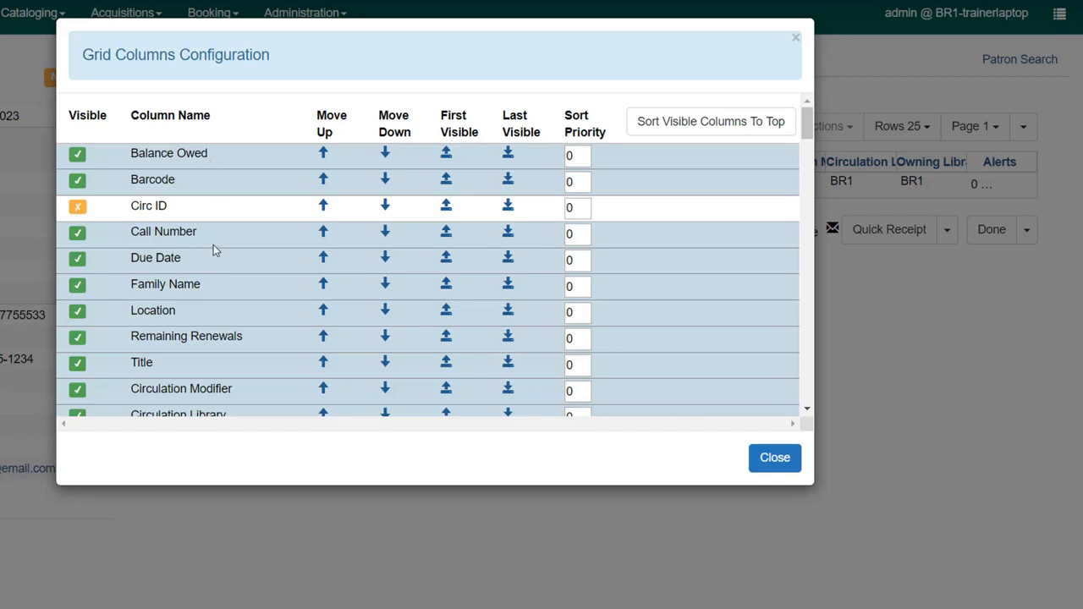
mouse_move(209, 325)
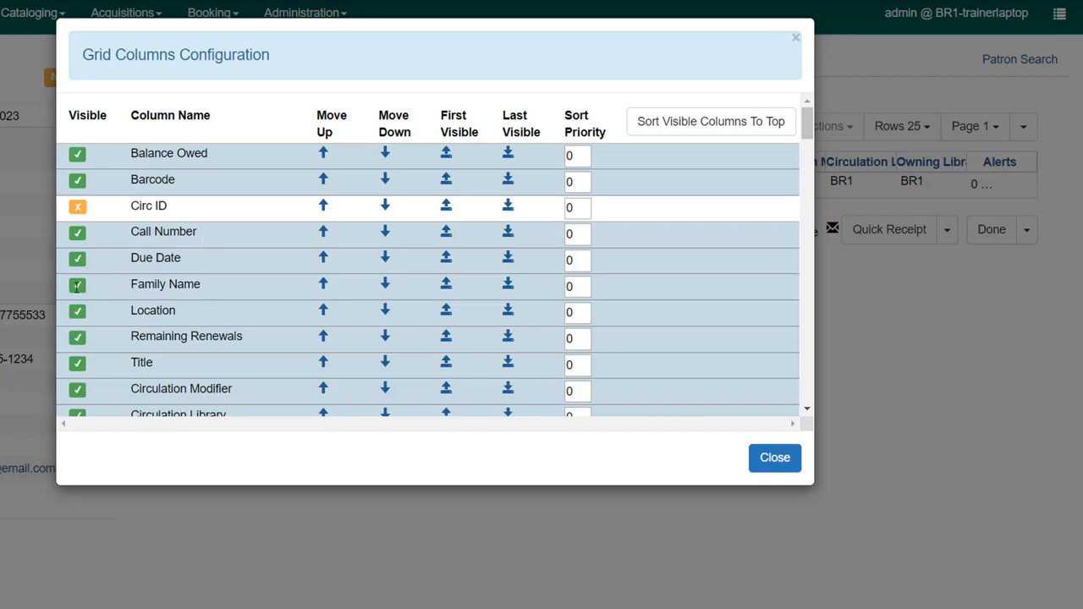
click(77, 284)
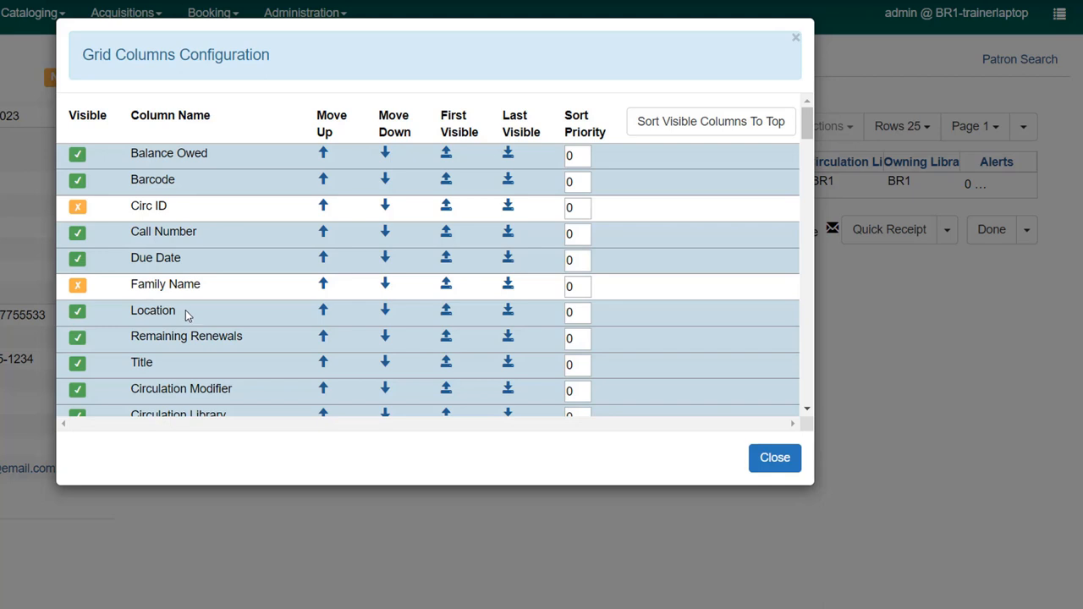
mouse_move(250, 339)
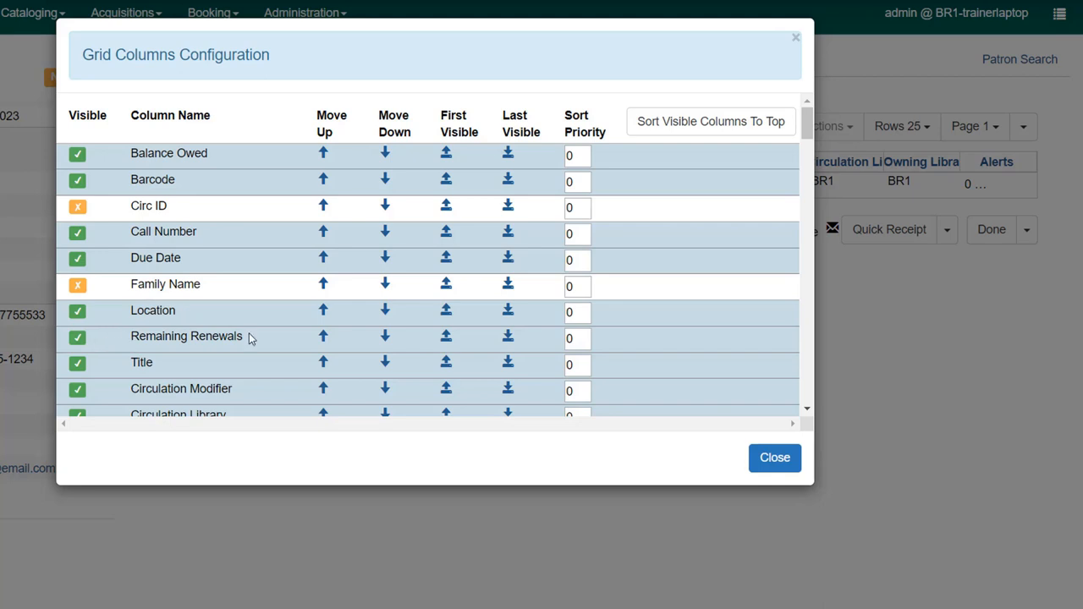
scroll(down, 3)
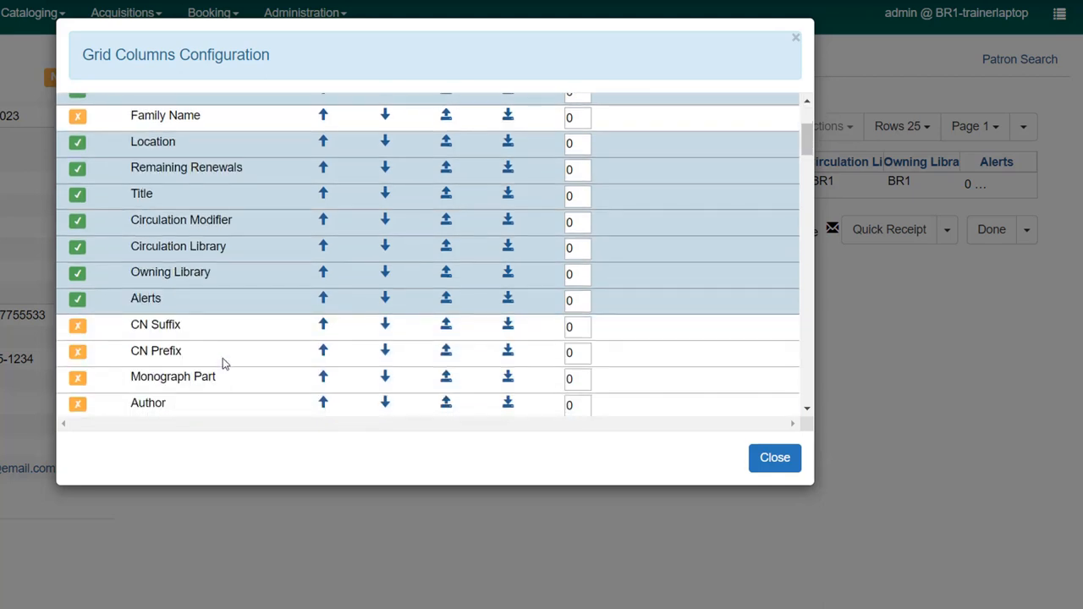
mouse_move(243, 234)
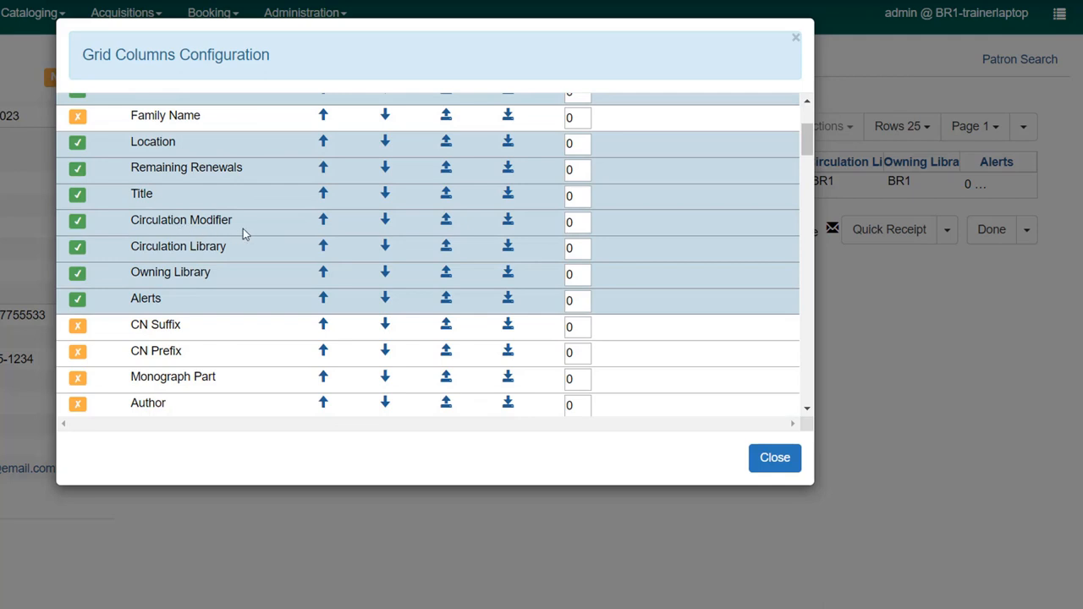
mouse_move(163, 258)
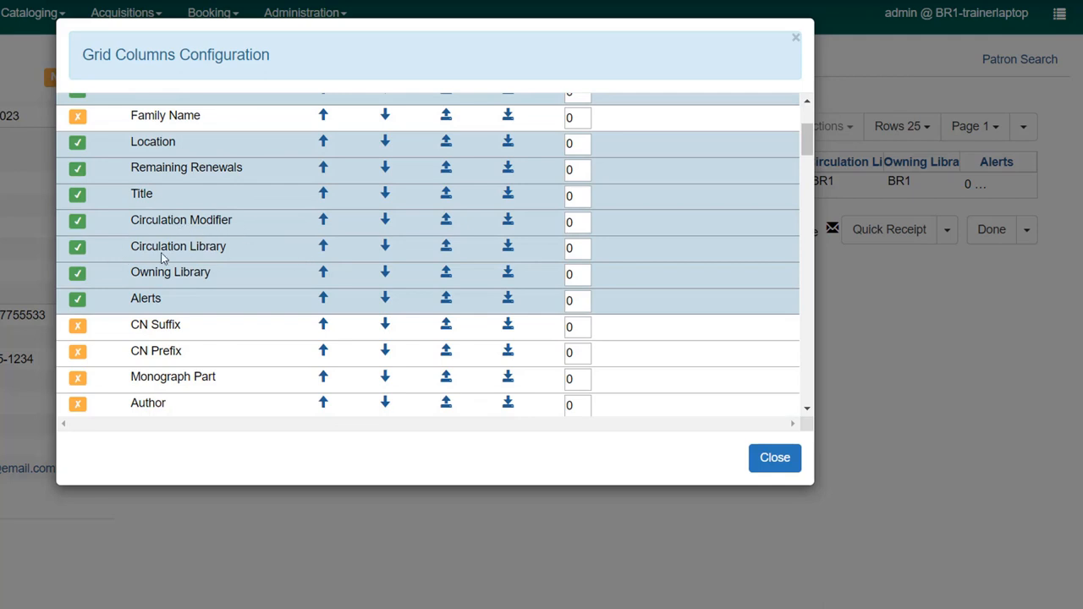
mouse_move(155, 314)
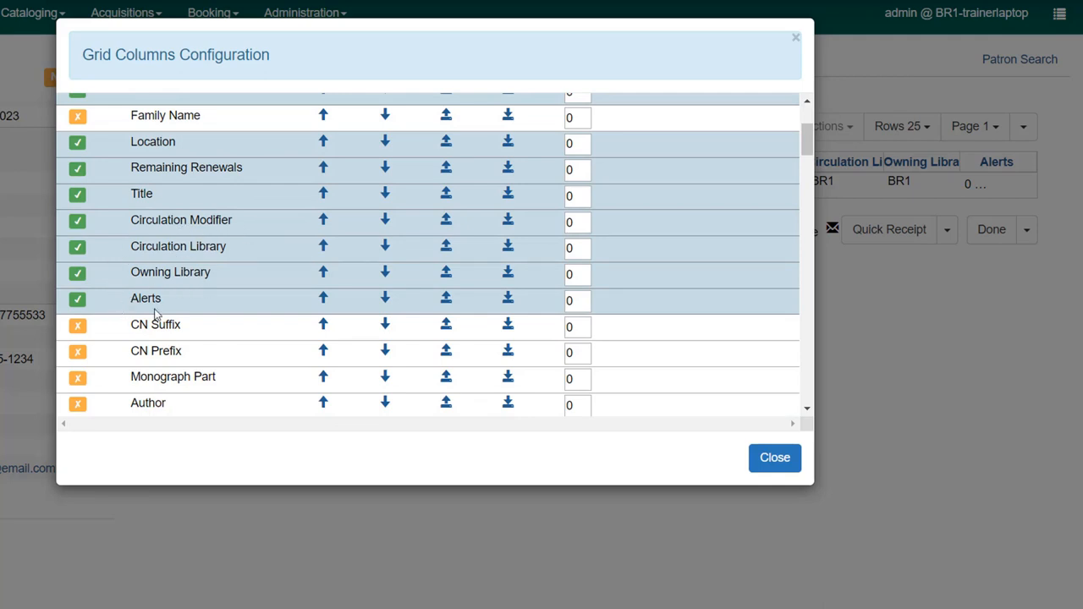
mouse_move(177, 314)
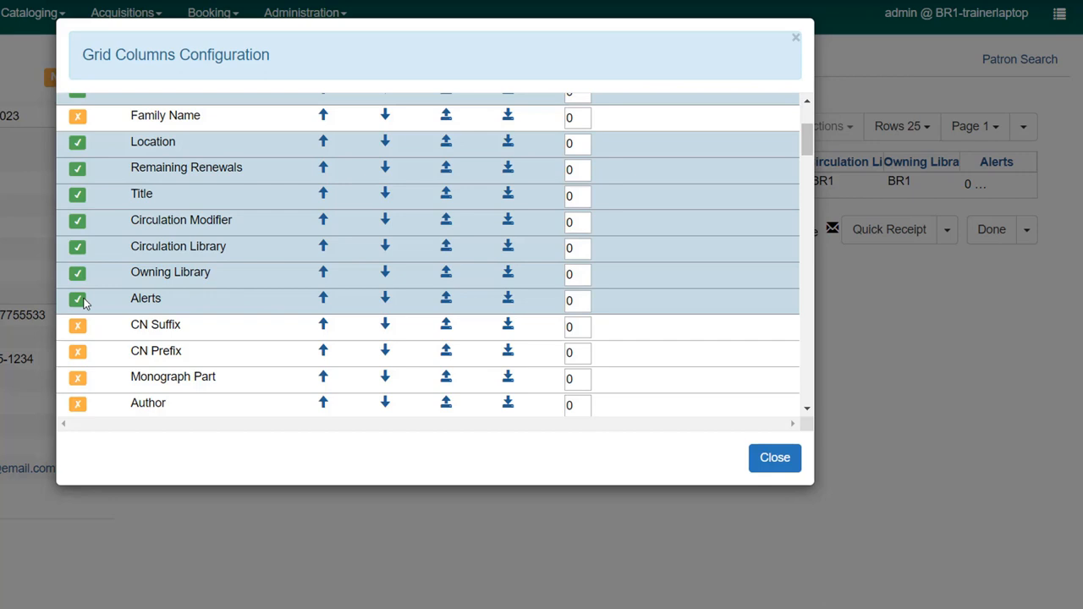
click(77, 298)
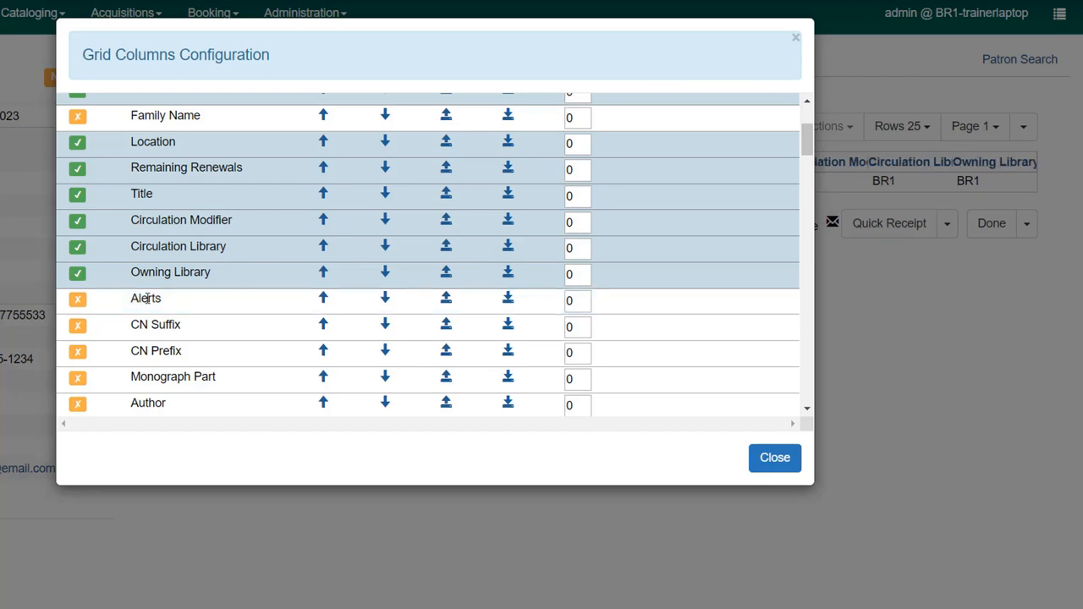
mouse_move(348, 393)
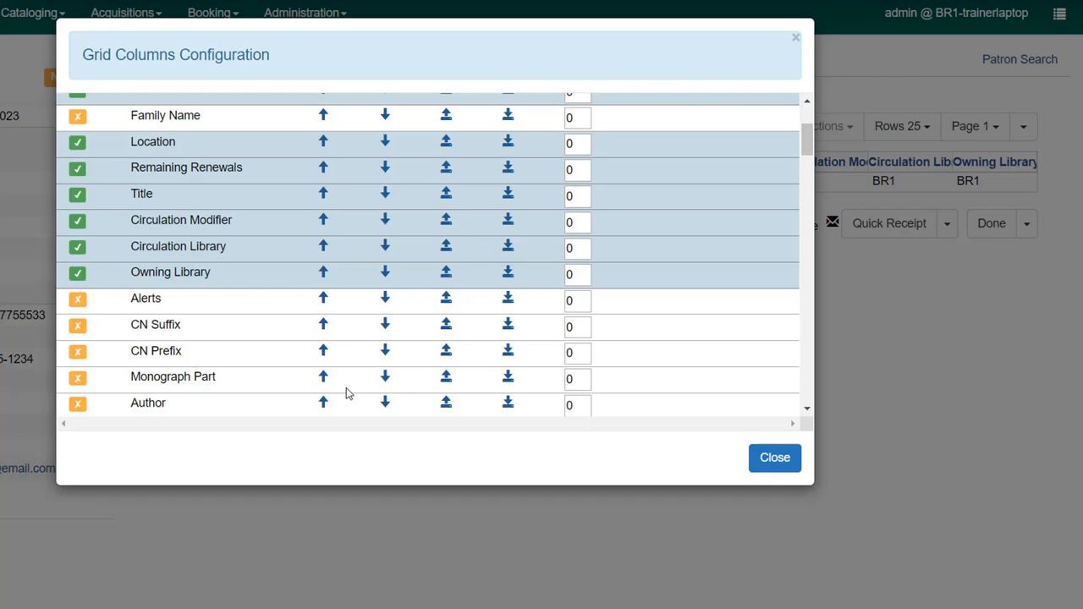
mouse_move(594, 357)
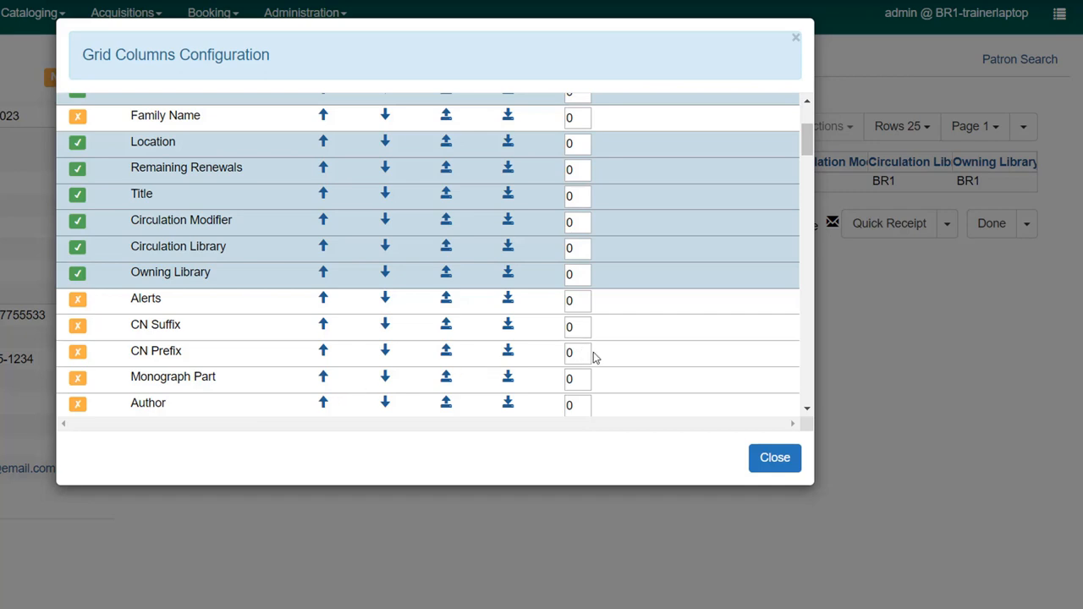
mouse_move(693, 349)
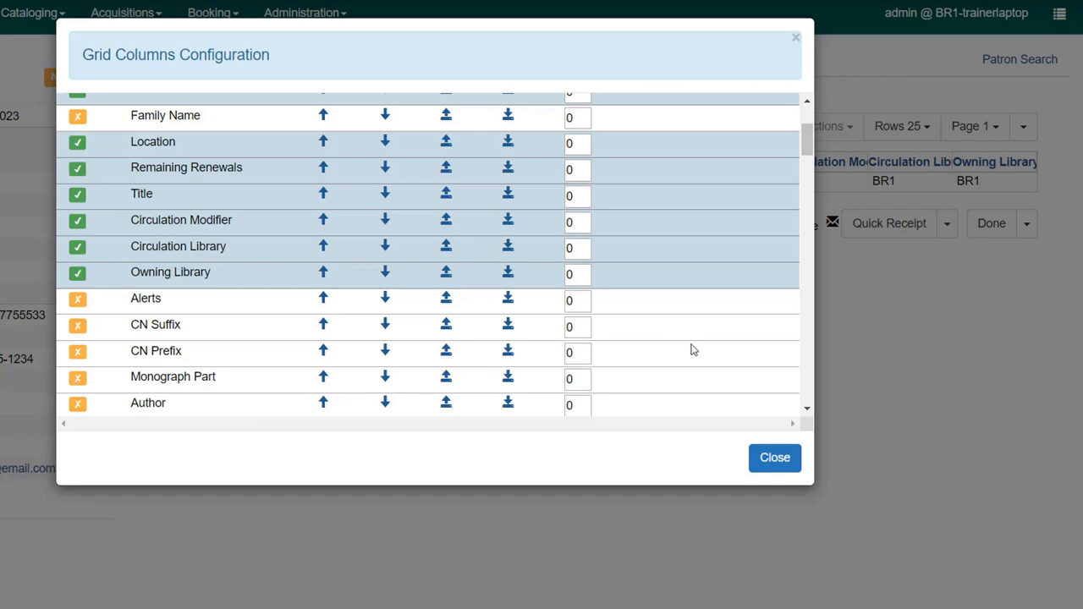
- Show Author, sort visible columns to top, and put Barcode first before Balance Owed
scroll(down, 3)
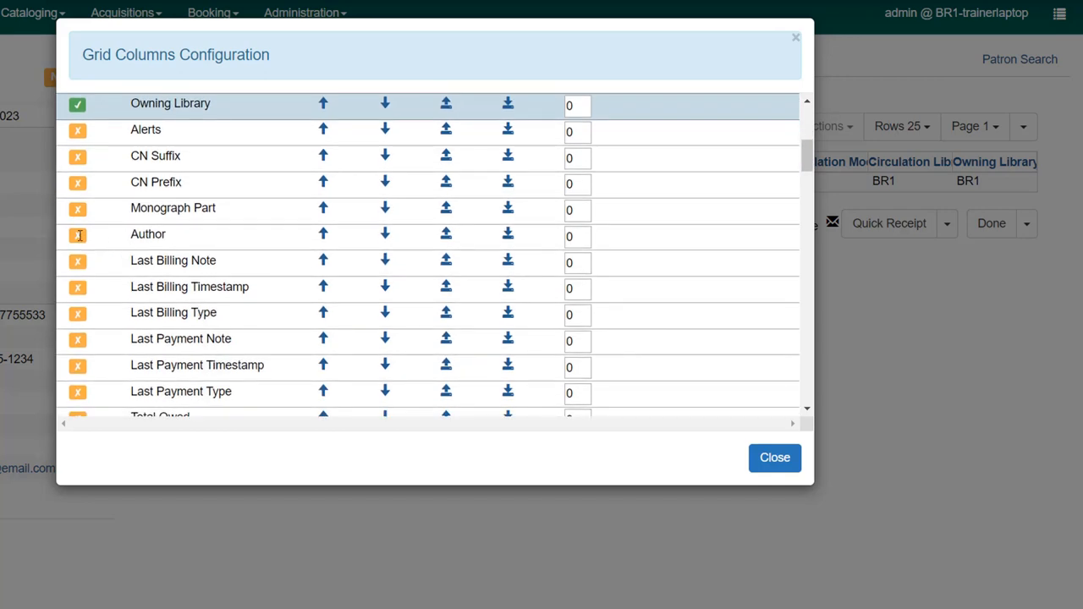
click(77, 234)
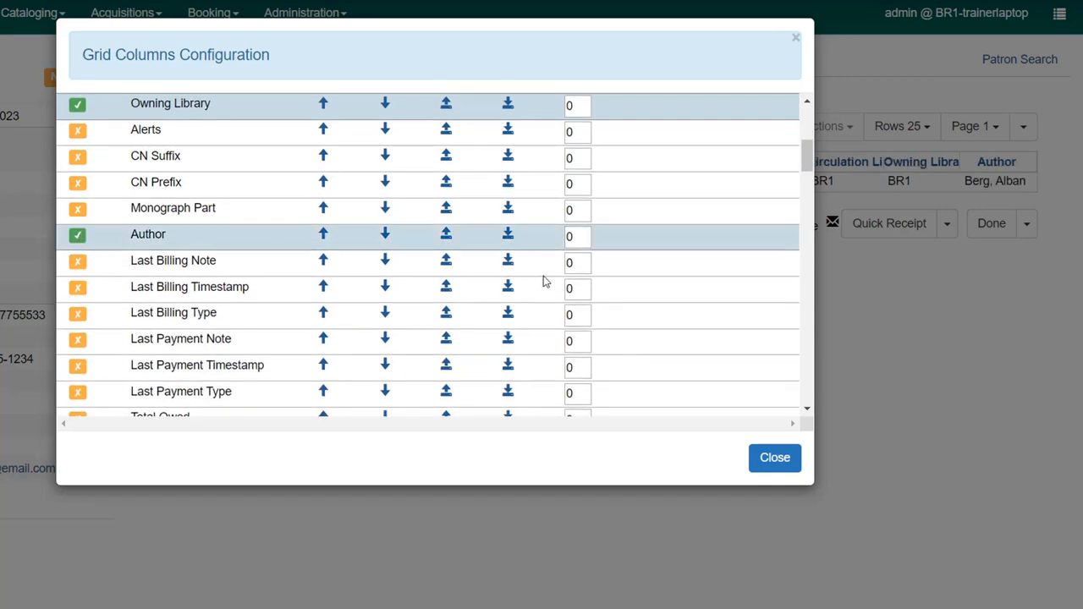
mouse_move(207, 369)
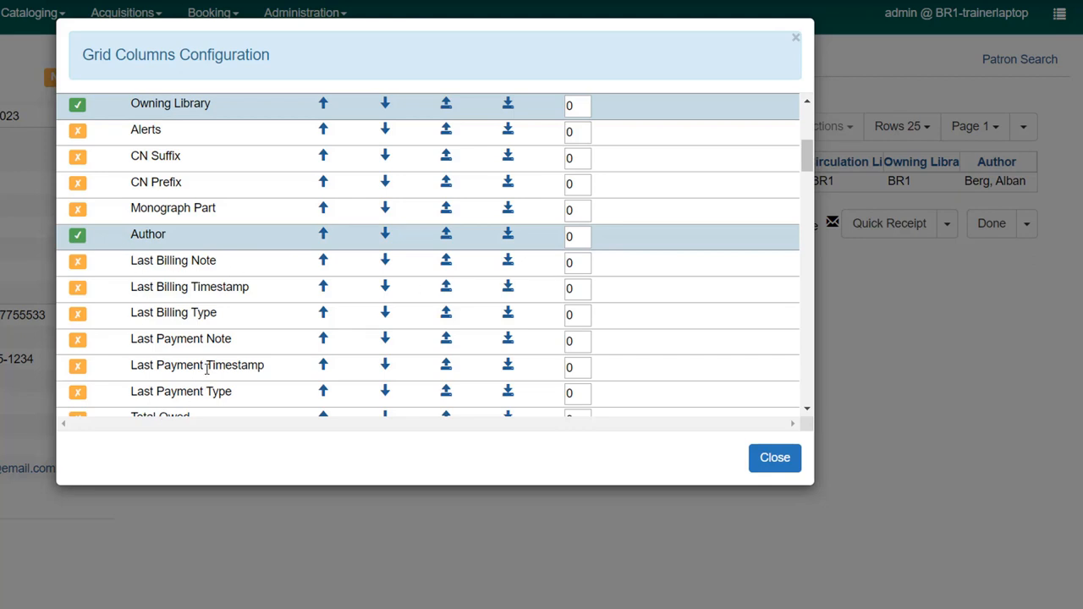
mouse_move(489, 257)
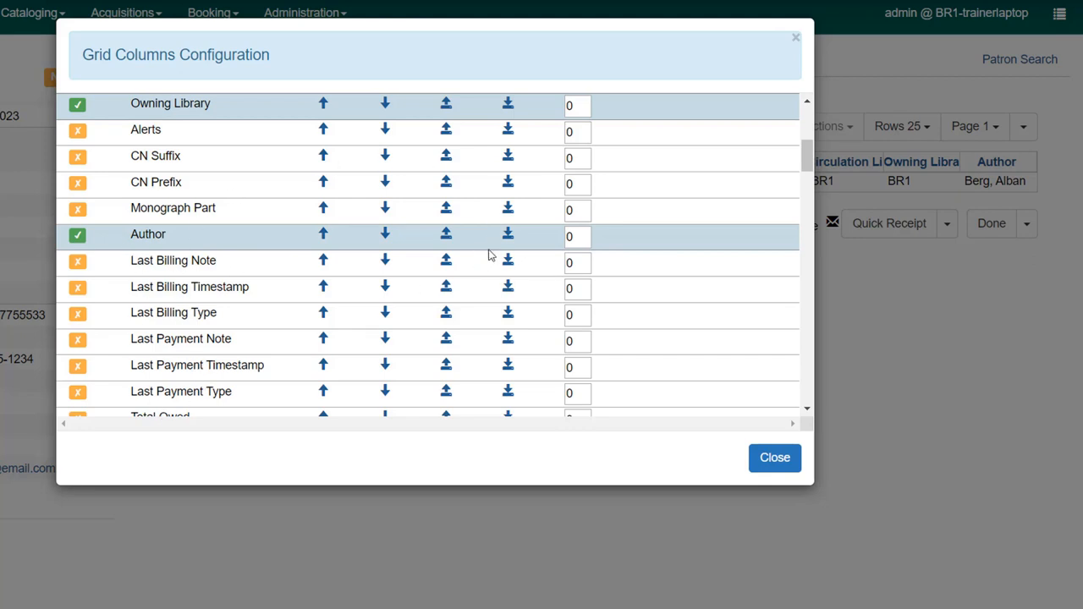
scroll(down, 3)
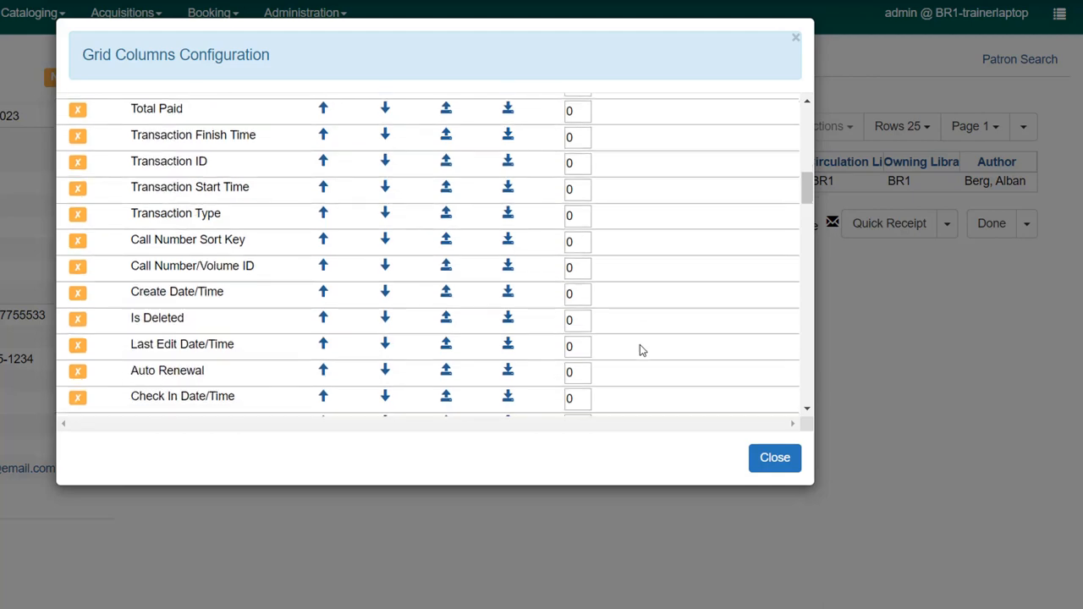
scroll(down, 3)
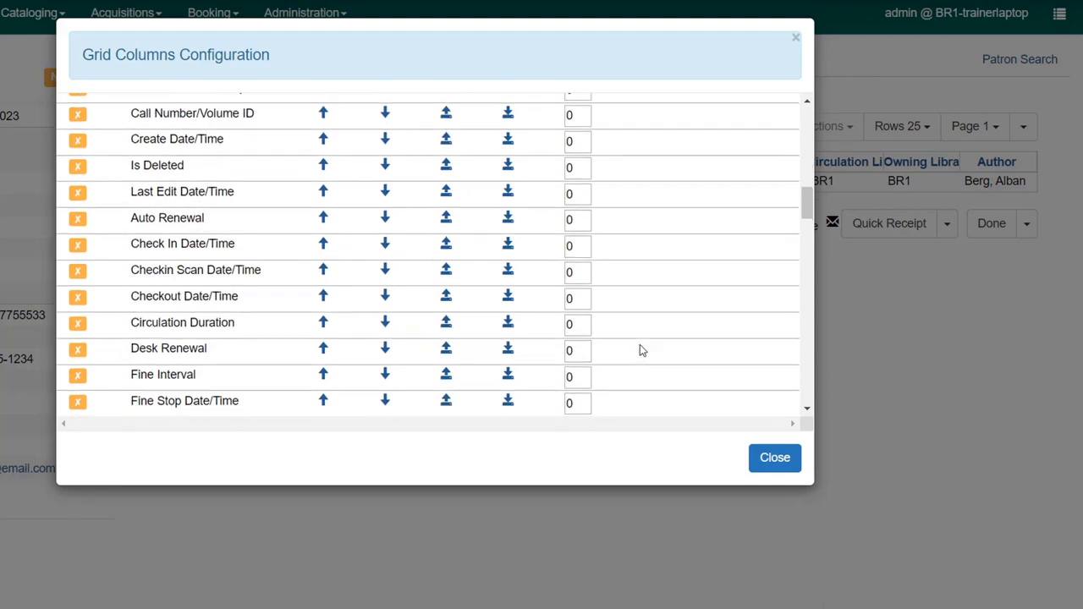
click(710, 121)
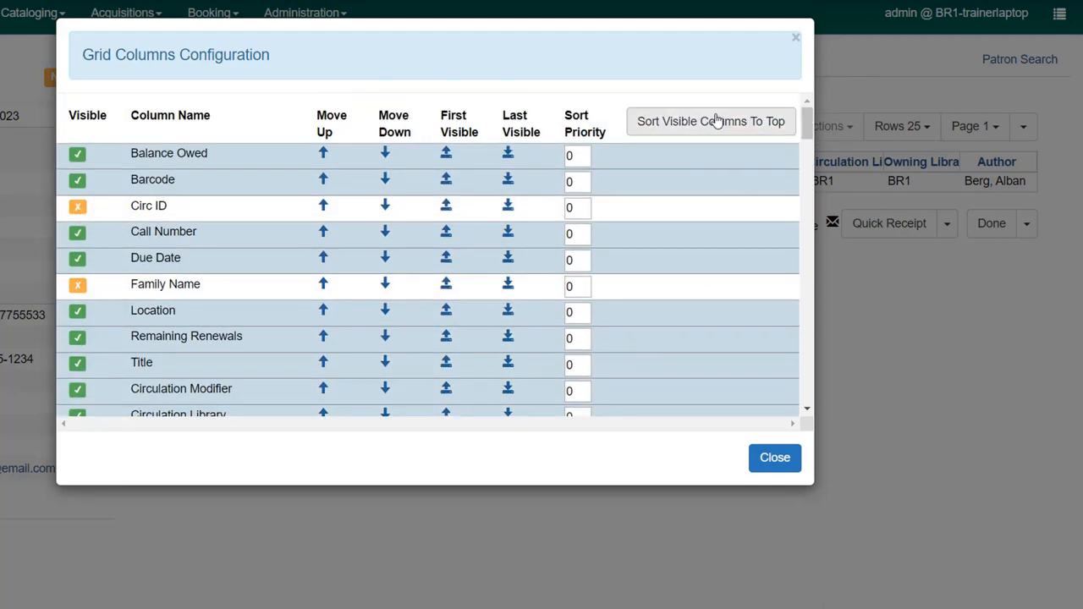
click(709, 121)
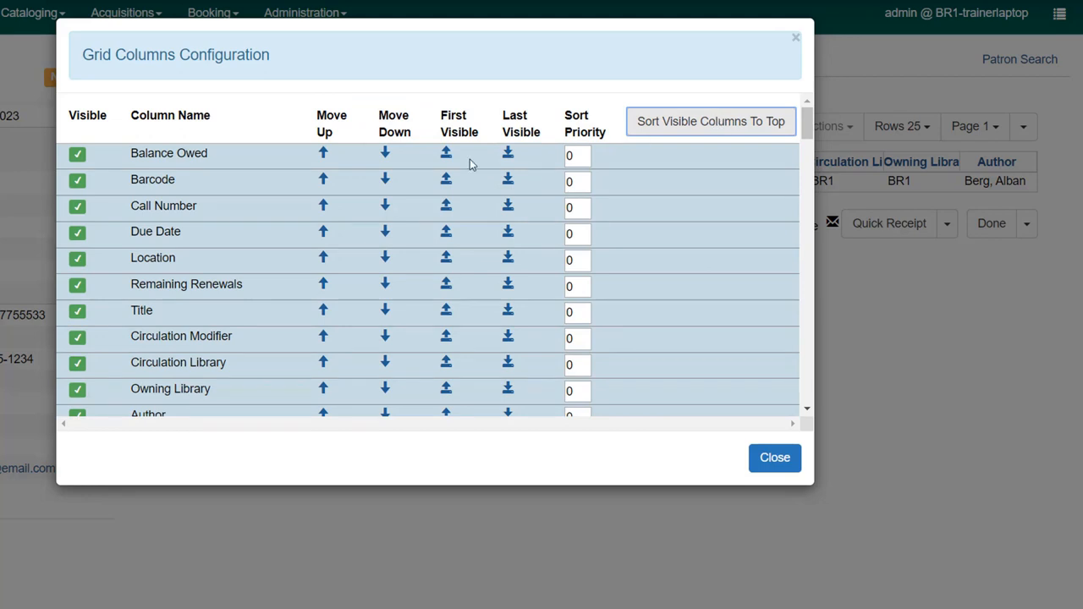
mouse_move(322, 181)
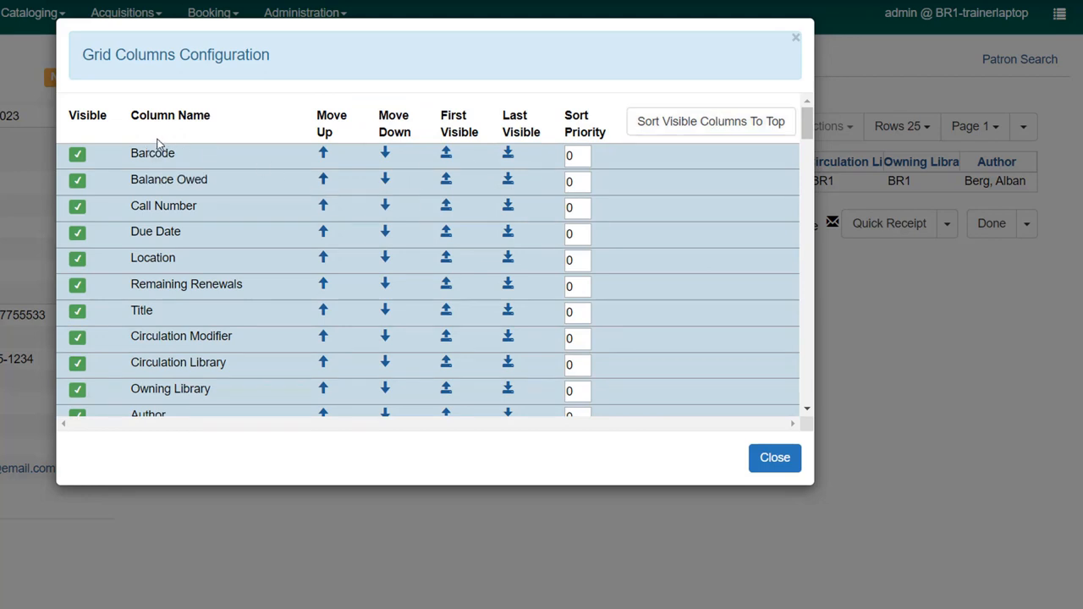
mouse_move(225, 410)
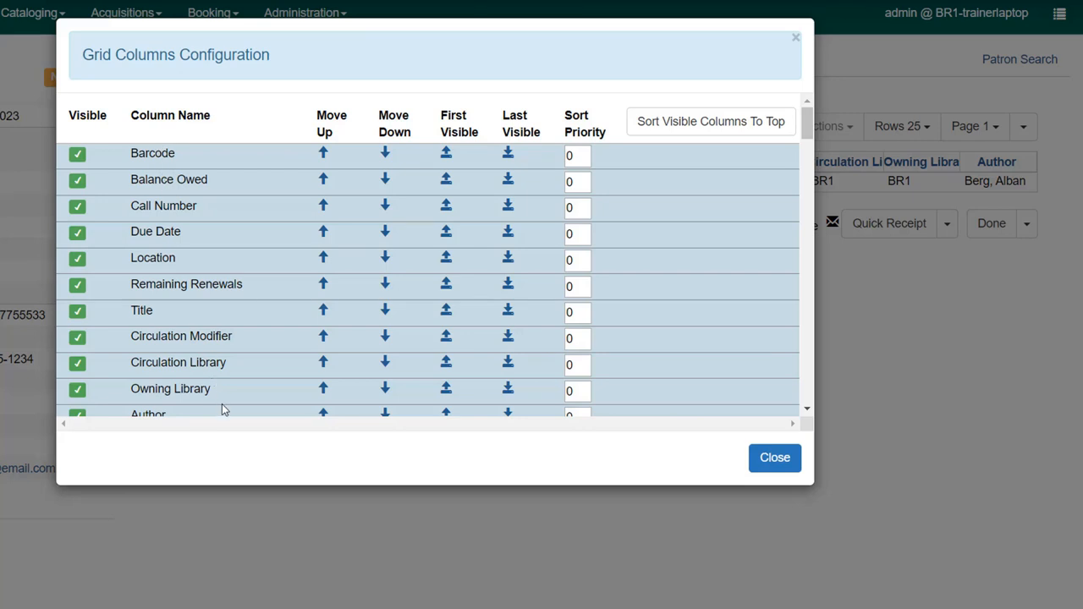
mouse_move(224, 409)
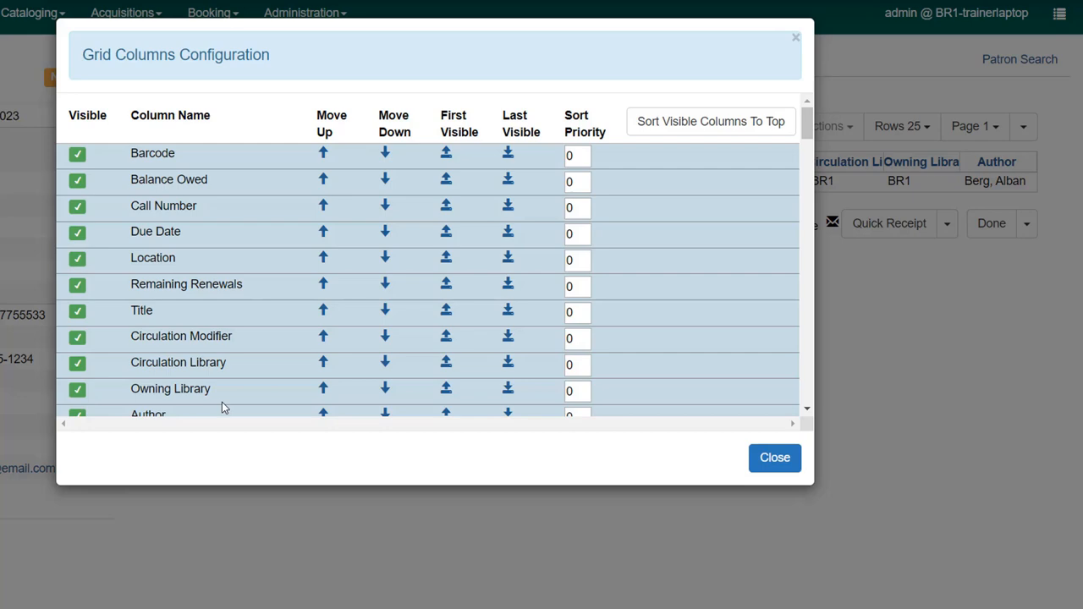
click(774, 456)
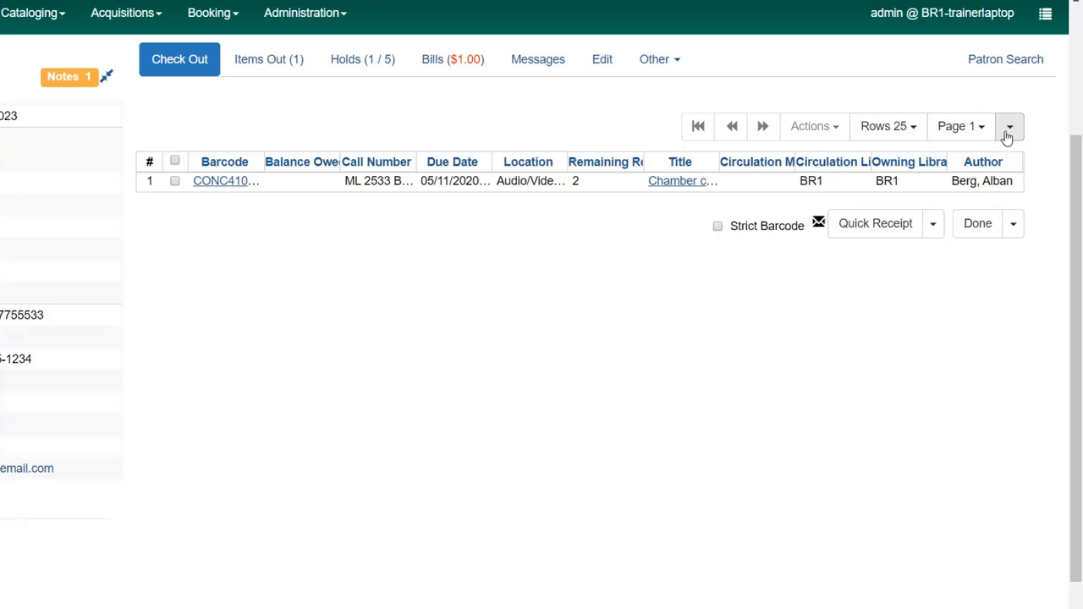
- Open the checkout grid options dropdown beside the Page selector
click(1008, 126)
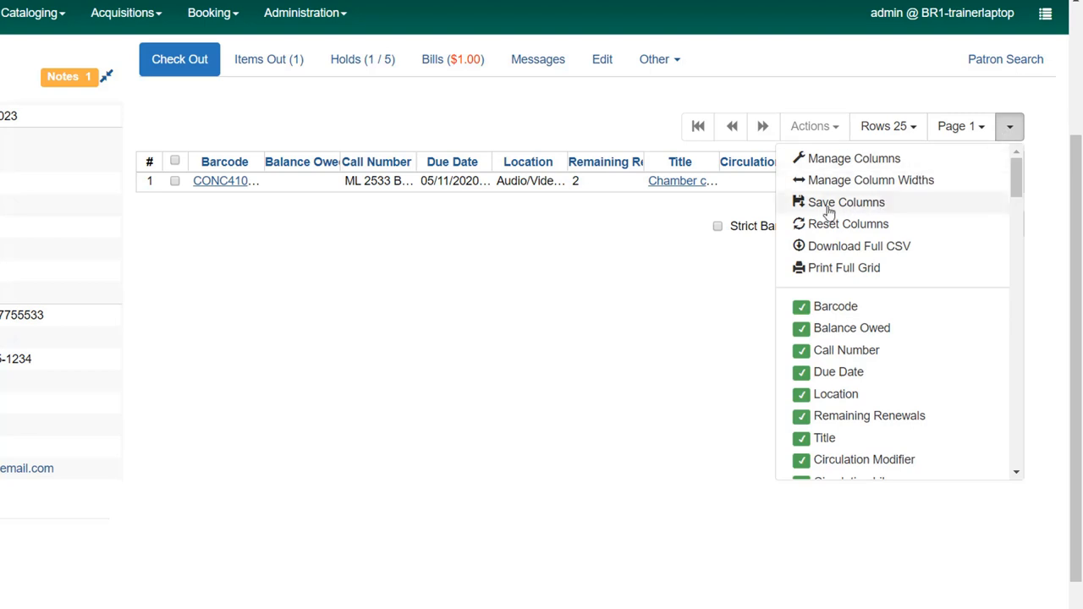
mouse_move(858, 211)
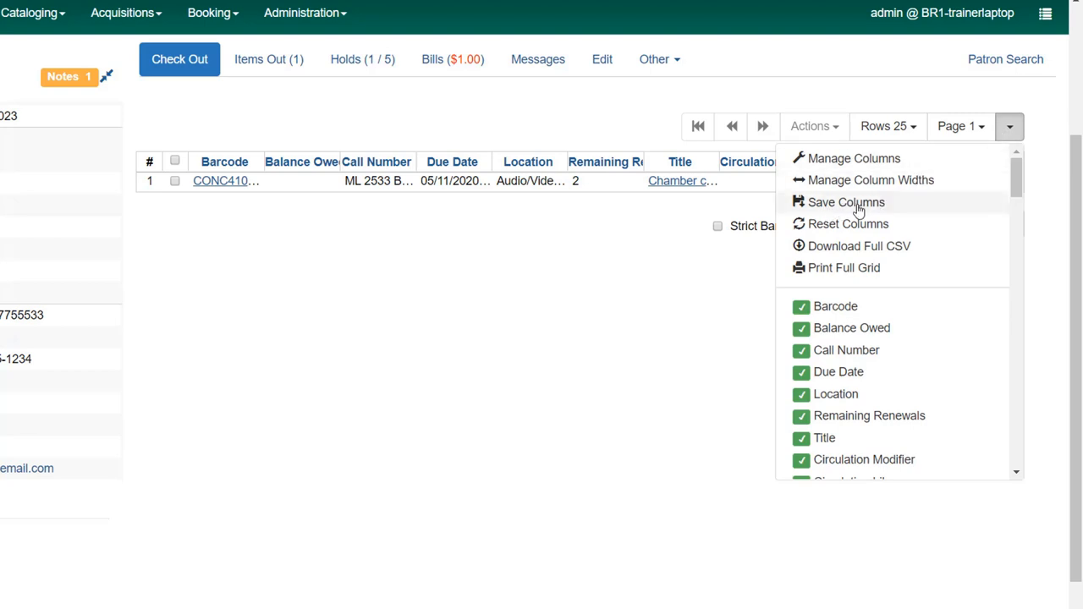
mouse_move(871, 179)
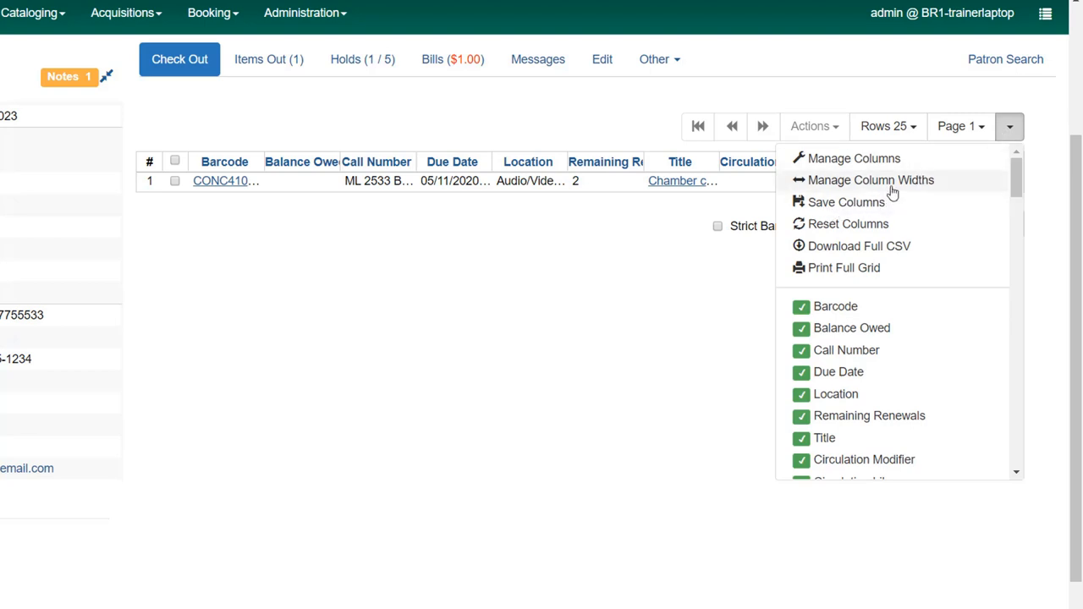
mouse_move(890, 183)
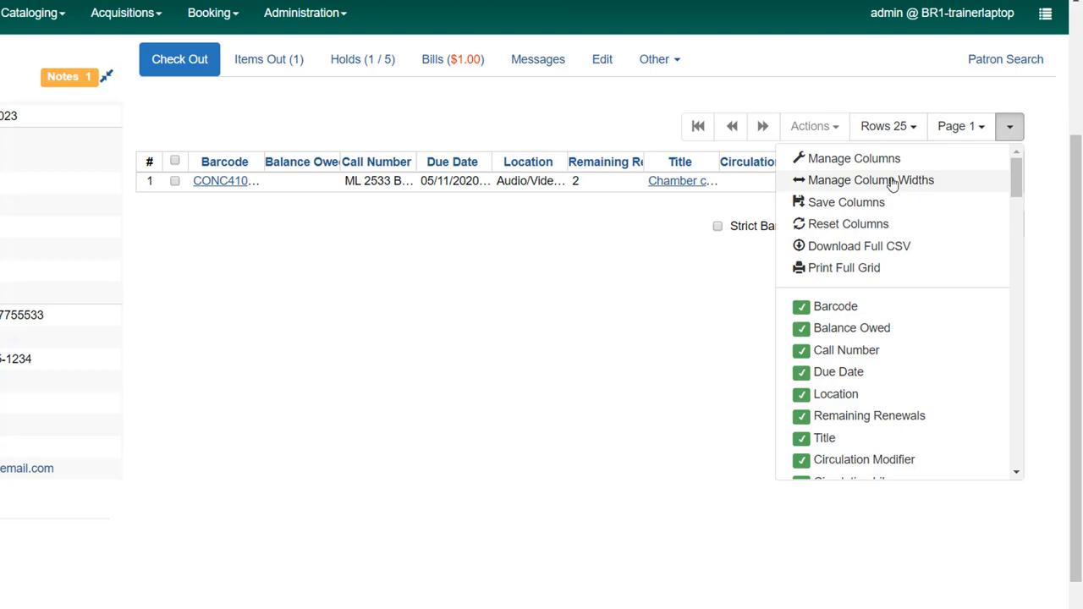
- Widen the checkout grid columns, including Due Date, then end width editing
click(870, 180)
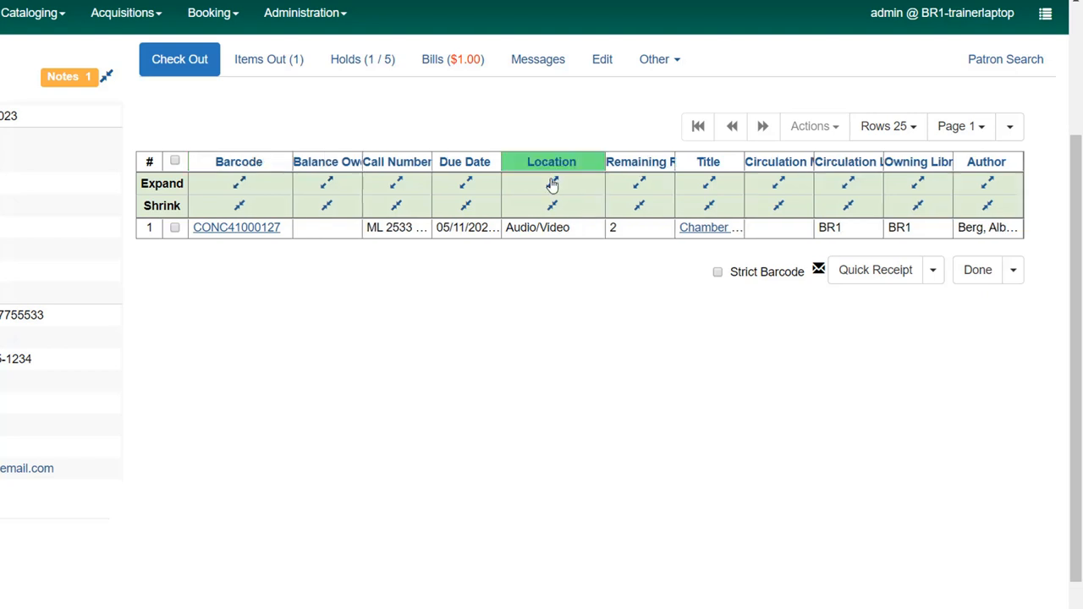
mouse_move(591, 277)
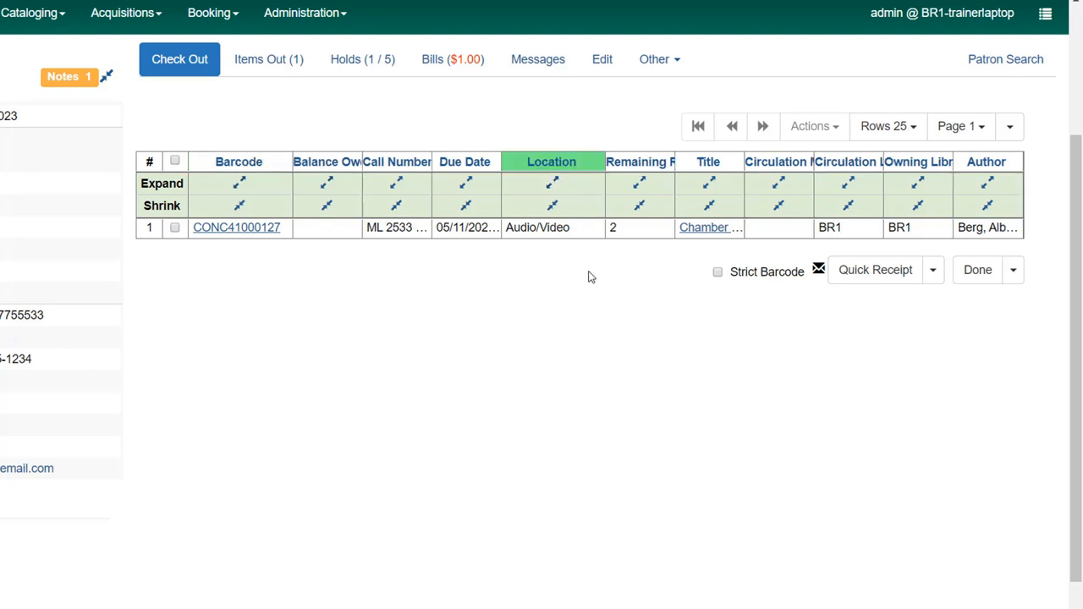
click(465, 162)
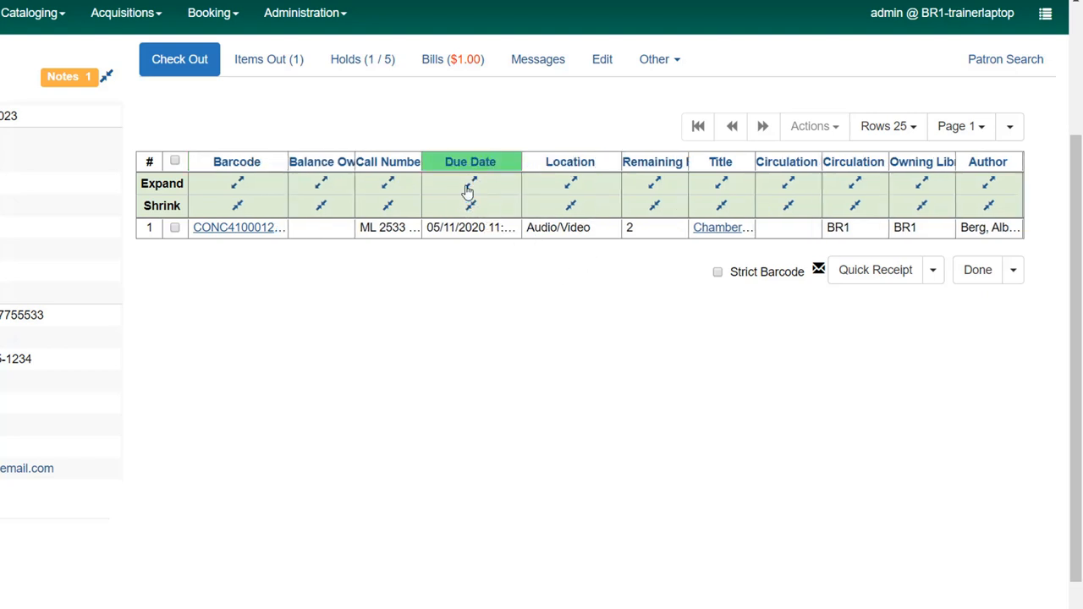
mouse_move(472, 186)
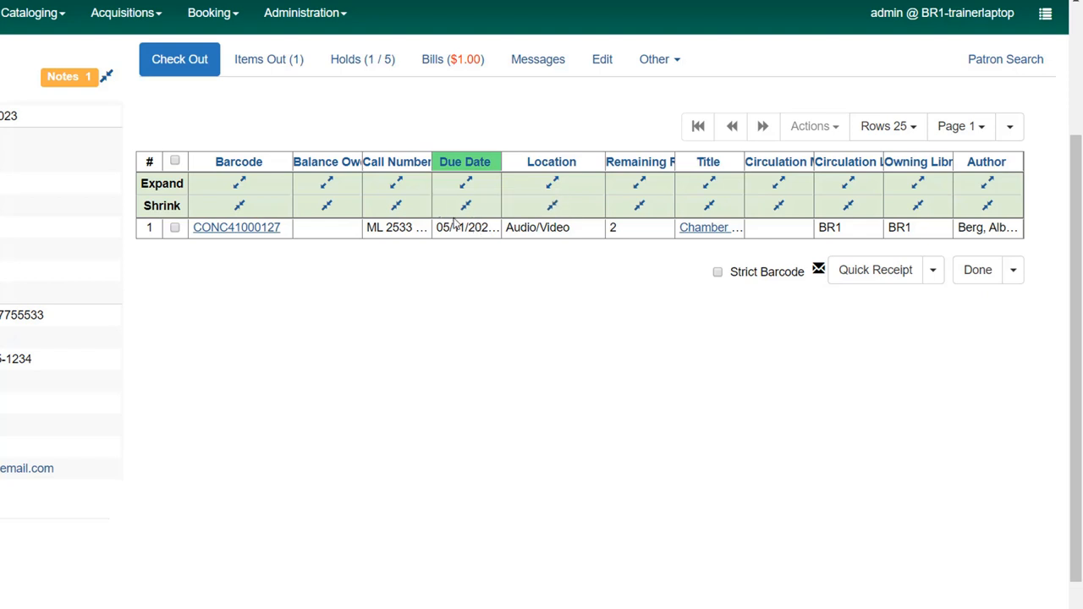
mouse_move(467, 226)
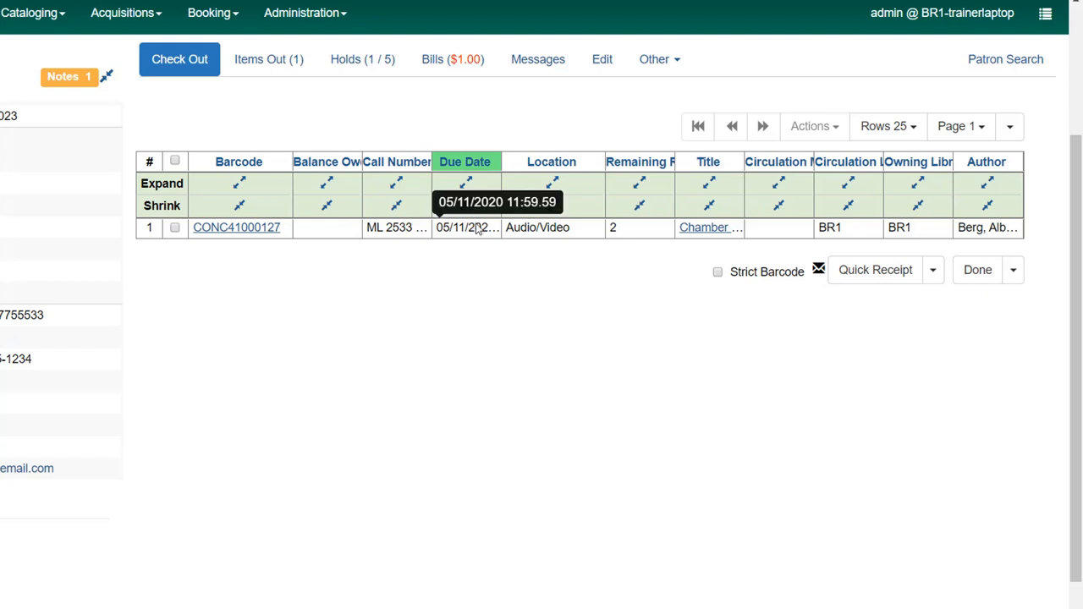
mouse_move(709, 228)
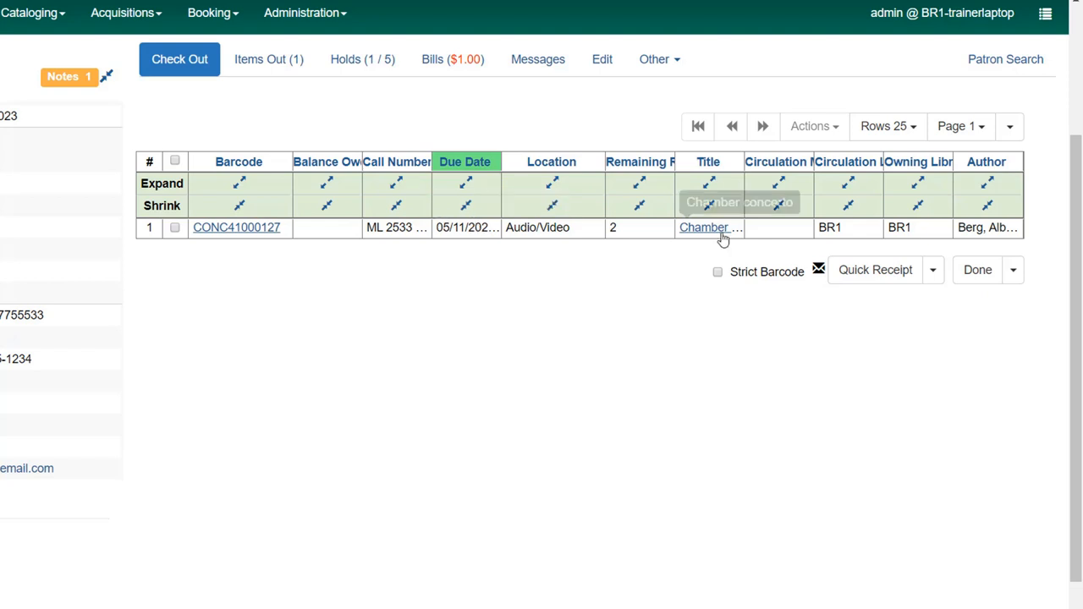
mouse_move(713, 184)
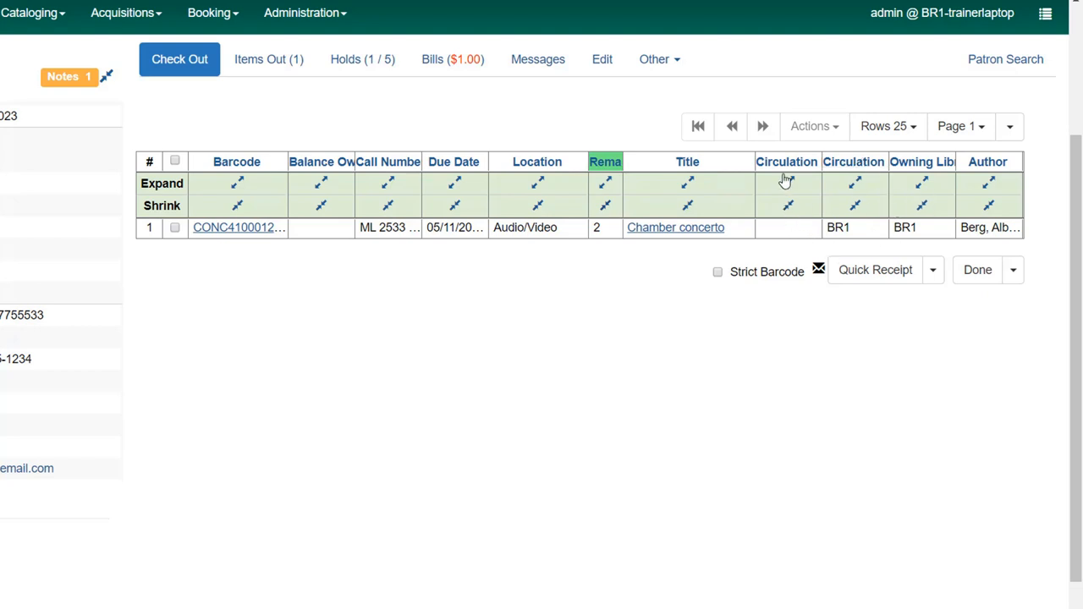
mouse_move(866, 224)
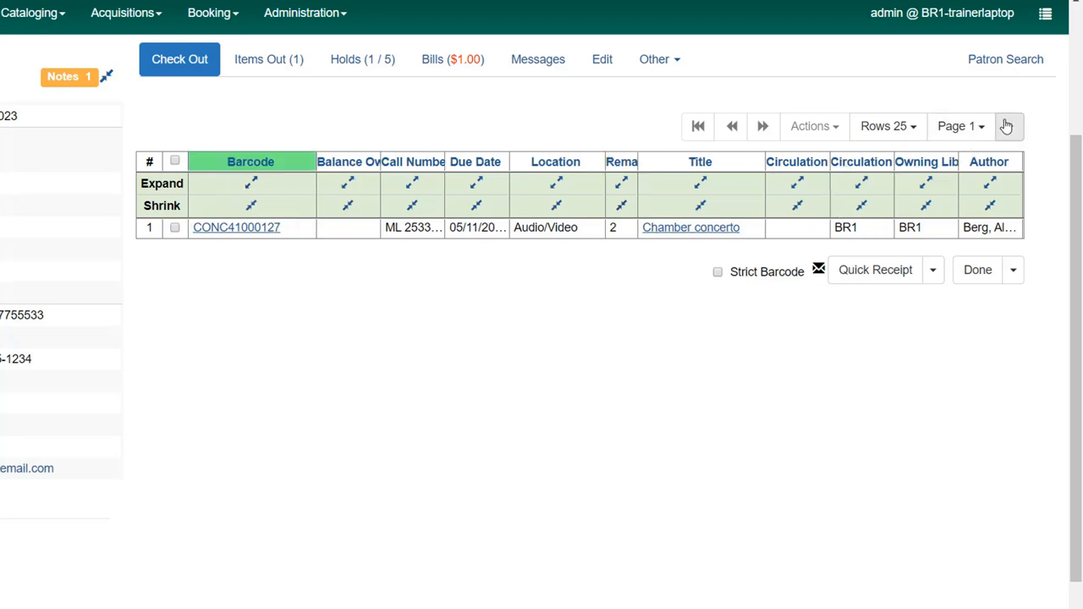
click(1008, 126)
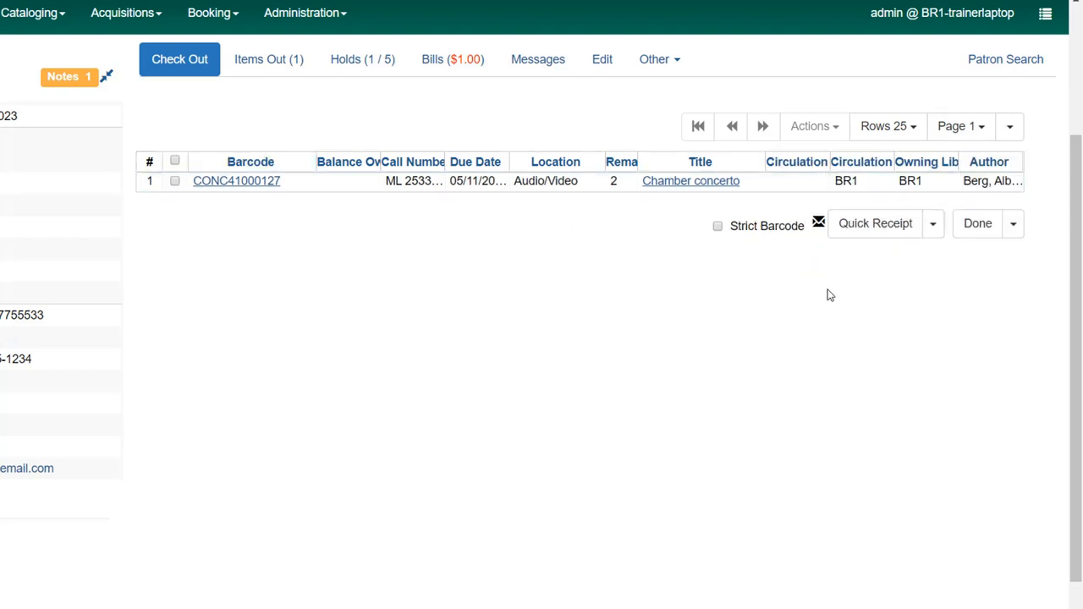
mouse_move(832, 294)
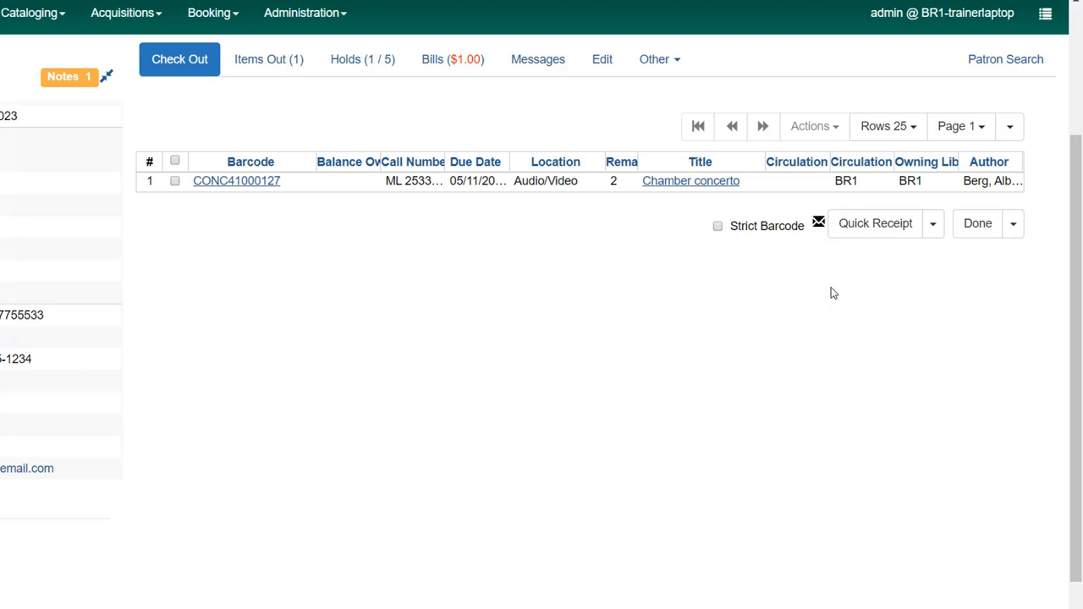
- Reopen the grid options menu, then close it to return to the checkout list
click(1008, 126)
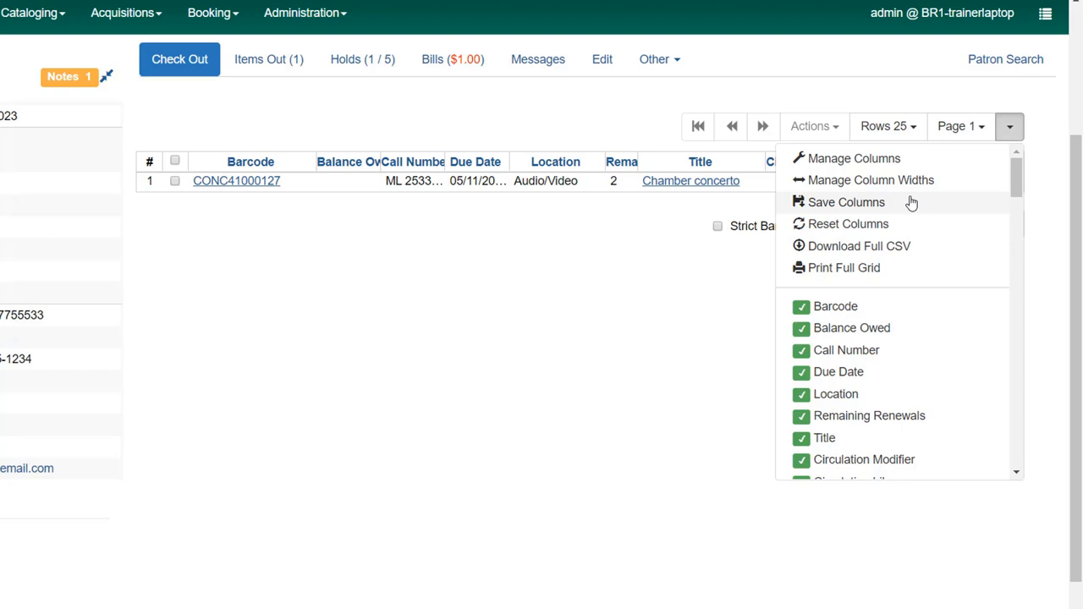
mouse_move(883, 233)
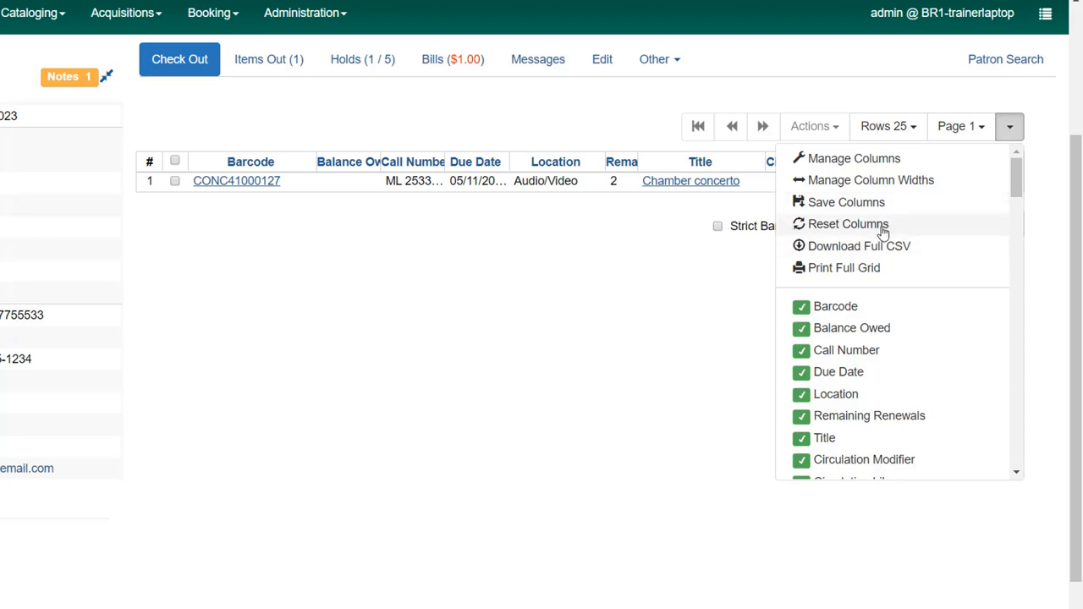
mouse_move(860, 234)
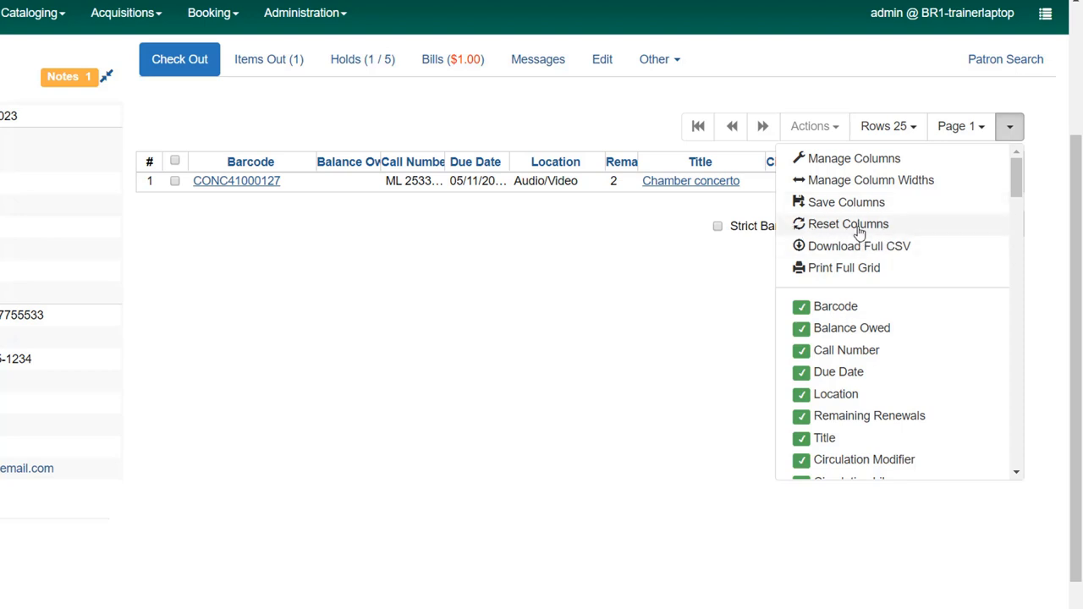
mouse_move(913, 246)
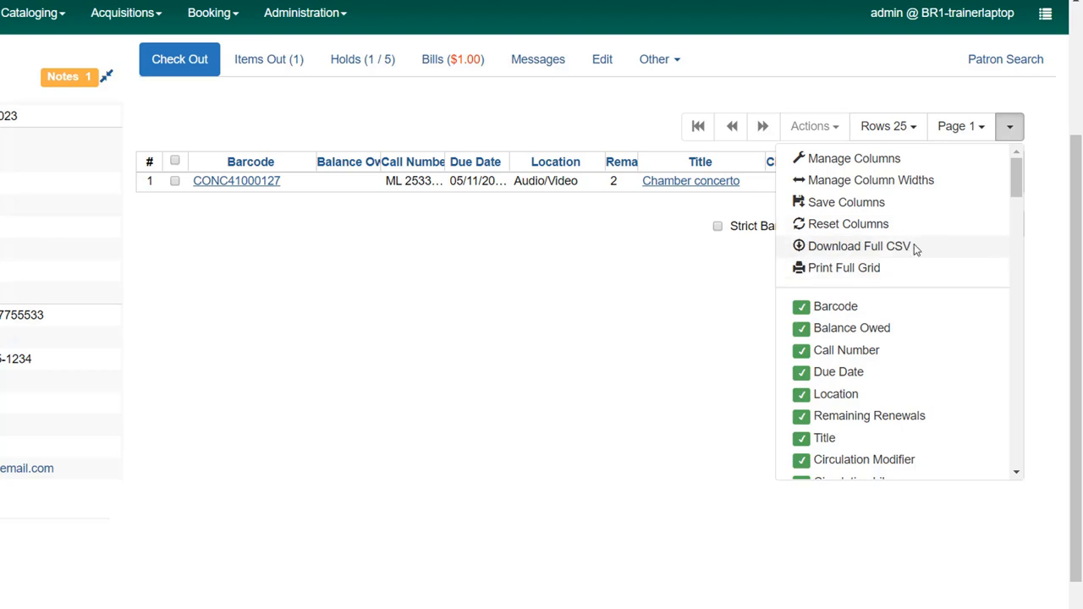
mouse_move(795, 253)
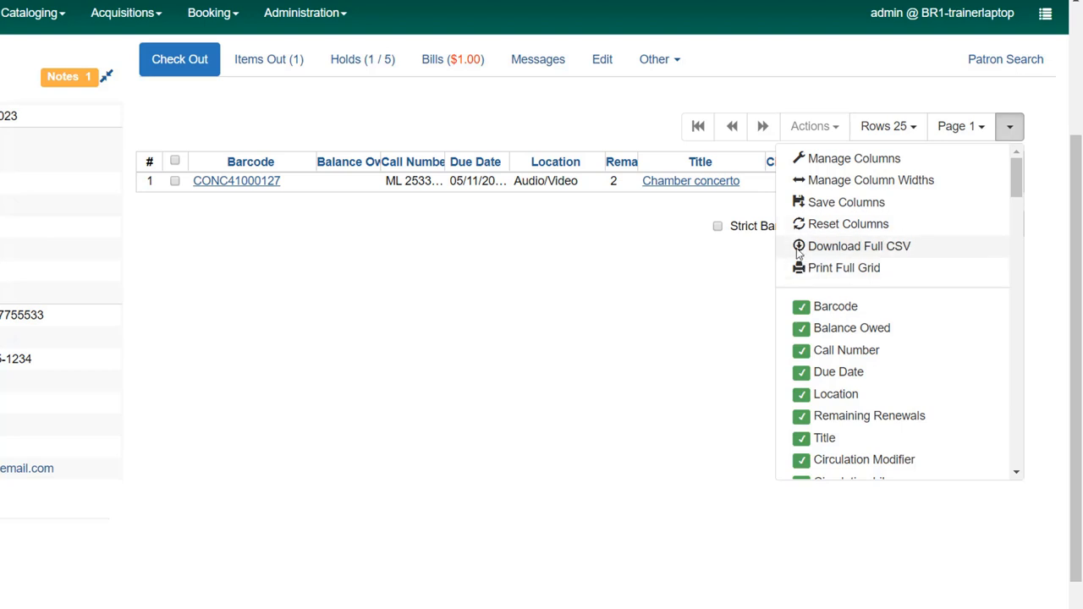
mouse_move(571, 203)
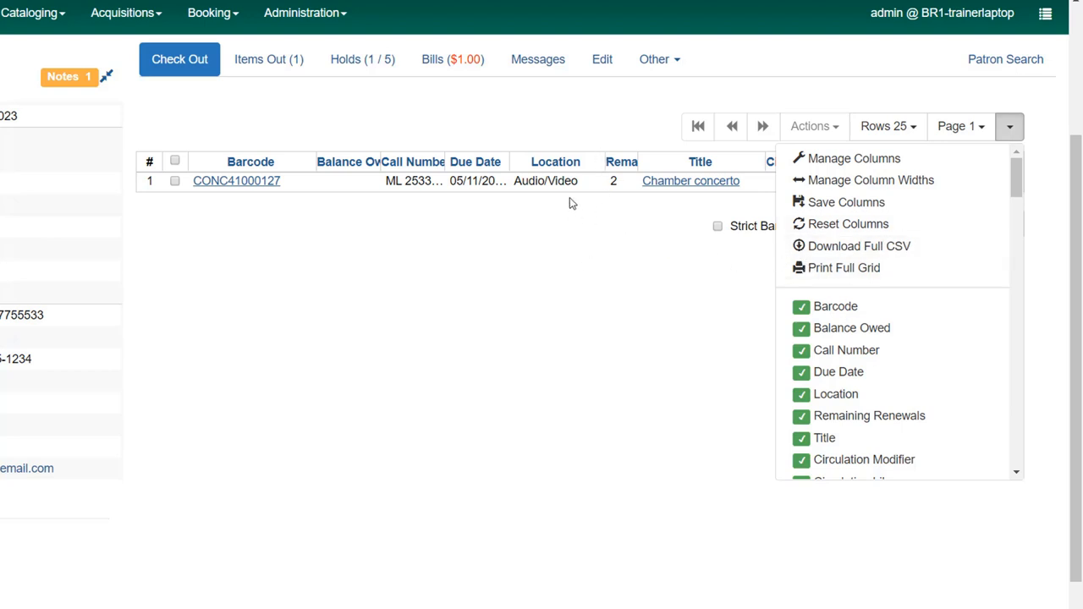
mouse_move(589, 317)
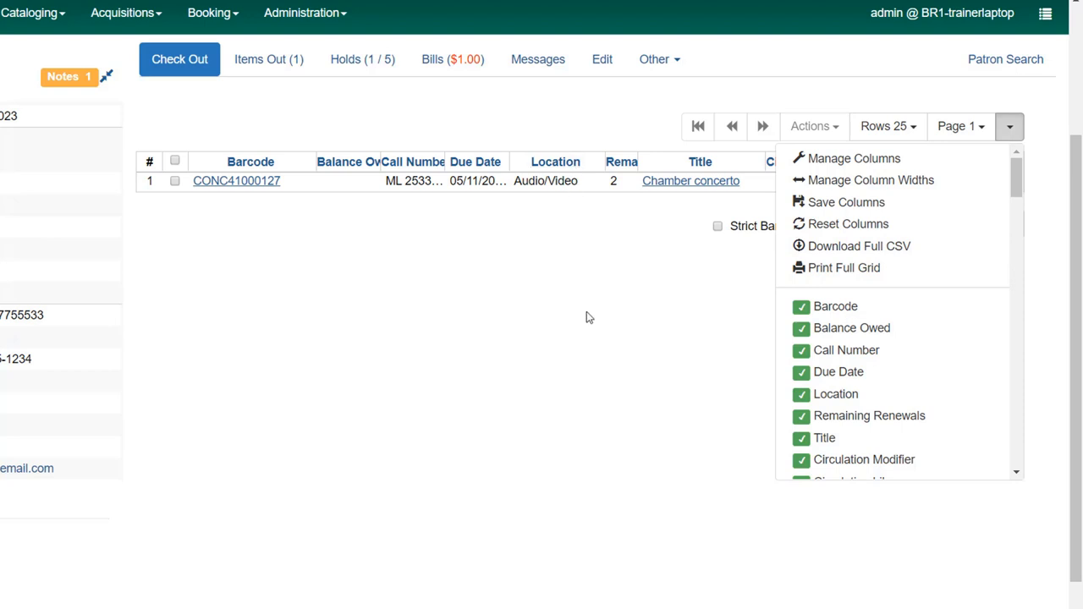
mouse_move(844, 268)
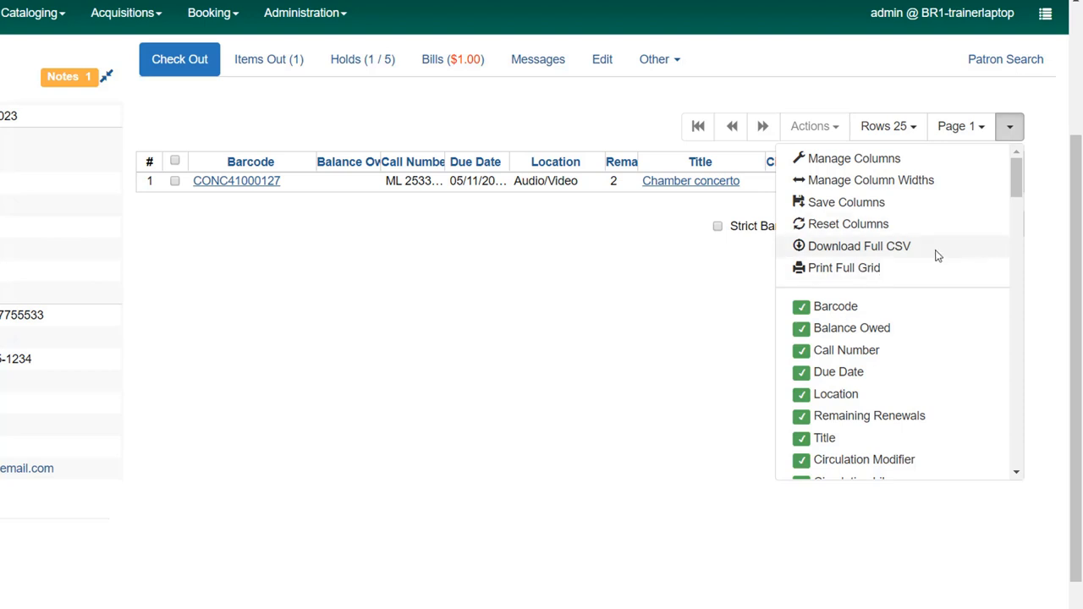
mouse_move(937, 273)
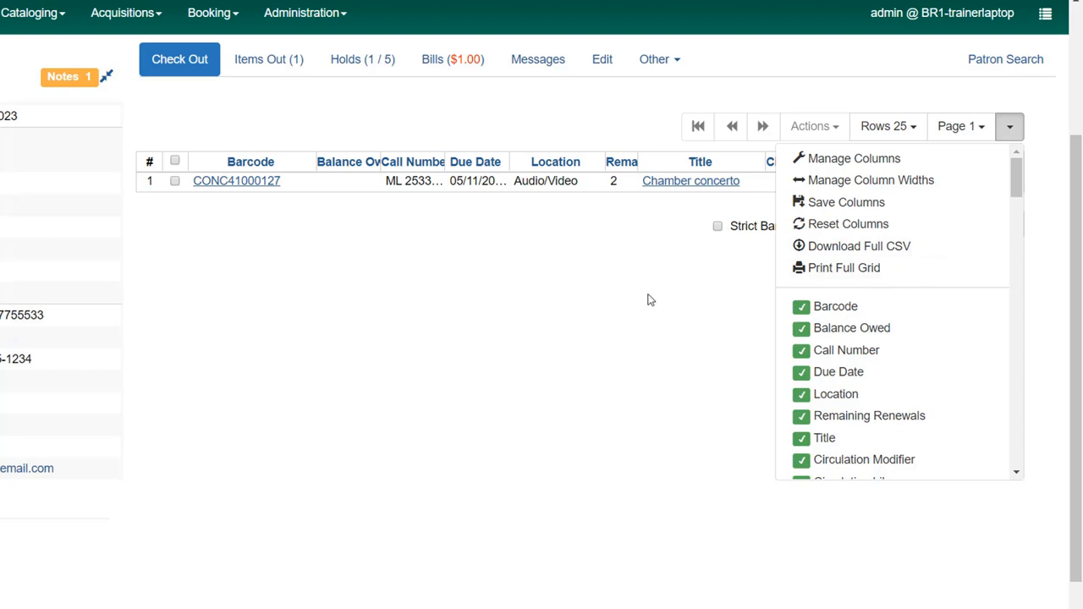
mouse_move(1009, 126)
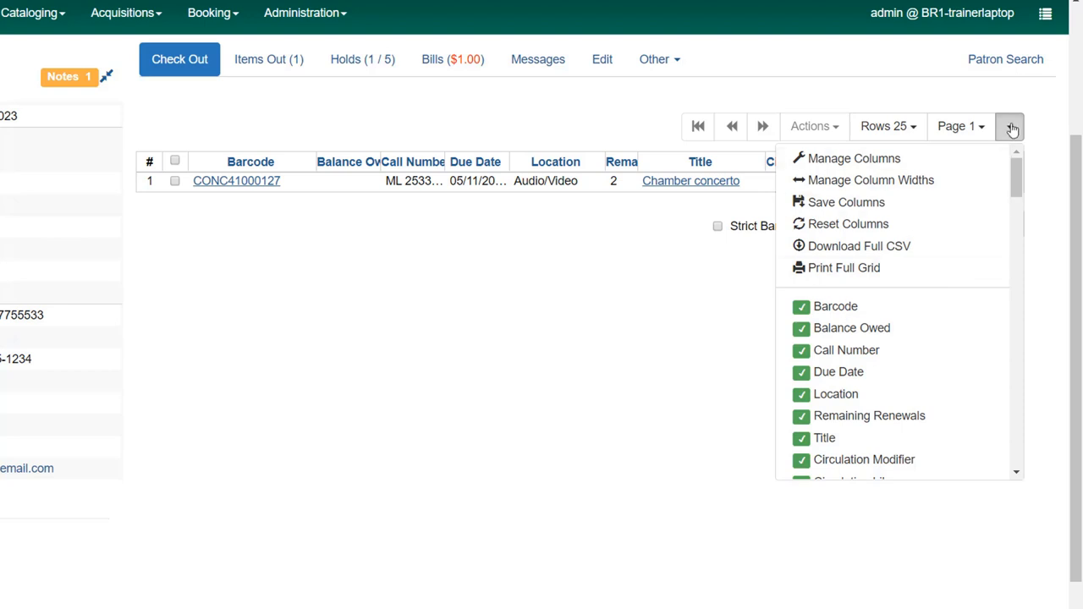
click(1009, 126)
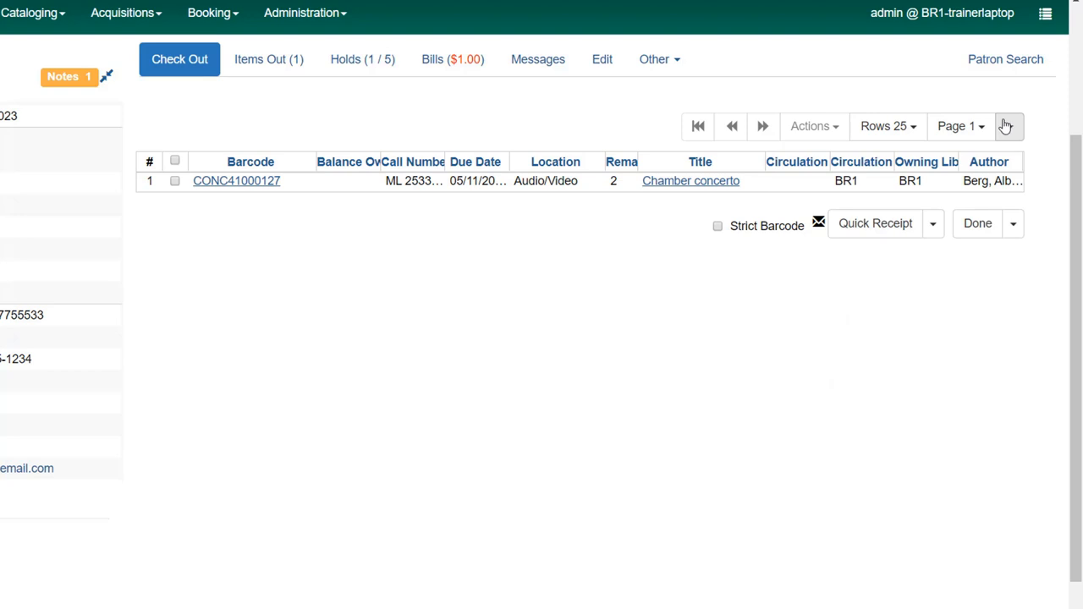
mouse_move(960, 126)
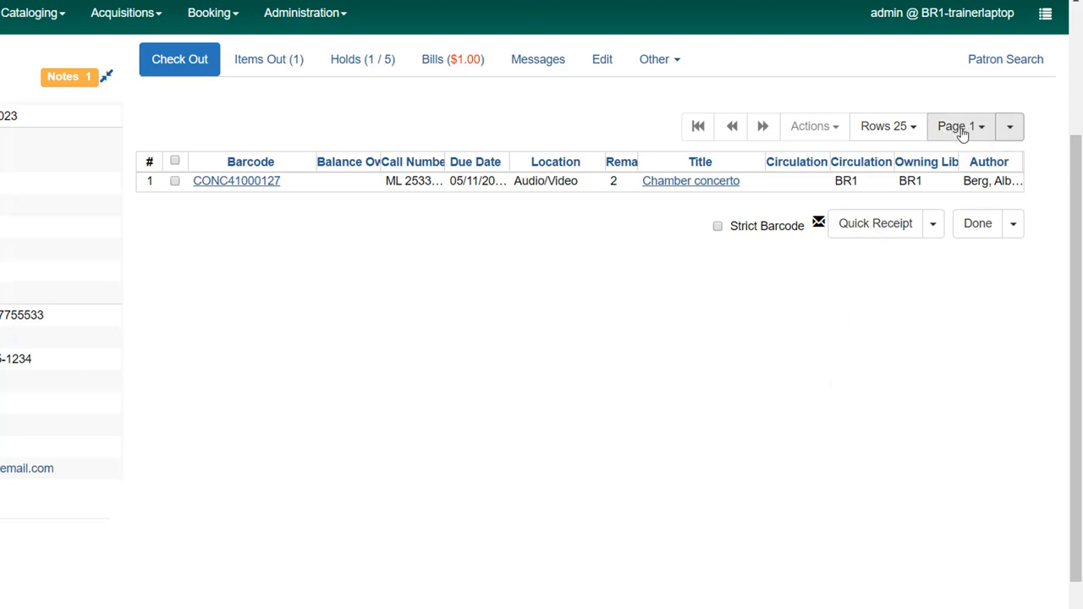
- Set the checkout grid to show 100 rows per page instead of 25
click(959, 126)
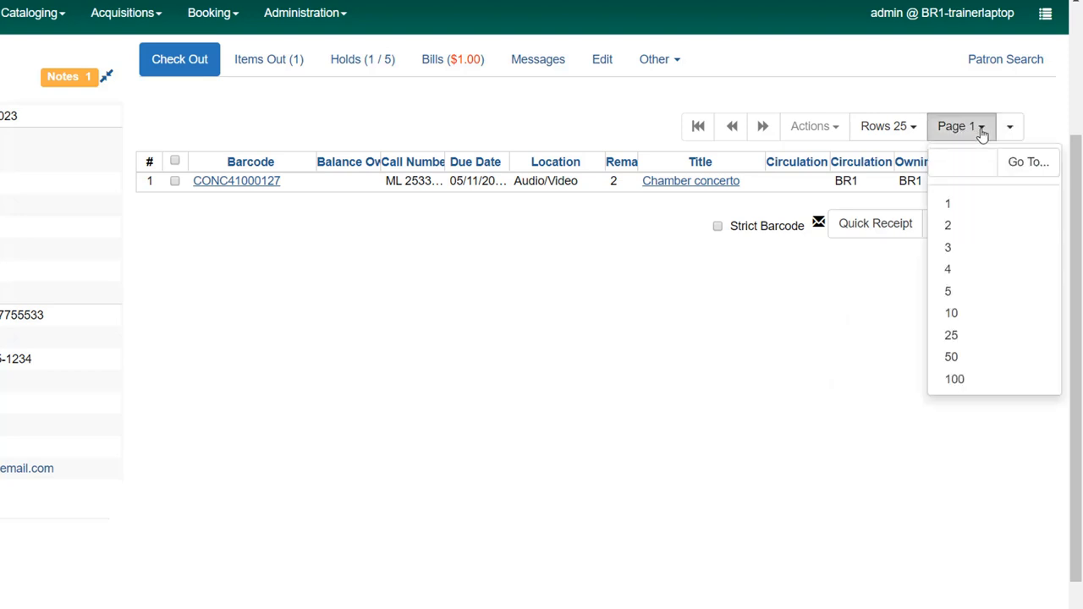
mouse_move(954, 379)
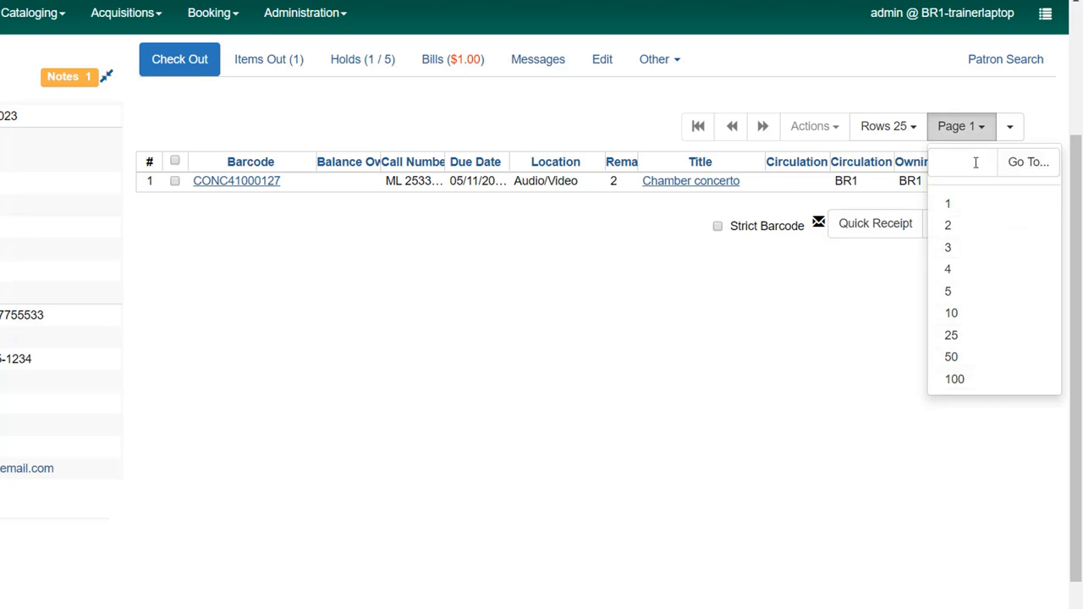
mouse_move(996, 320)
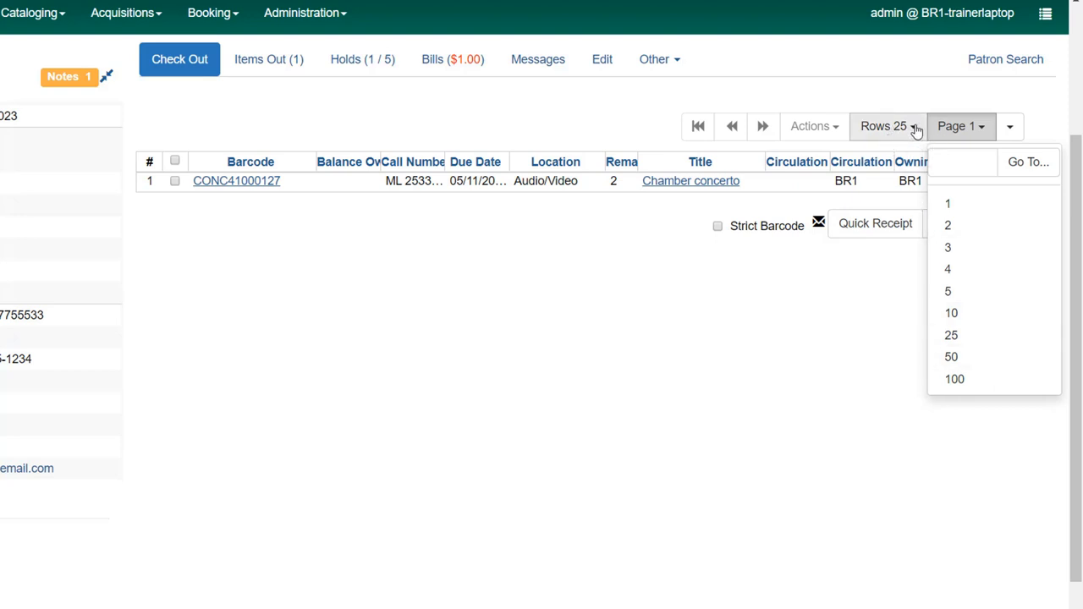
click(886, 126)
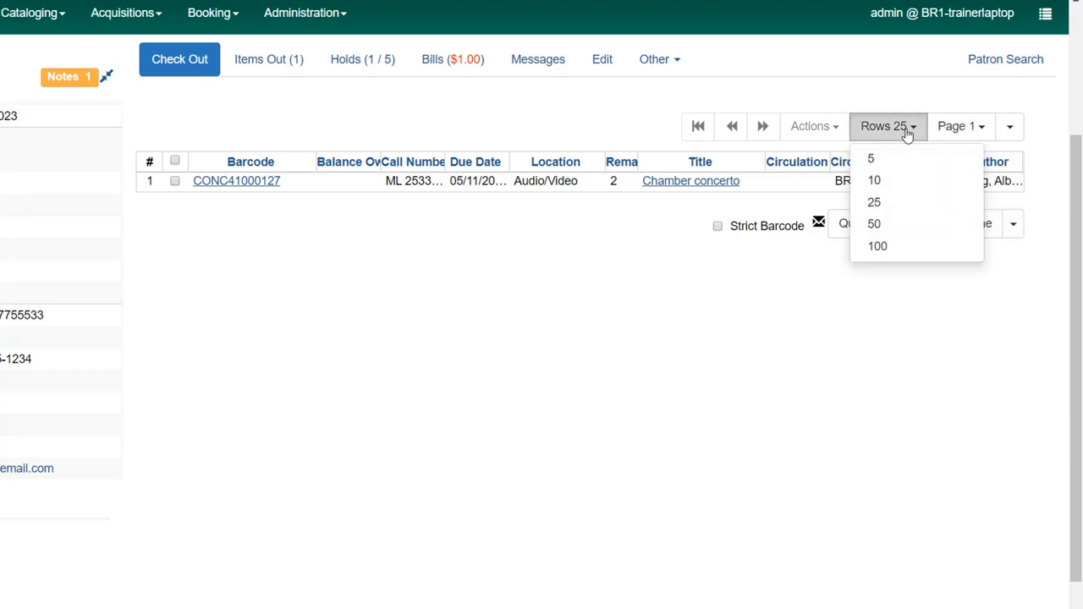
mouse_move(884, 126)
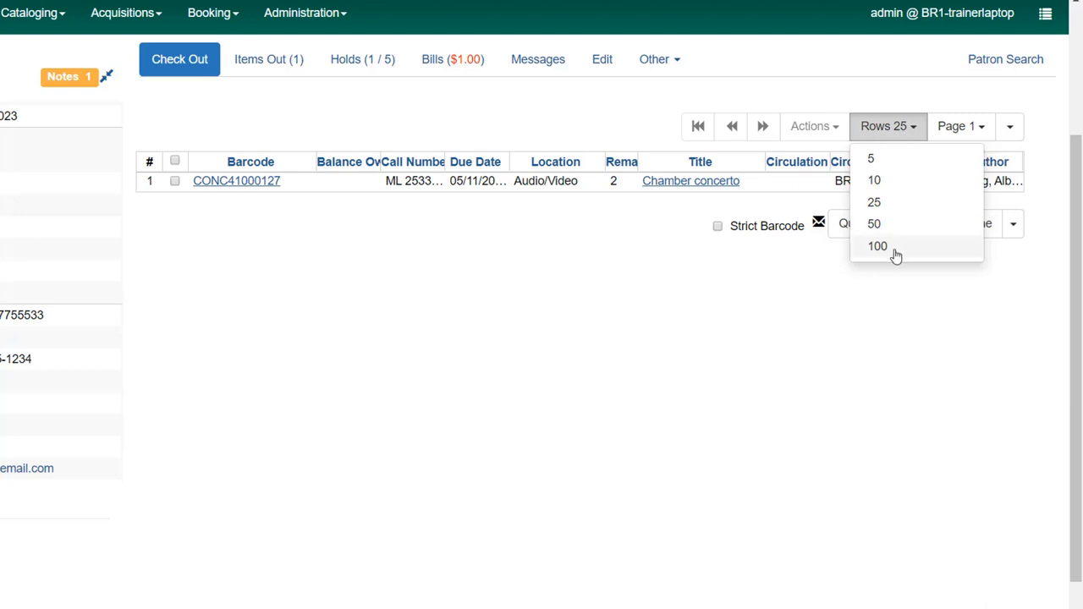
click(876, 245)
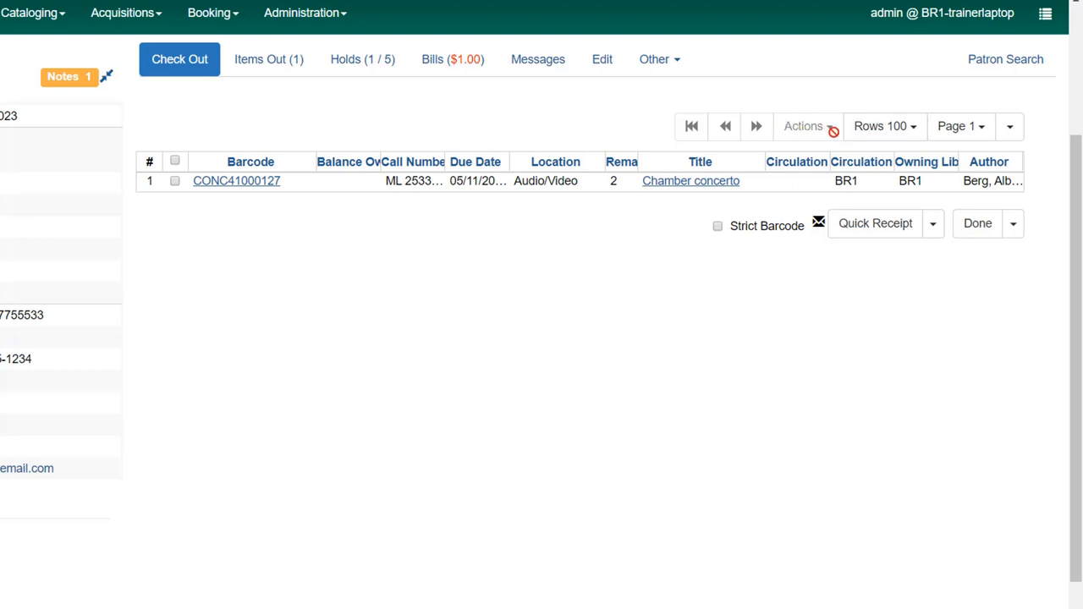
mouse_move(581, 191)
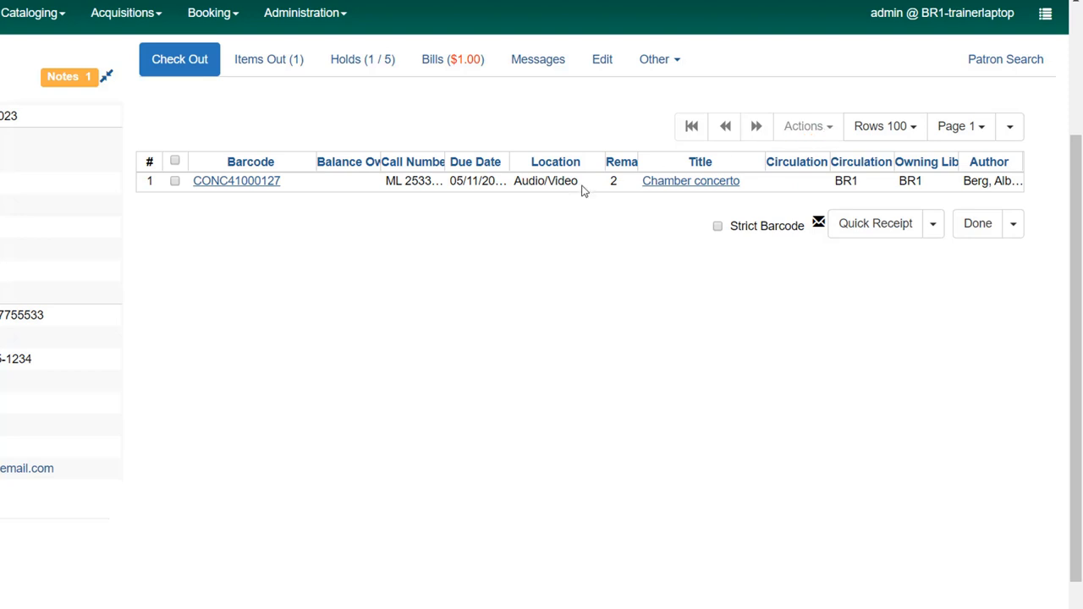
- Select the Chamber concerto checkout (CONC41000127) and view its available actions
click(175, 180)
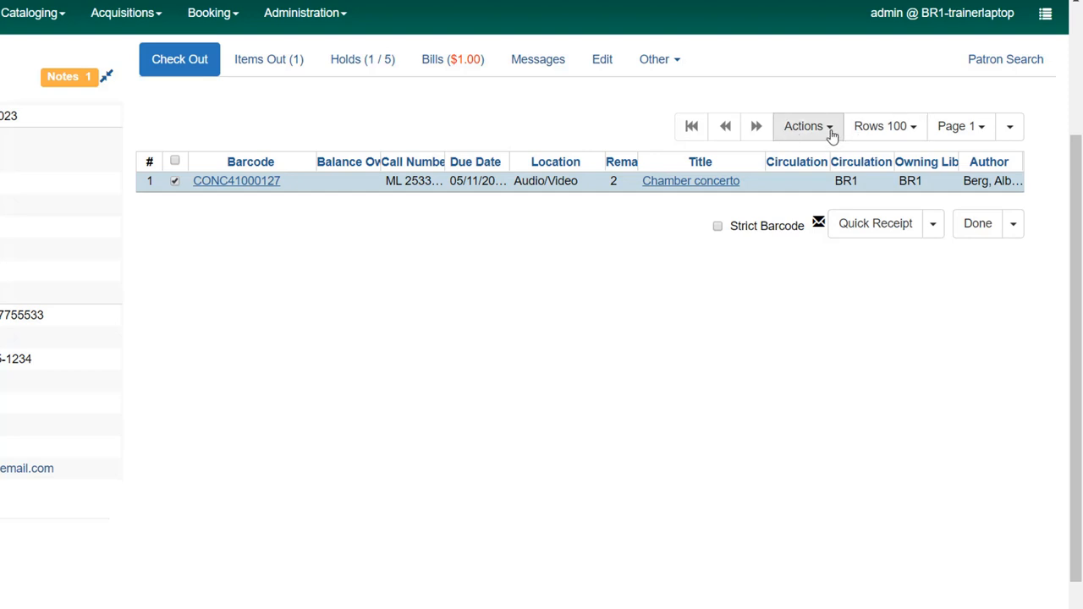
click(802, 126)
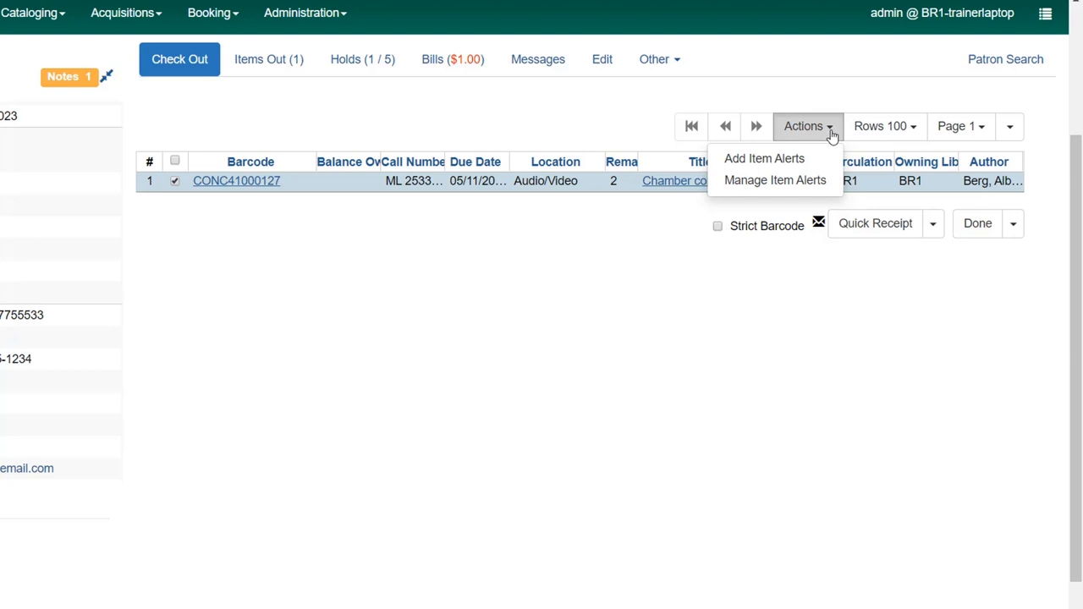
mouse_move(795, 165)
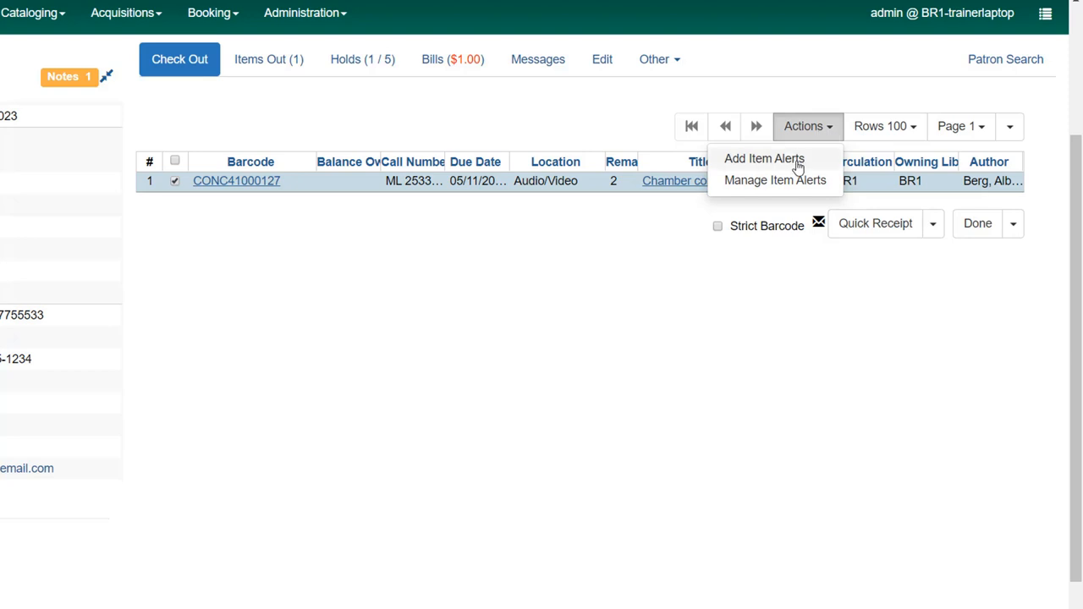
mouse_move(780, 197)
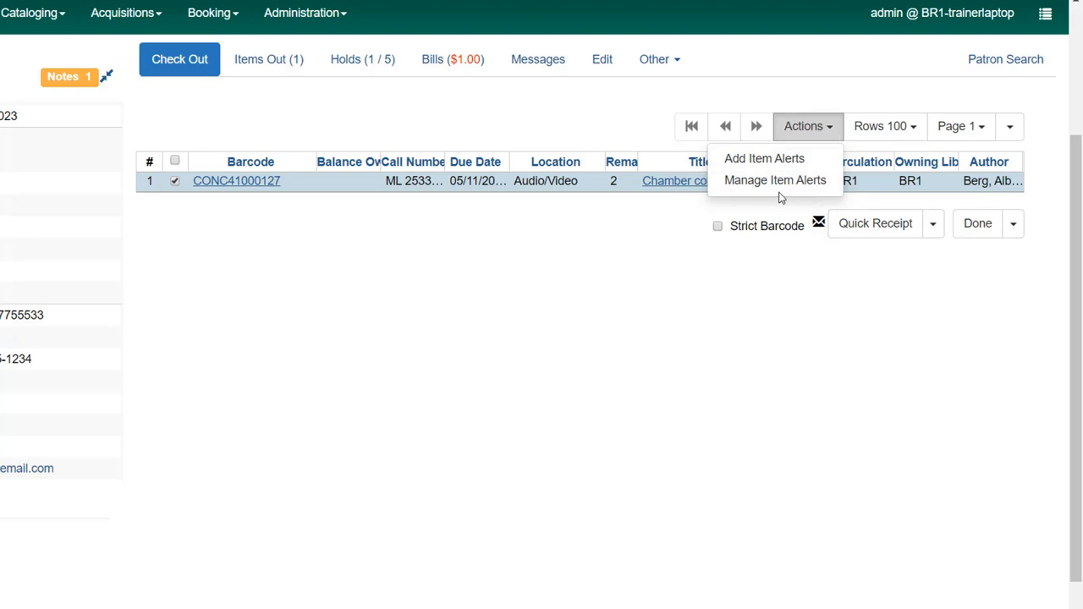
mouse_move(626, 262)
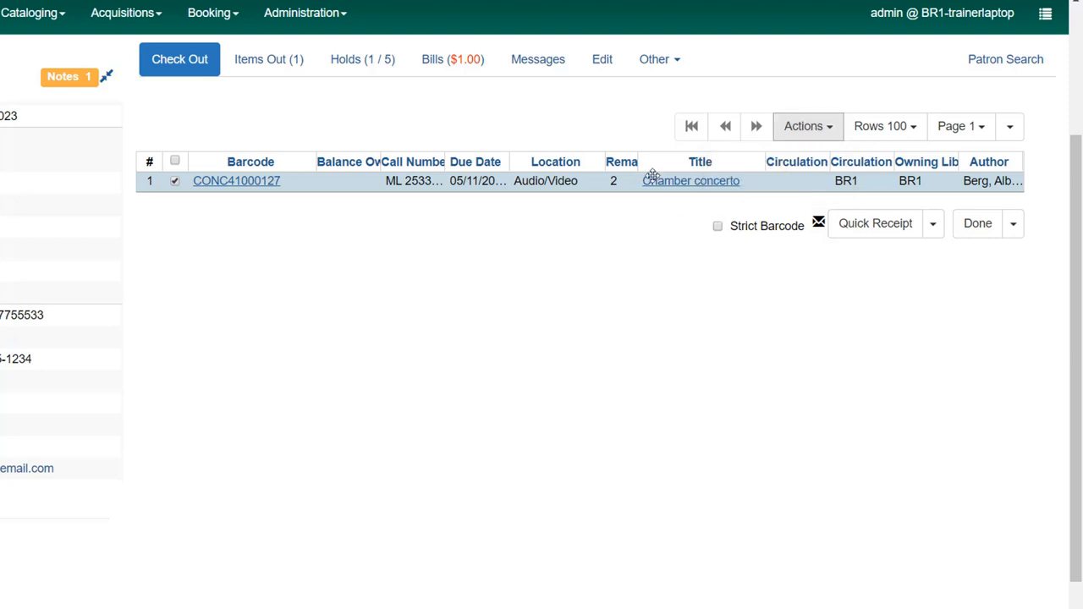
mouse_move(322, 193)
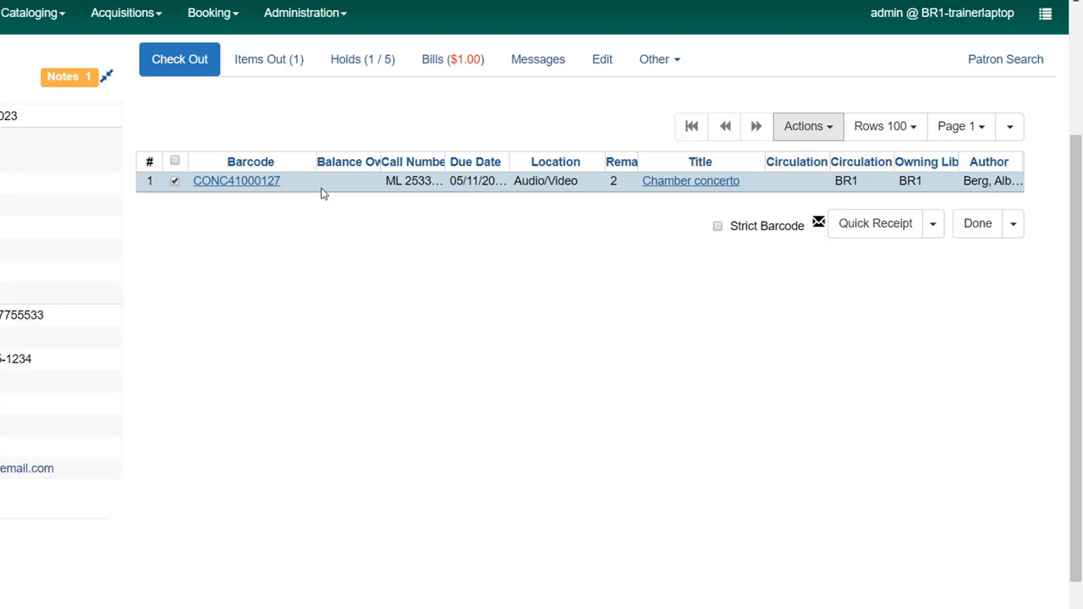
- Add a temporary Normal checkin alert 'Item missing spine label - don't charge patron' to CONC41000127
click(802, 126)
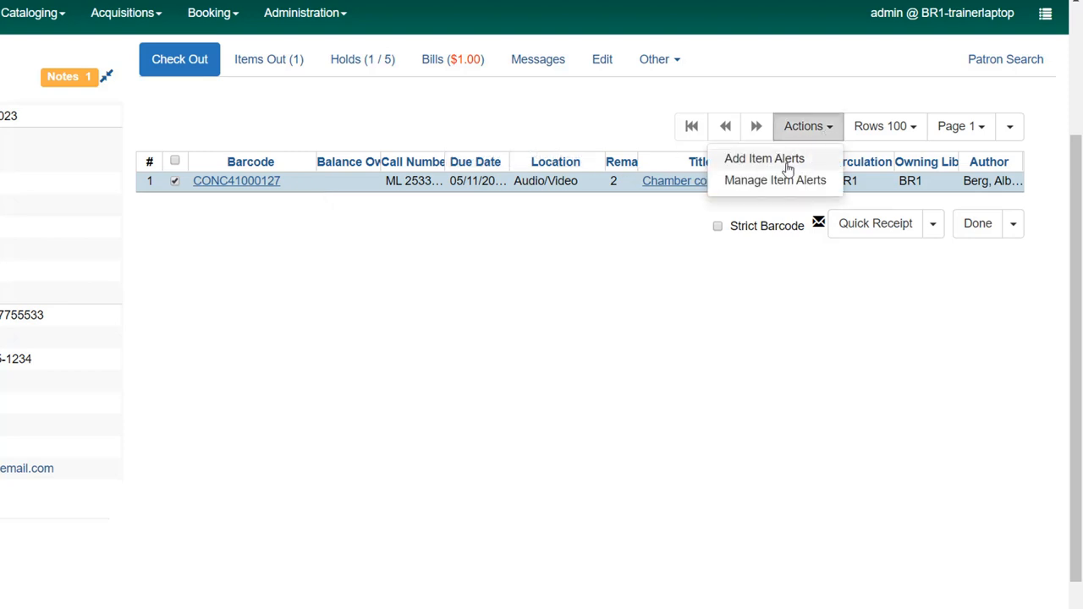
click(763, 158)
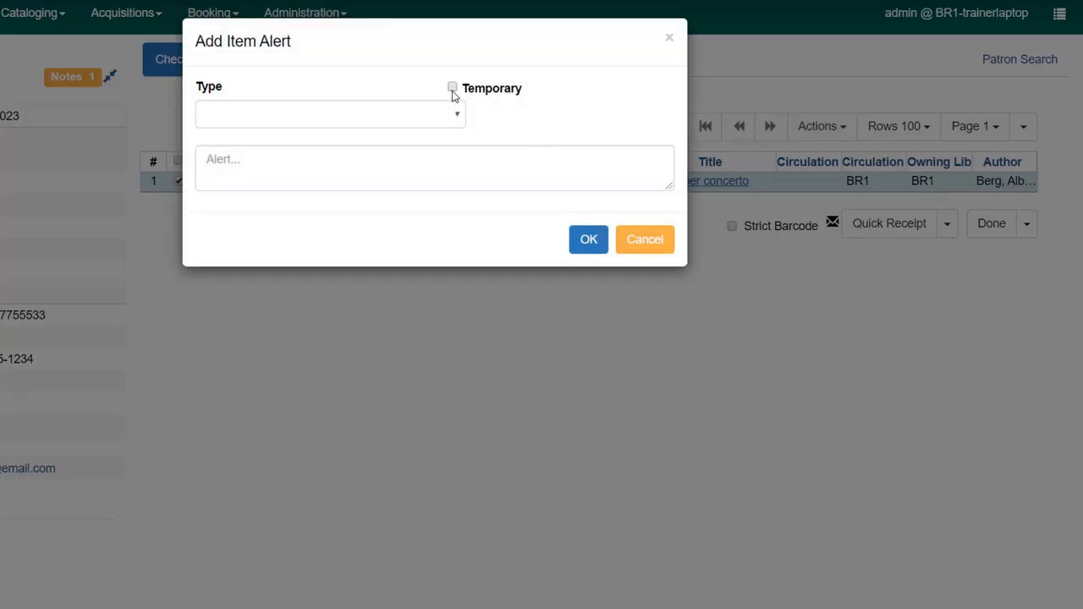
click(453, 87)
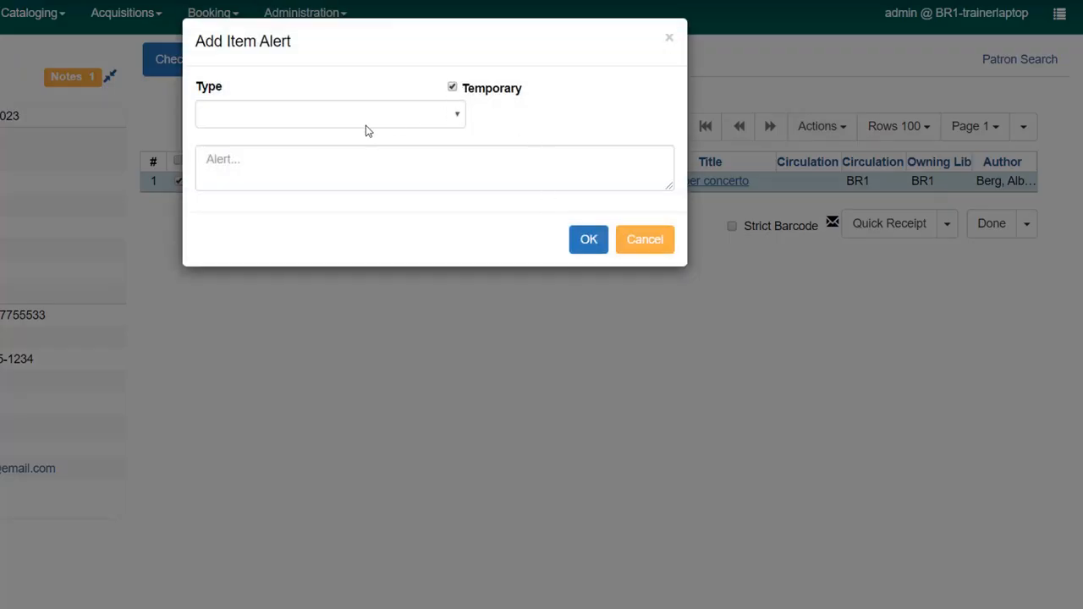
click(329, 113)
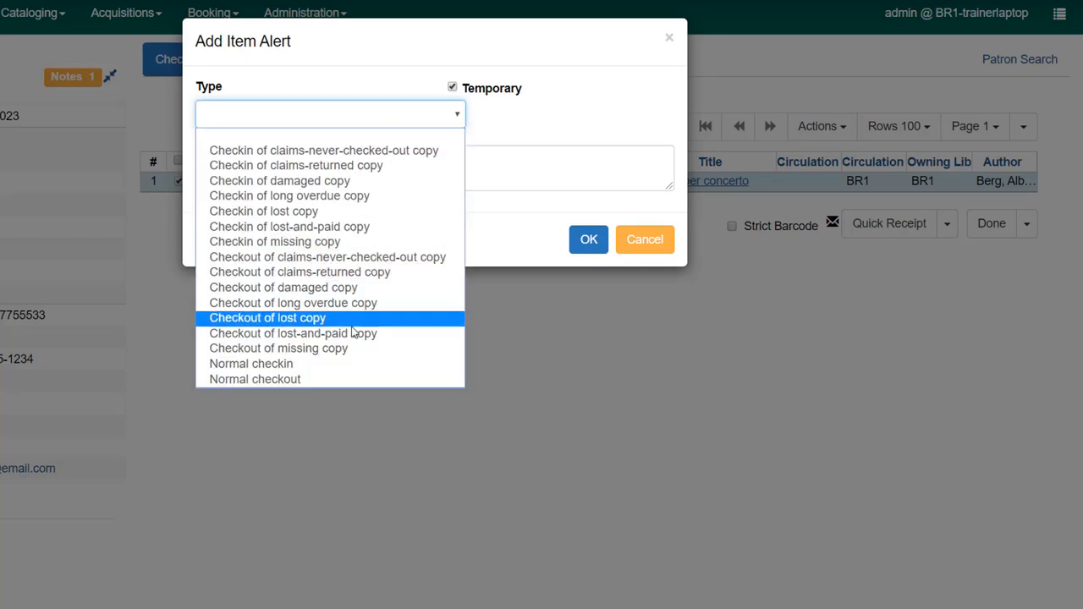
click(250, 363)
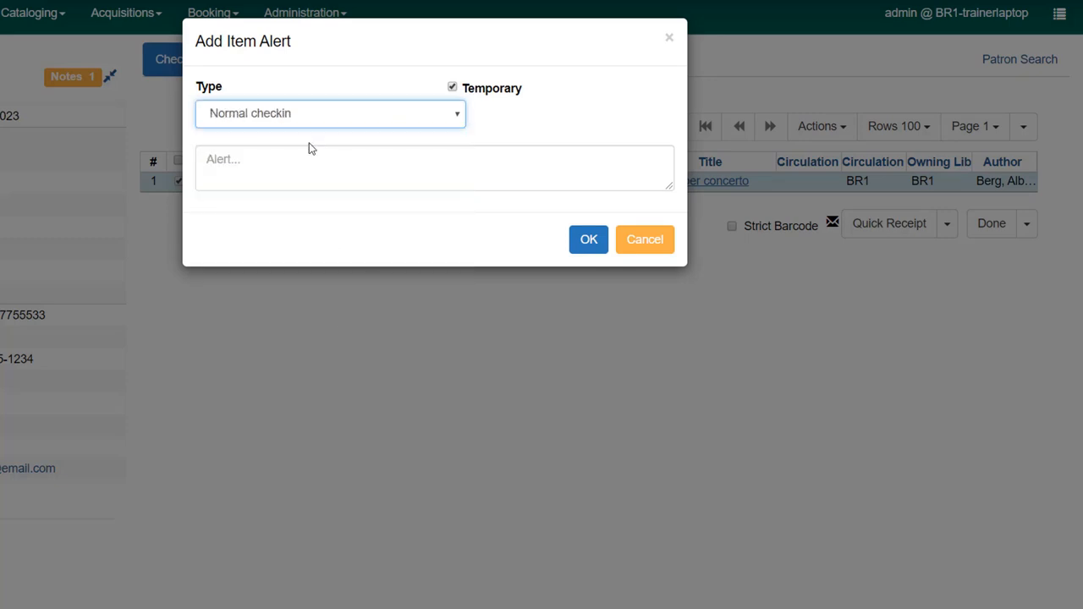
text(Item missing spine label - don't charge patron)
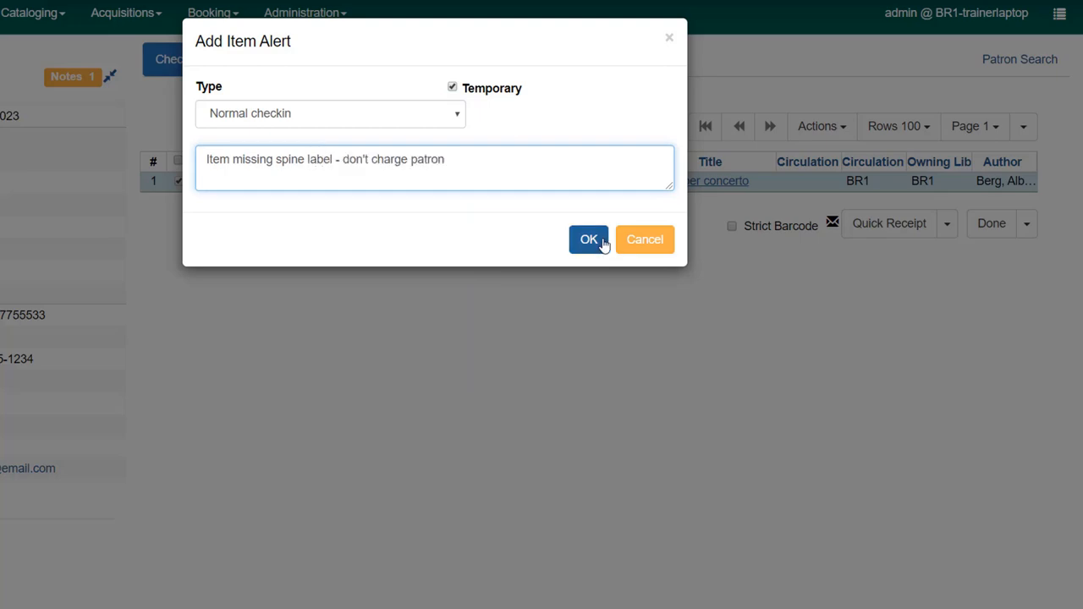
click(588, 239)
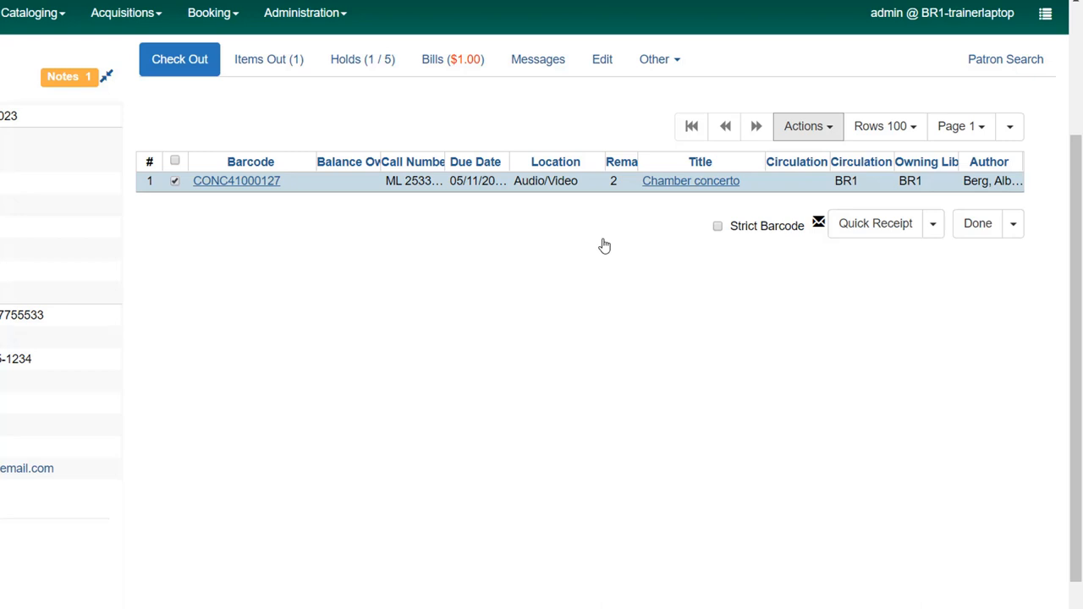
mouse_move(493, 273)
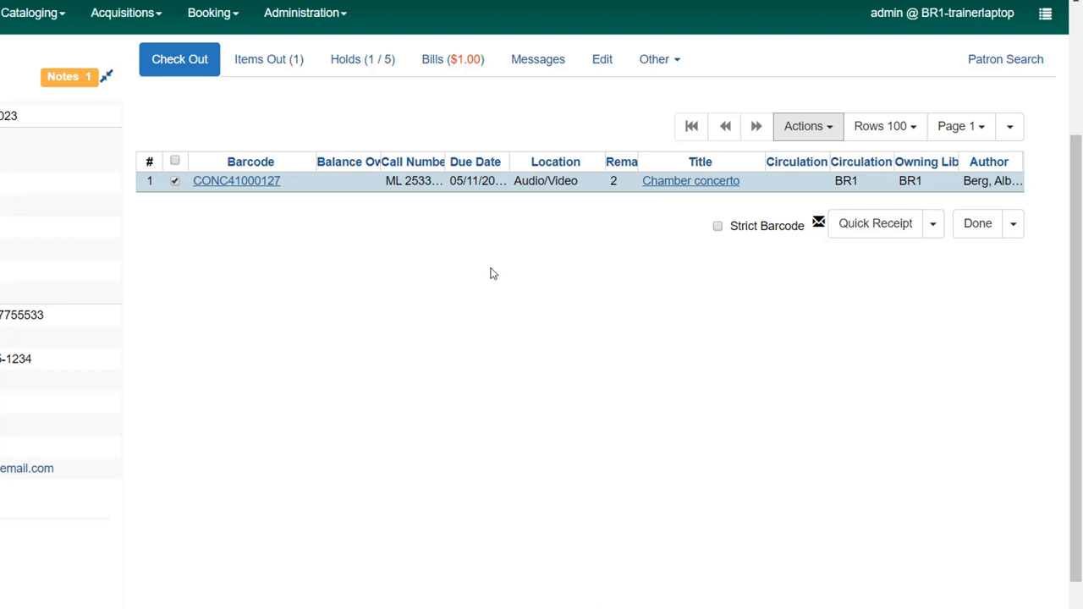
- Attempt checkout of CONC4100057 and force past the COPY_CIRC_NOT_ALLOWED exception
click(179, 59)
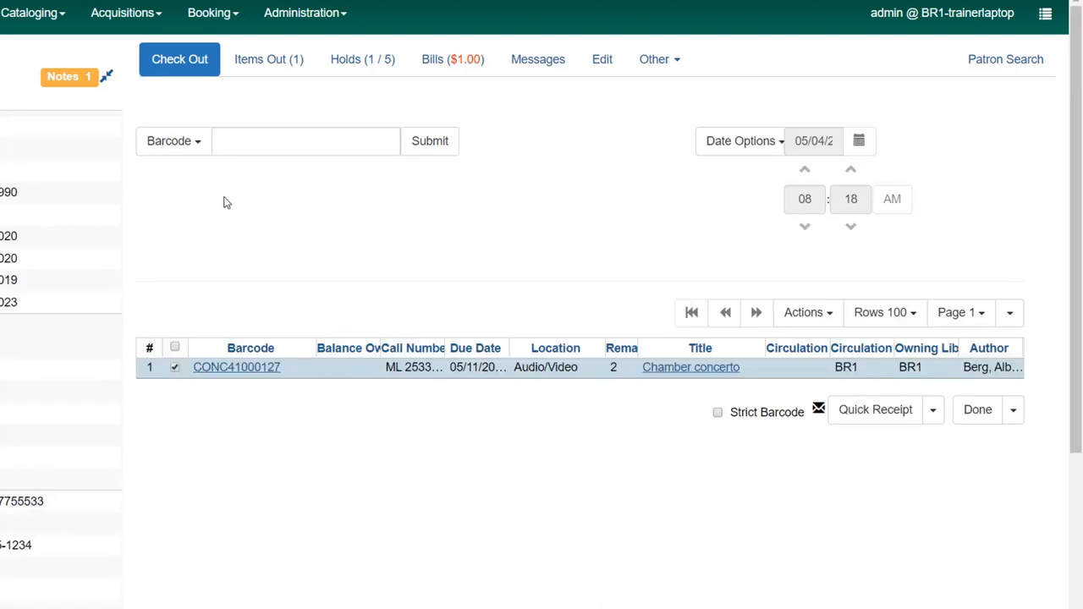
click(304, 141)
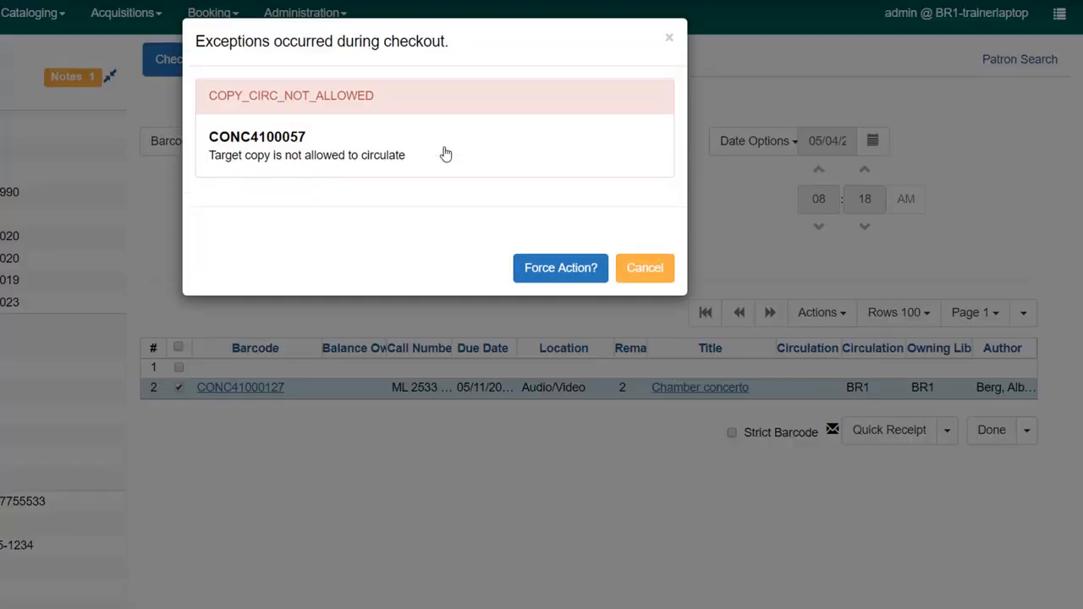
mouse_move(257, 121)
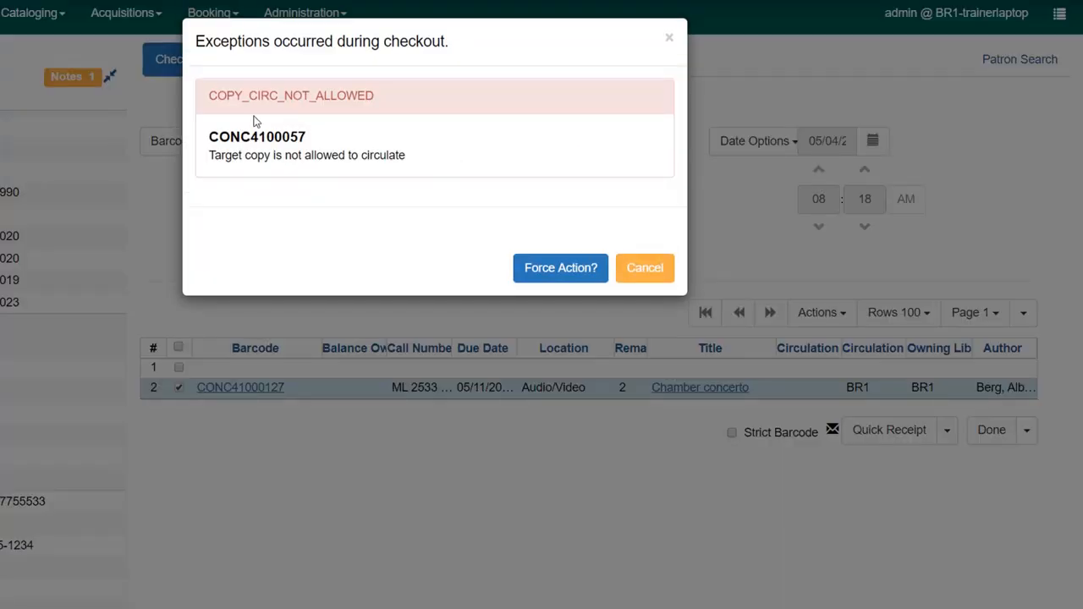
mouse_move(381, 112)
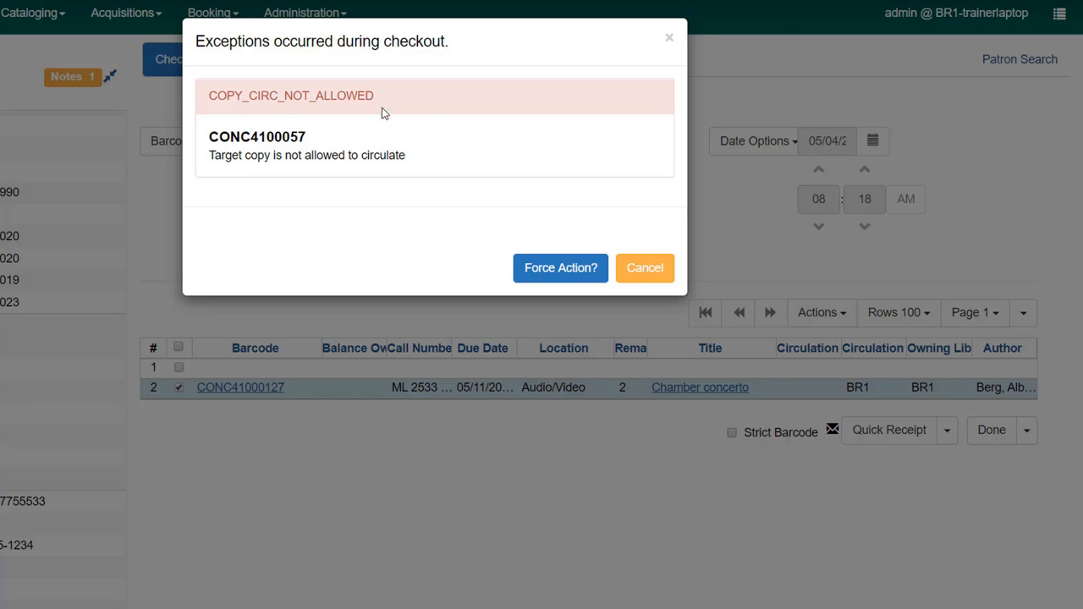
mouse_move(410, 159)
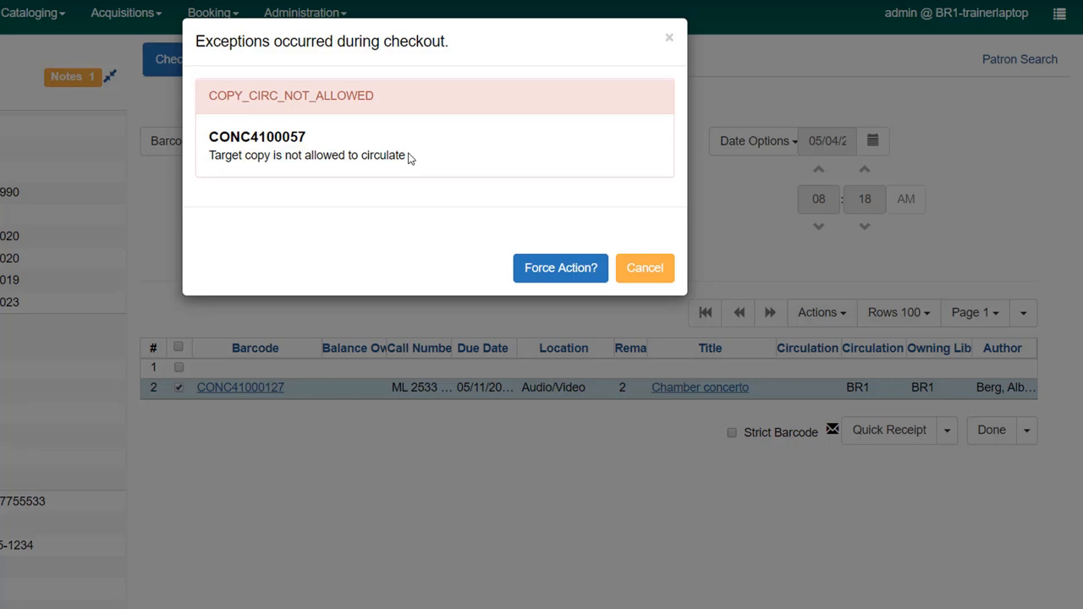
mouse_move(541, 289)
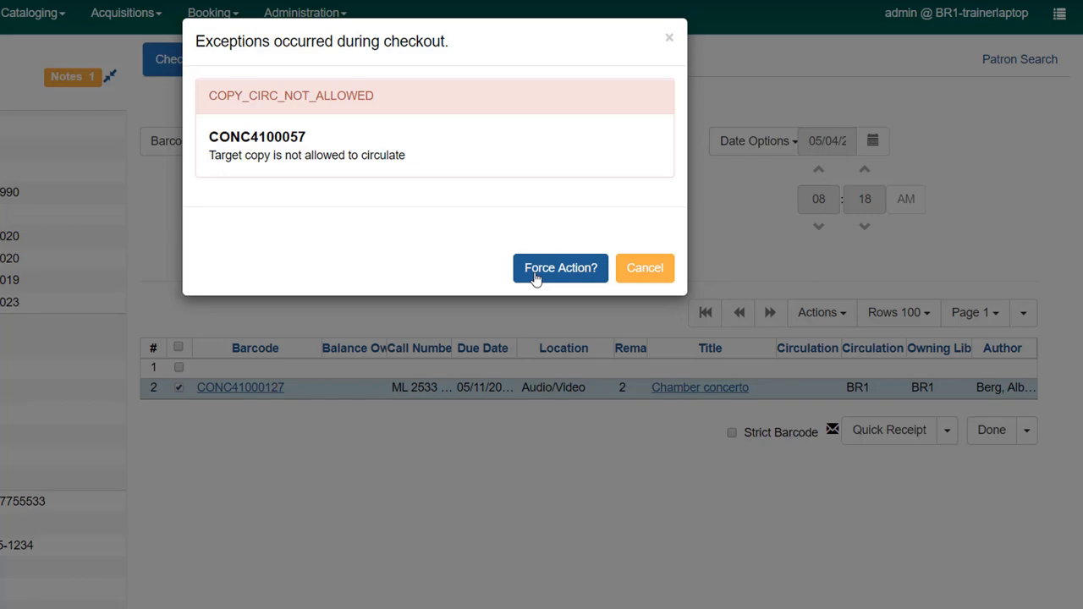
click(644, 267)
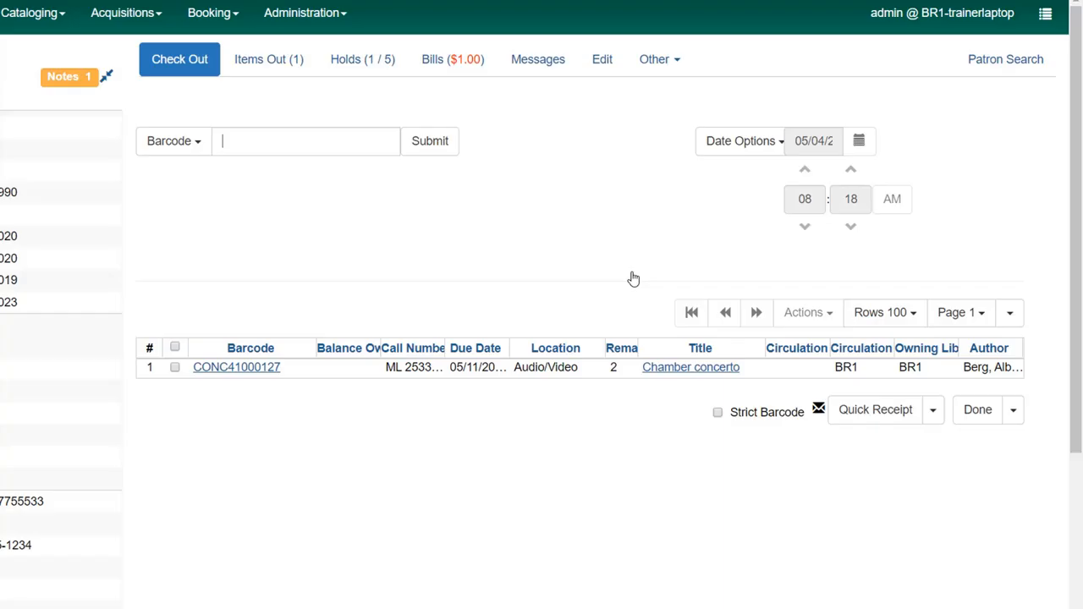
- Check out CONC50000157 after a normal checkin from its previous borrower, forgiving fines
click(305, 142)
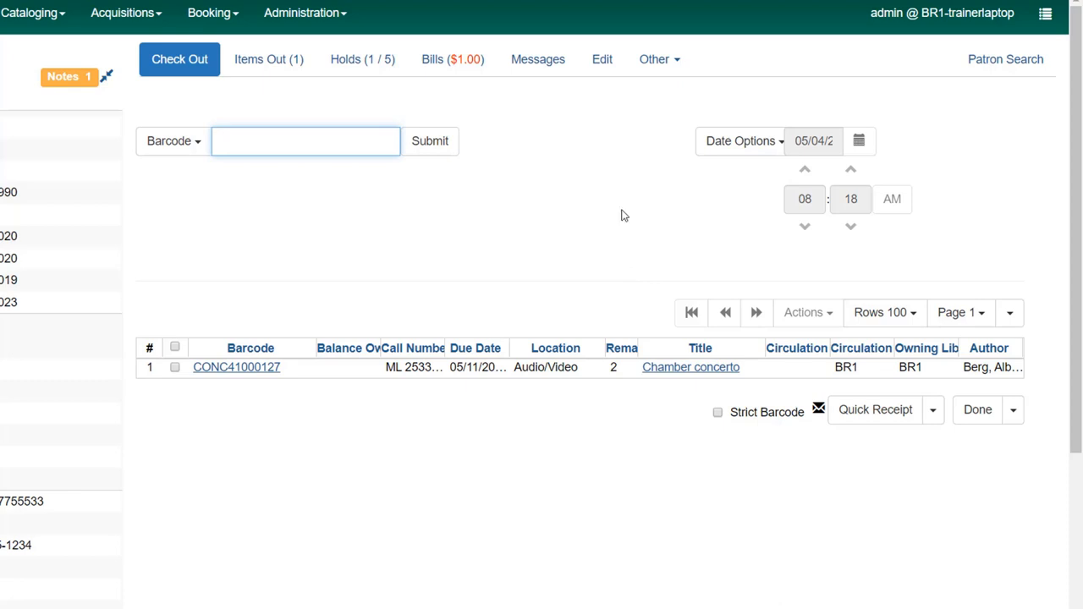
text(CONC50000157)
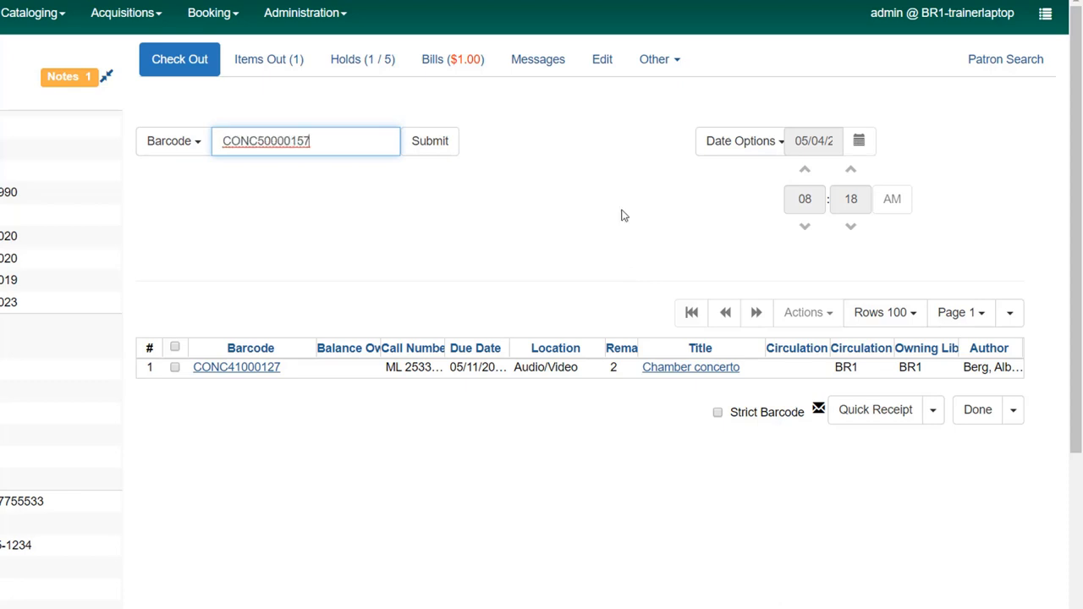
click(429, 140)
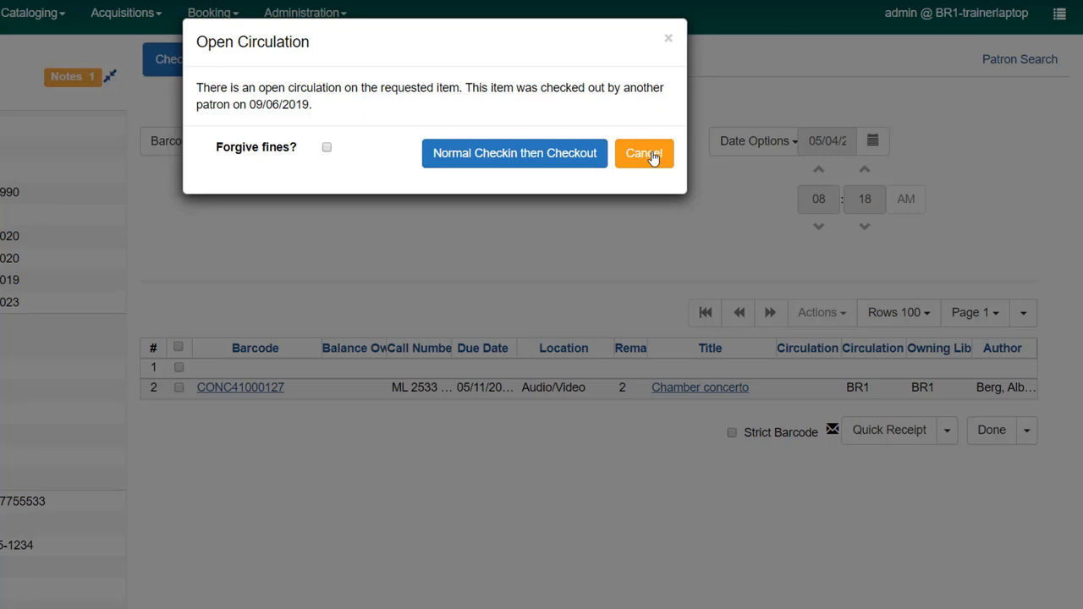
mouse_move(333, 159)
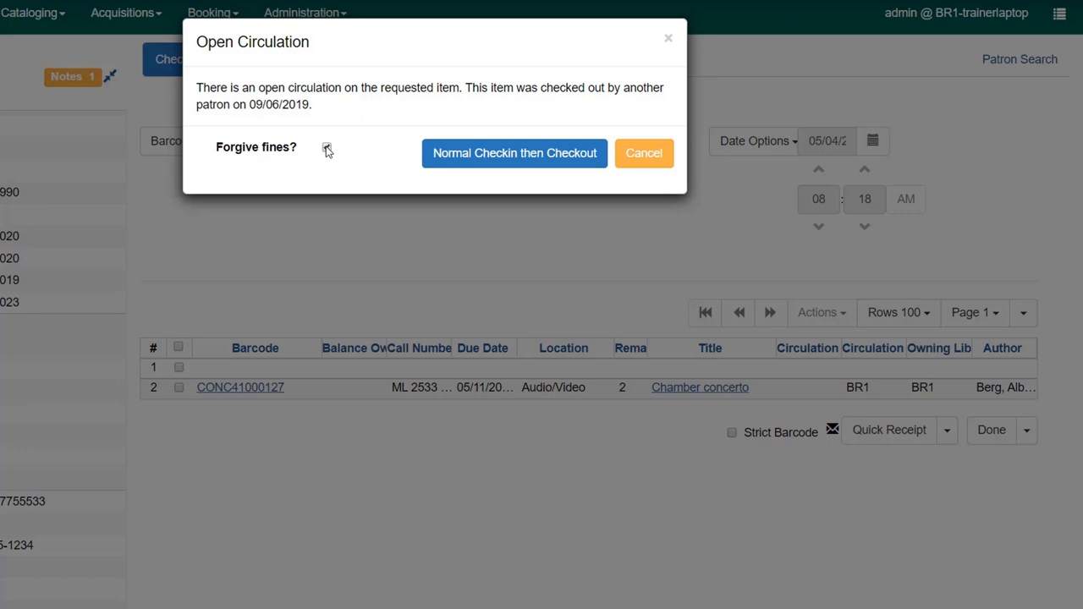
click(326, 146)
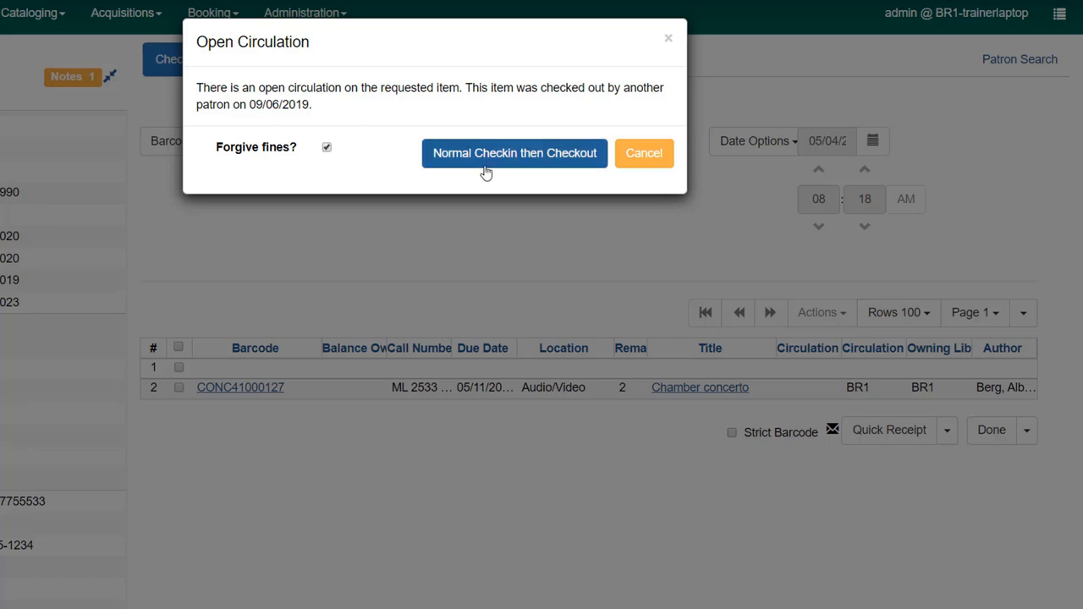
click(514, 153)
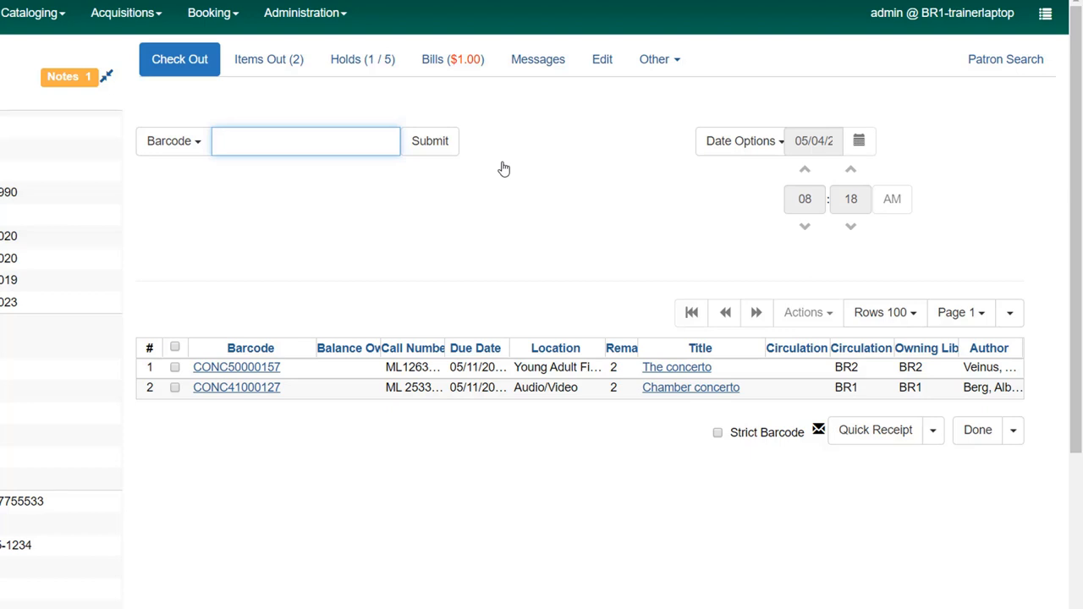
- Enter barcode CONC41000557 and choose a specific due date of 06/01
click(305, 140)
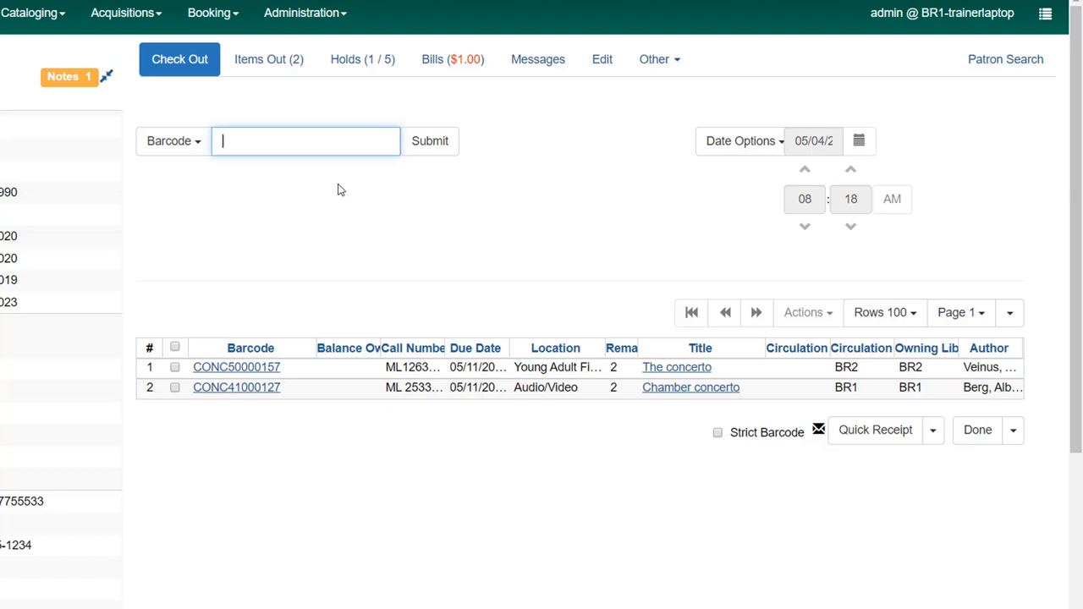
text(CONC41000557)
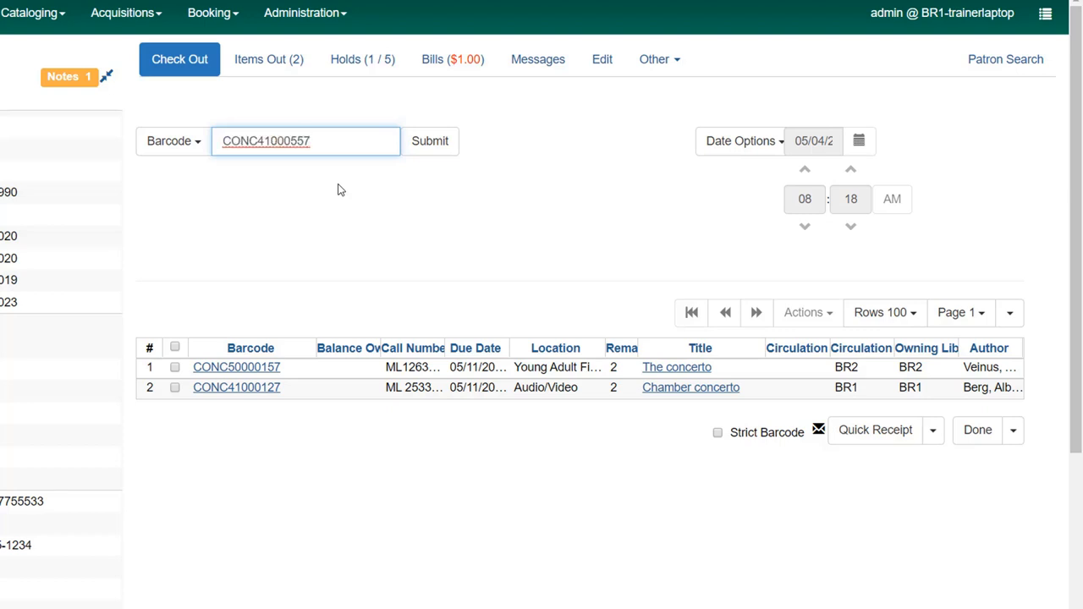
mouse_move(773, 156)
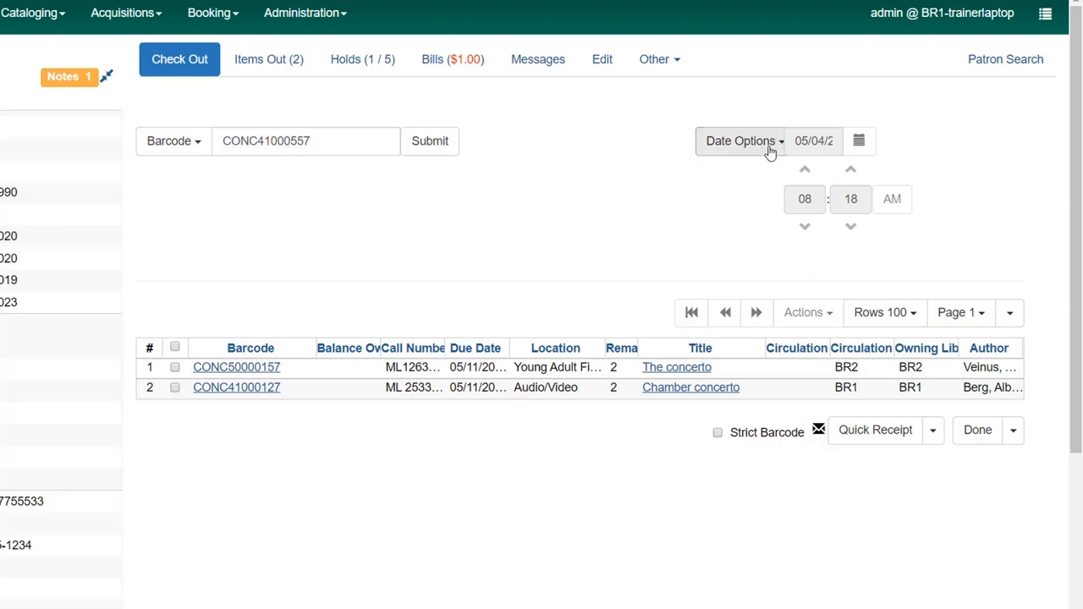
click(743, 140)
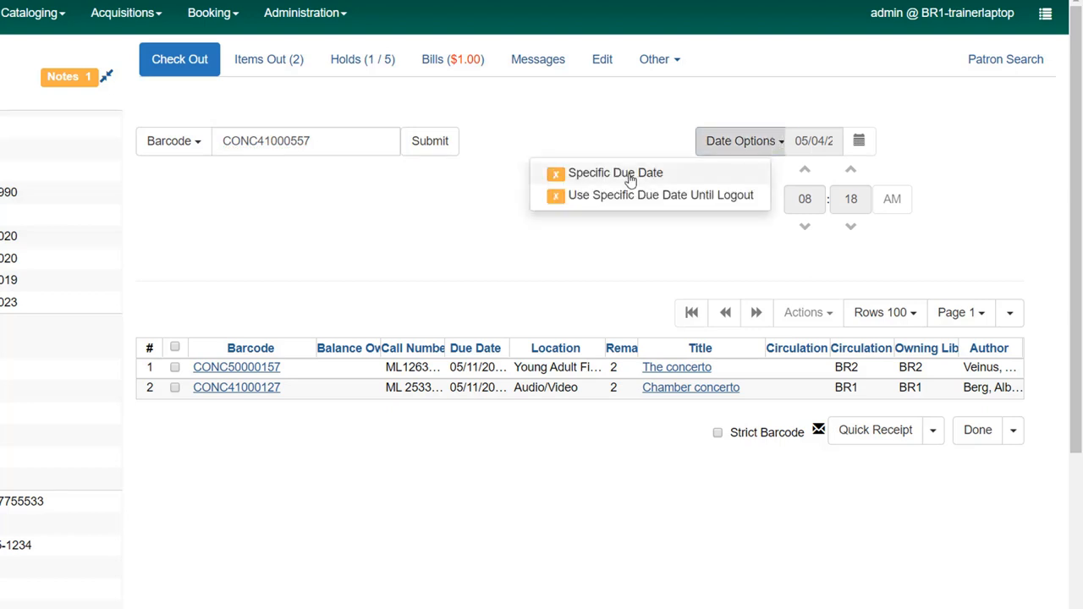
mouse_move(675, 178)
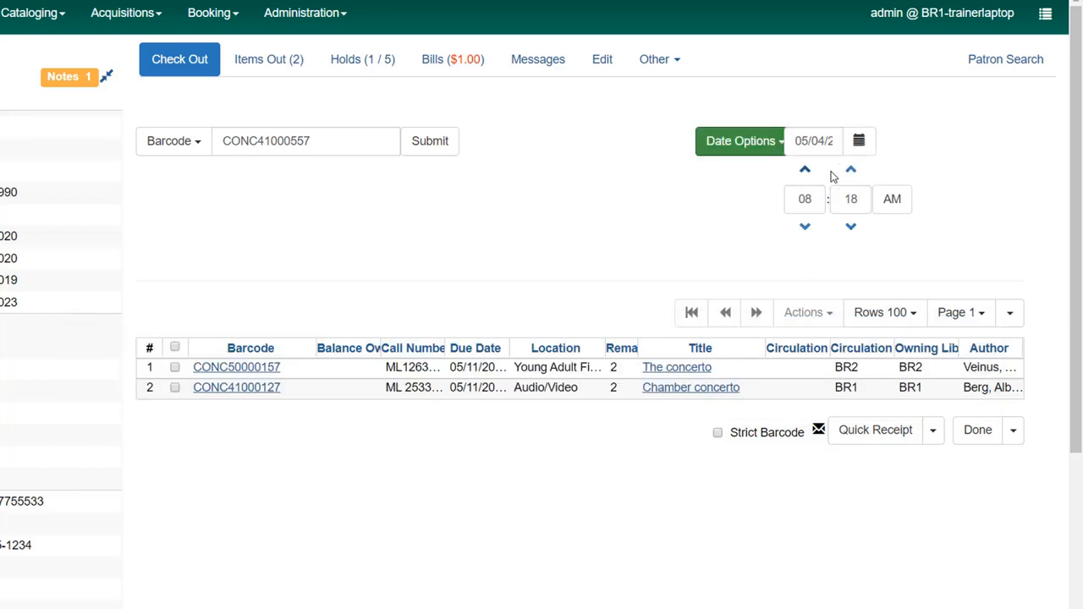
click(859, 140)
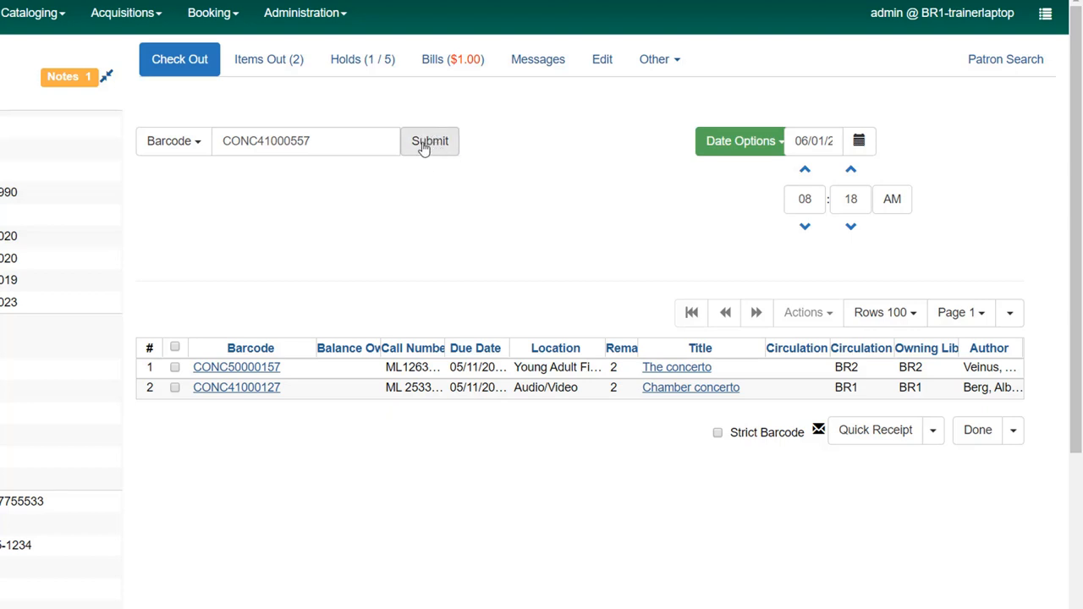
- Submit CONC41000557 with the 06/01 due date and bring up Actions for older checkouts
click(429, 140)
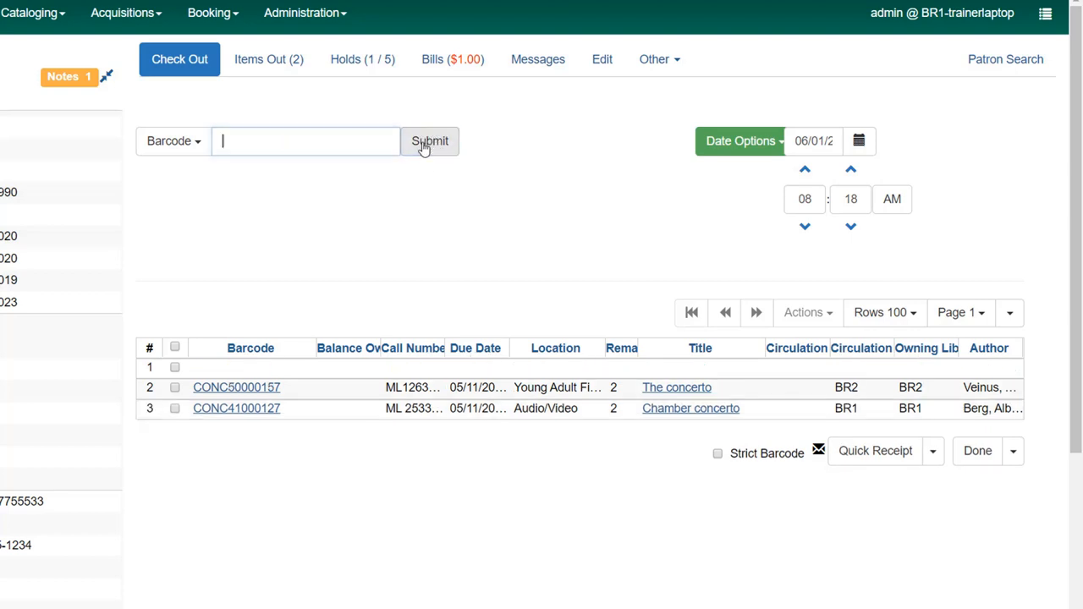
click(429, 140)
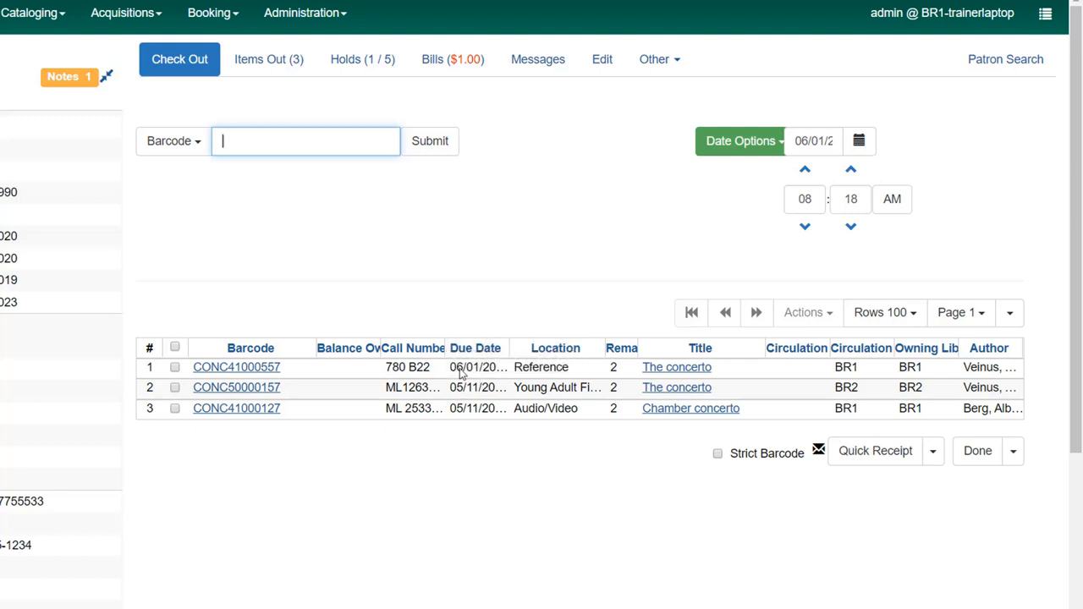
mouse_move(479, 367)
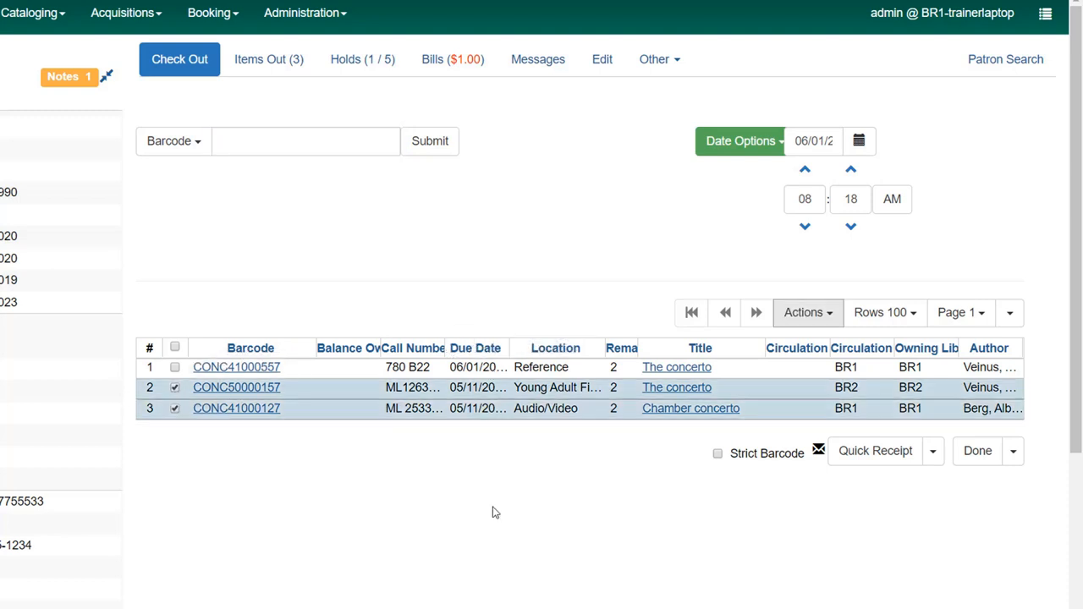
mouse_move(478, 408)
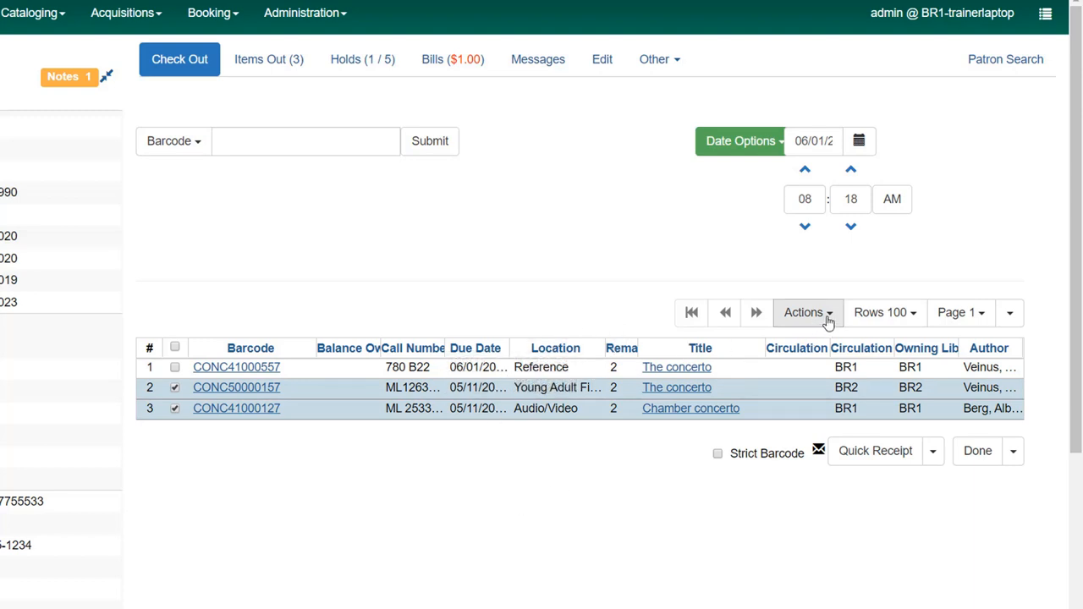
click(803, 312)
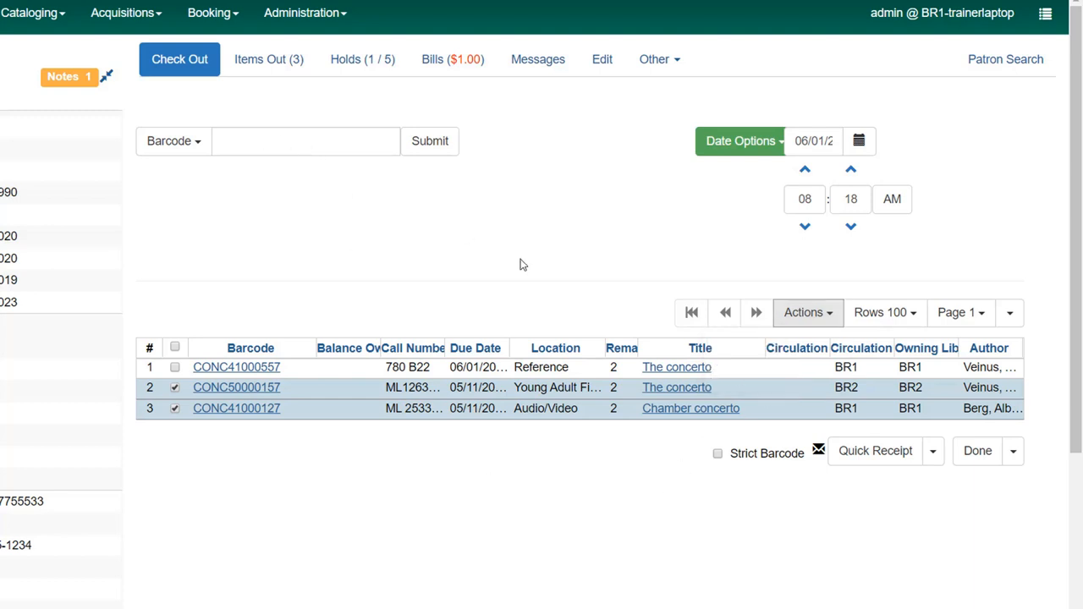
mouse_move(268, 59)
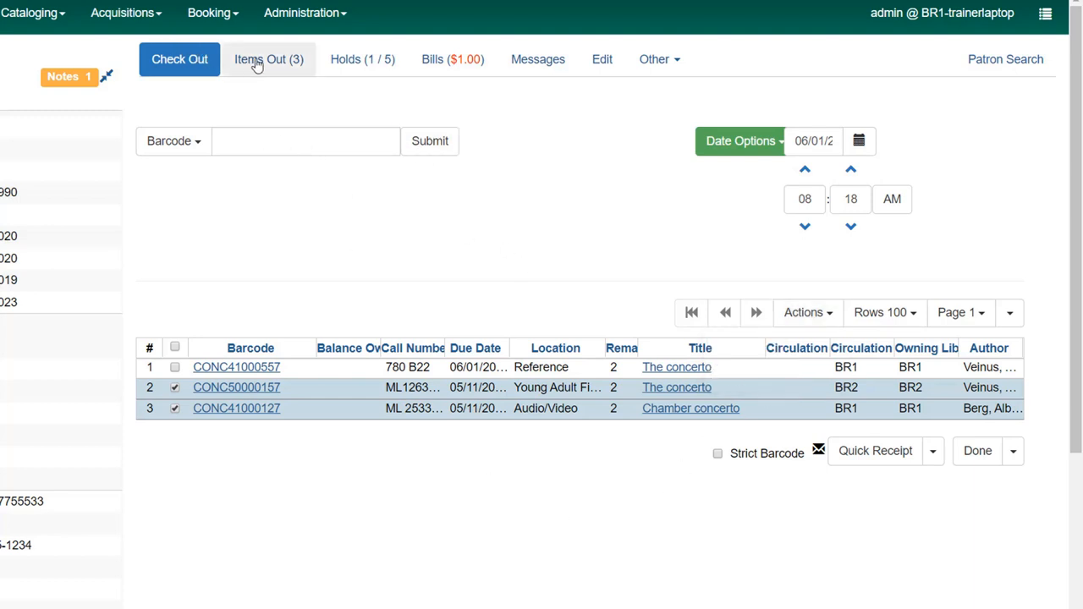
- On Items Out, open the Actions menu for the two checkouts due 05/11
click(268, 59)
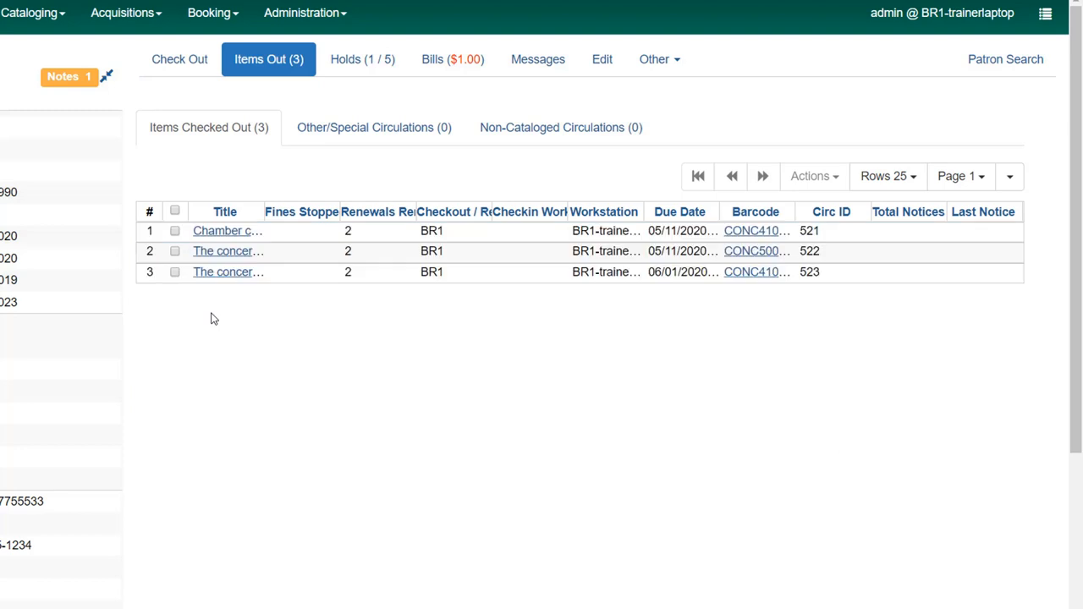
mouse_move(524, 183)
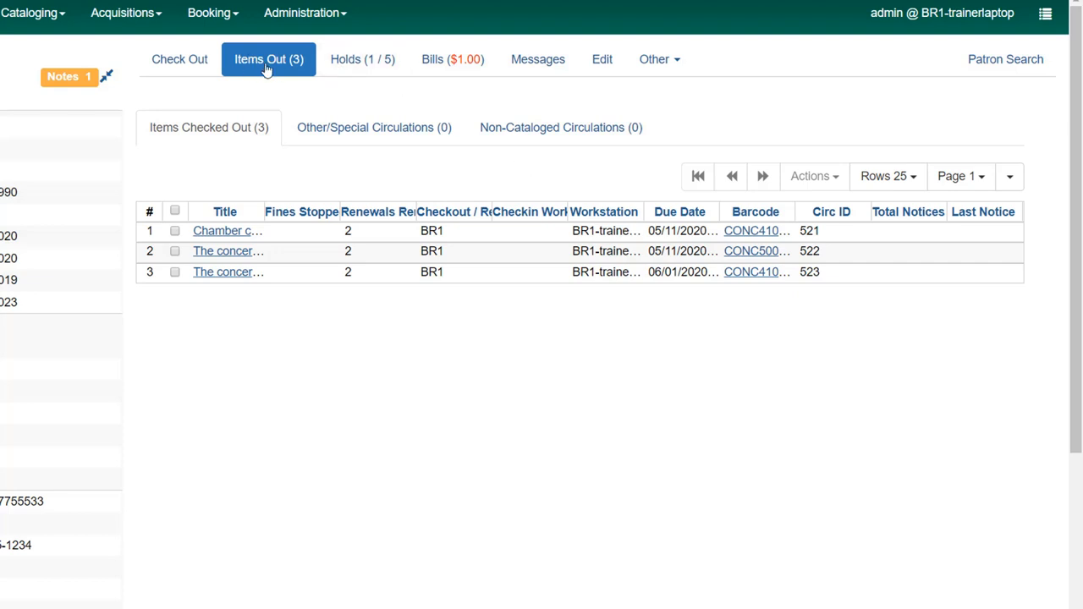
mouse_move(174, 239)
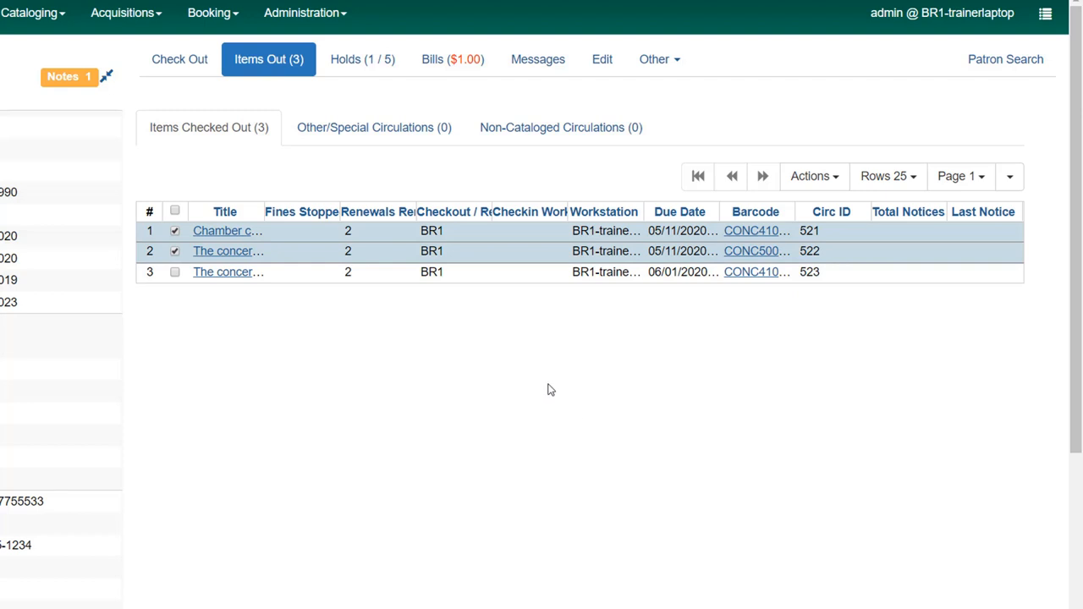
mouse_move(850, 159)
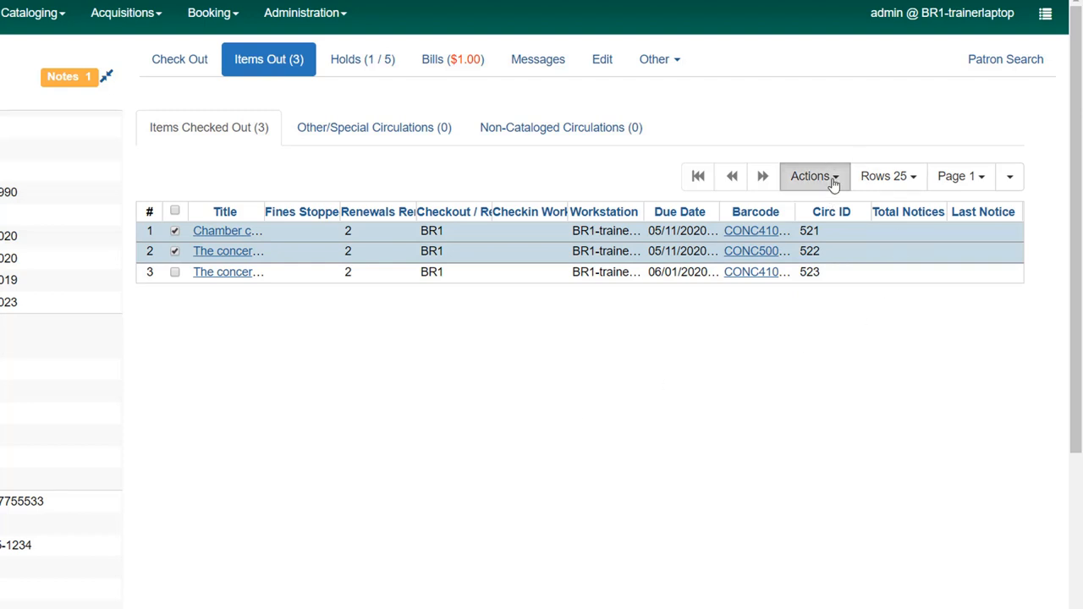
click(810, 176)
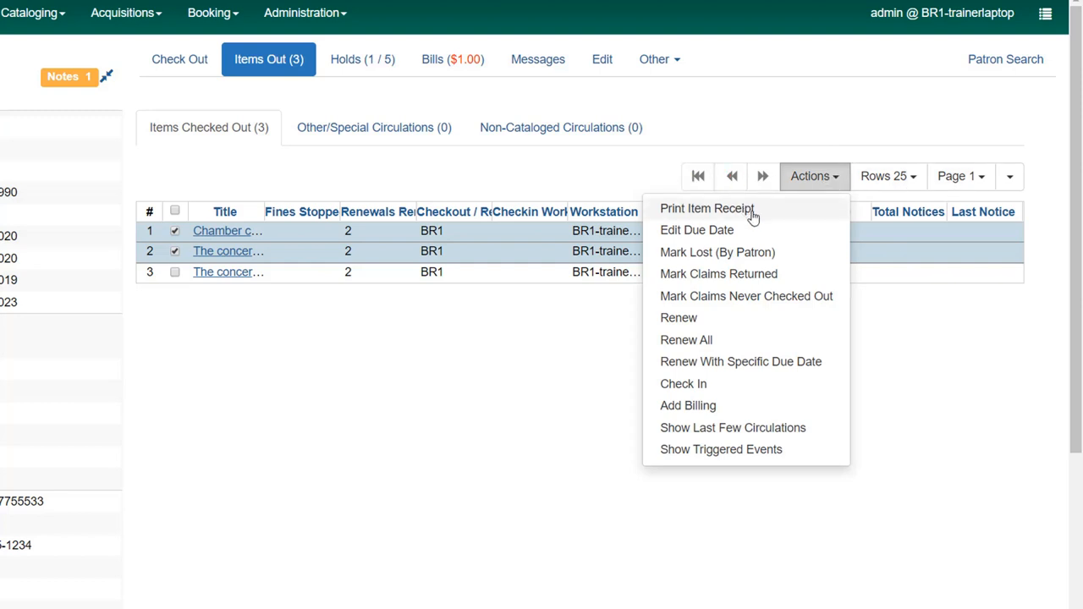
mouse_move(760, 449)
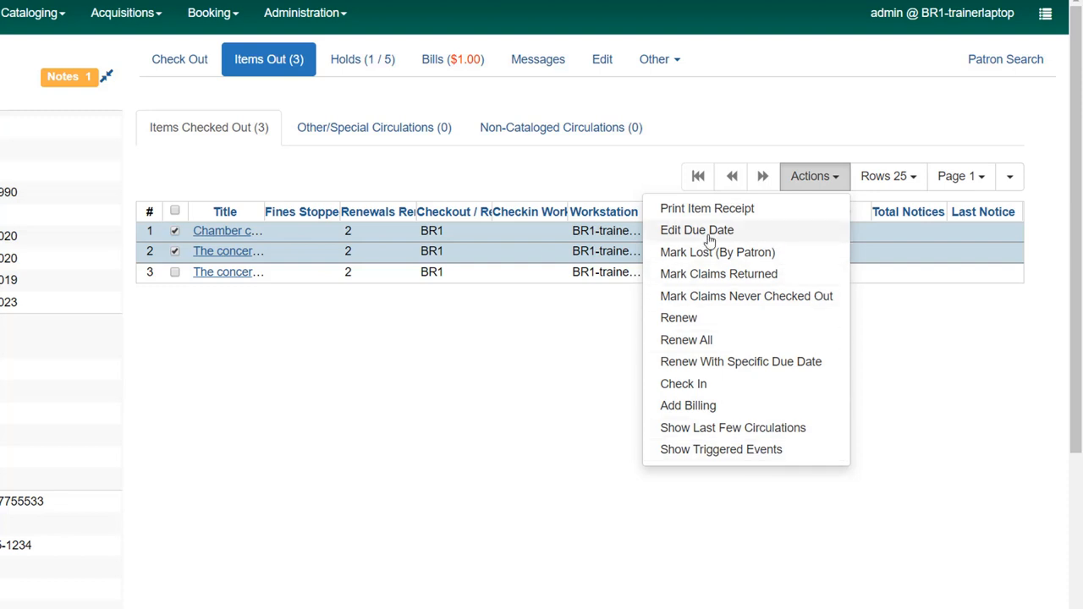
mouse_move(725, 239)
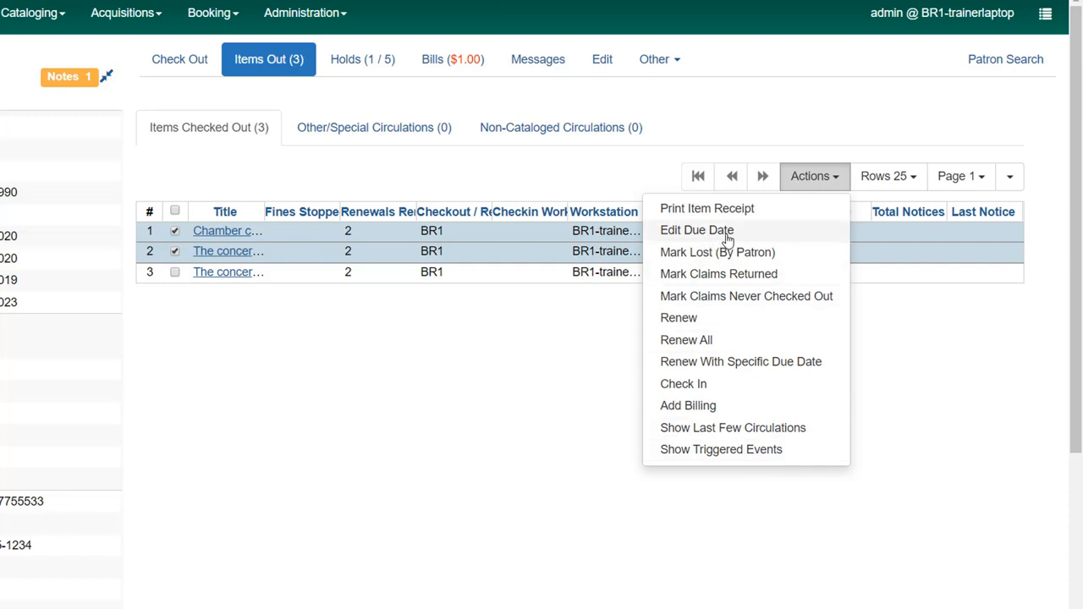
- Change the two selected items' due date to 06/01, then go back to Check Out
click(696, 230)
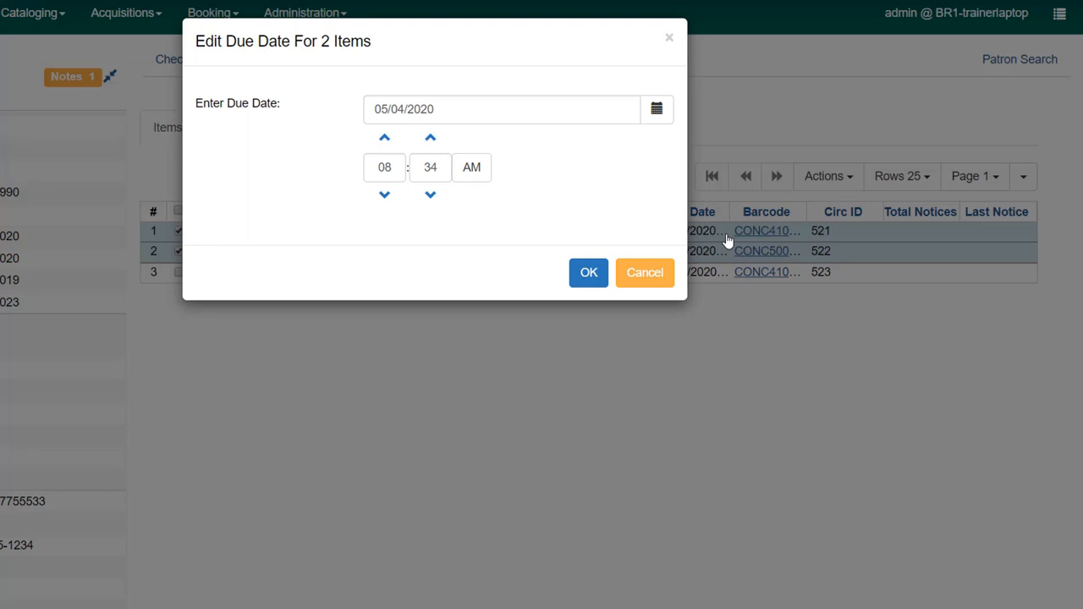
click(656, 110)
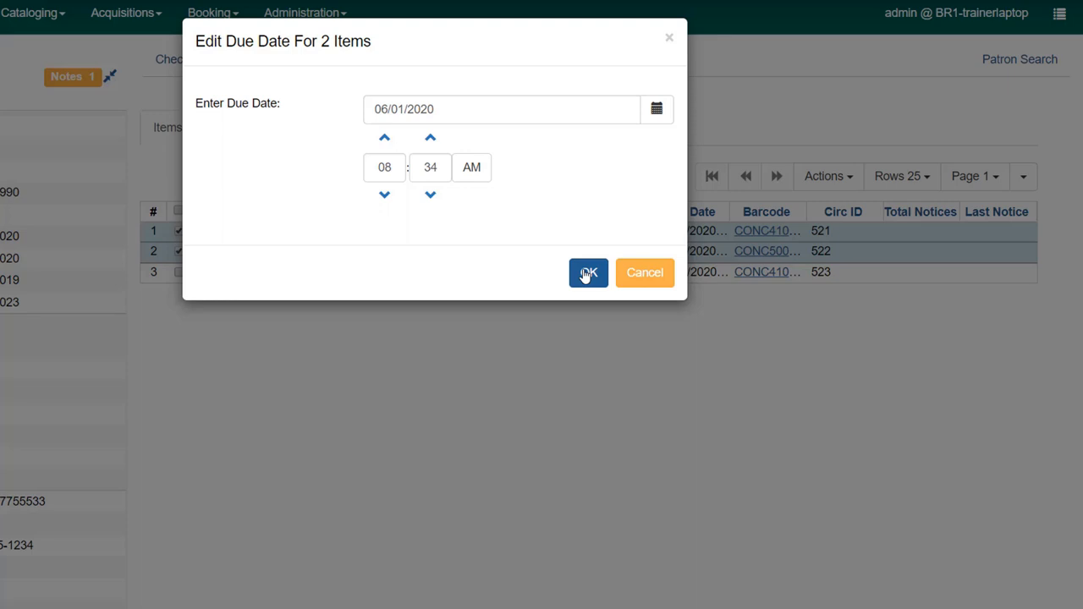
click(588, 272)
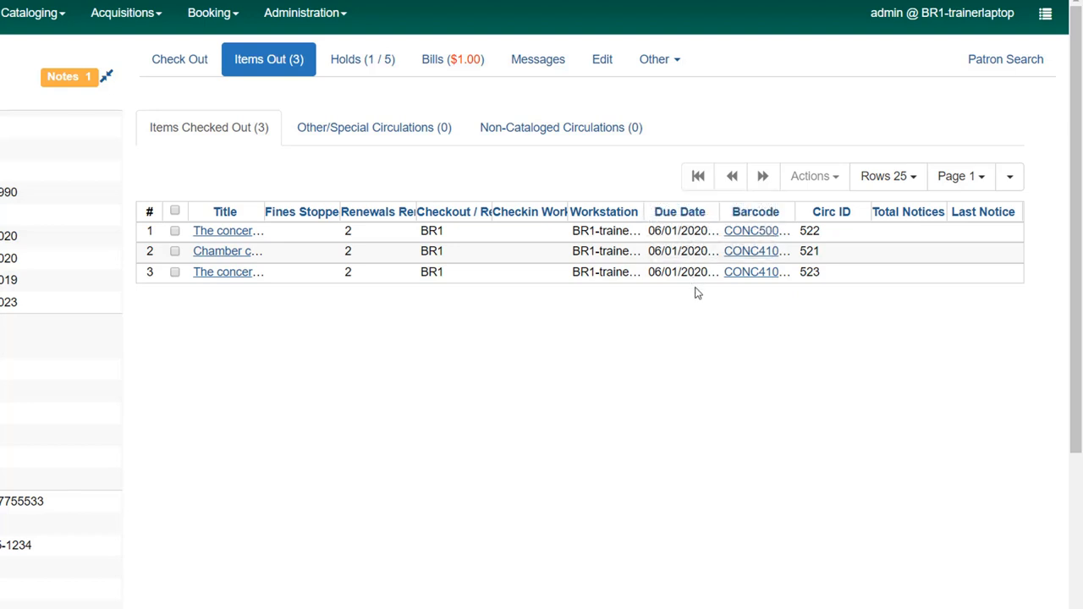
mouse_move(700, 302)
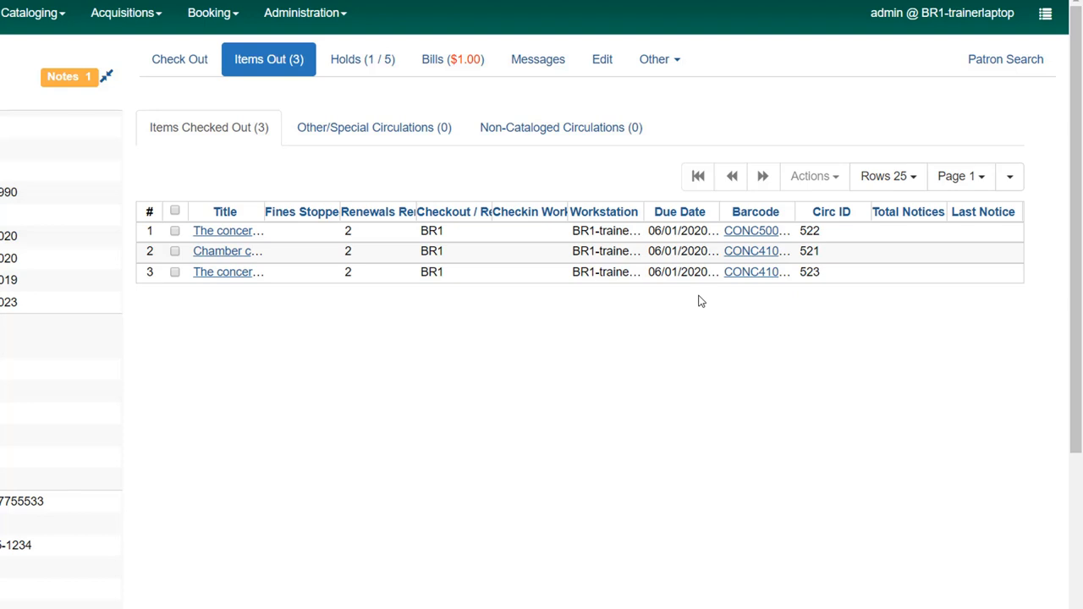
mouse_move(667, 324)
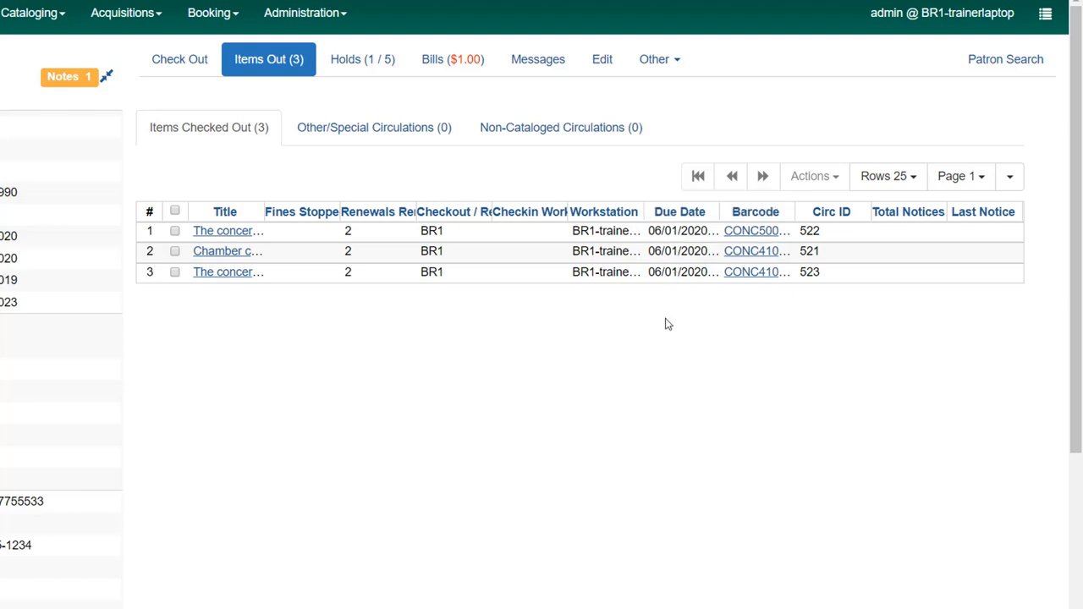
mouse_move(667, 329)
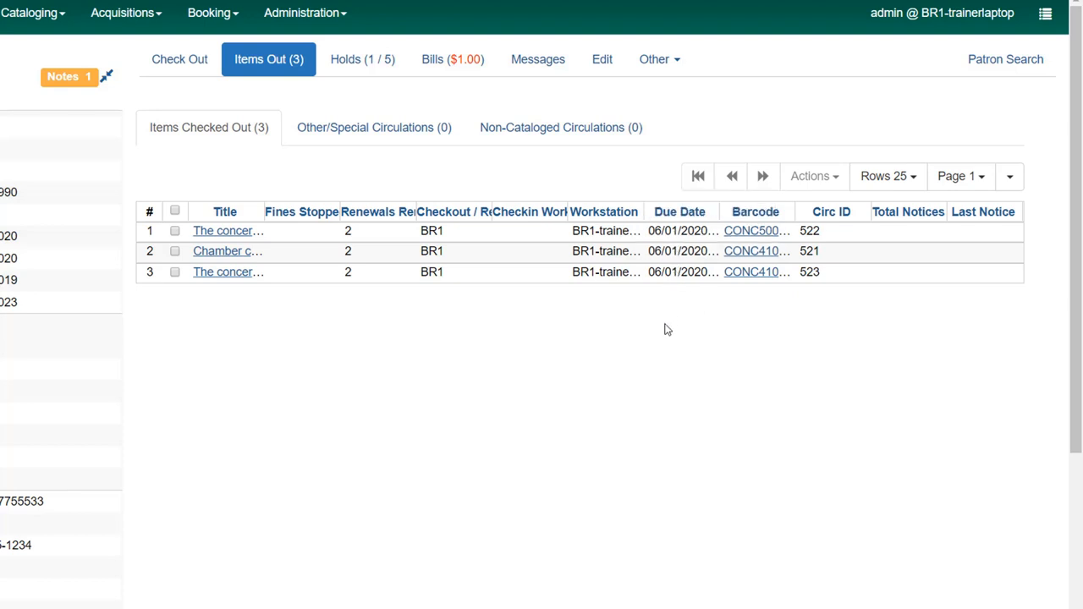
click(179, 59)
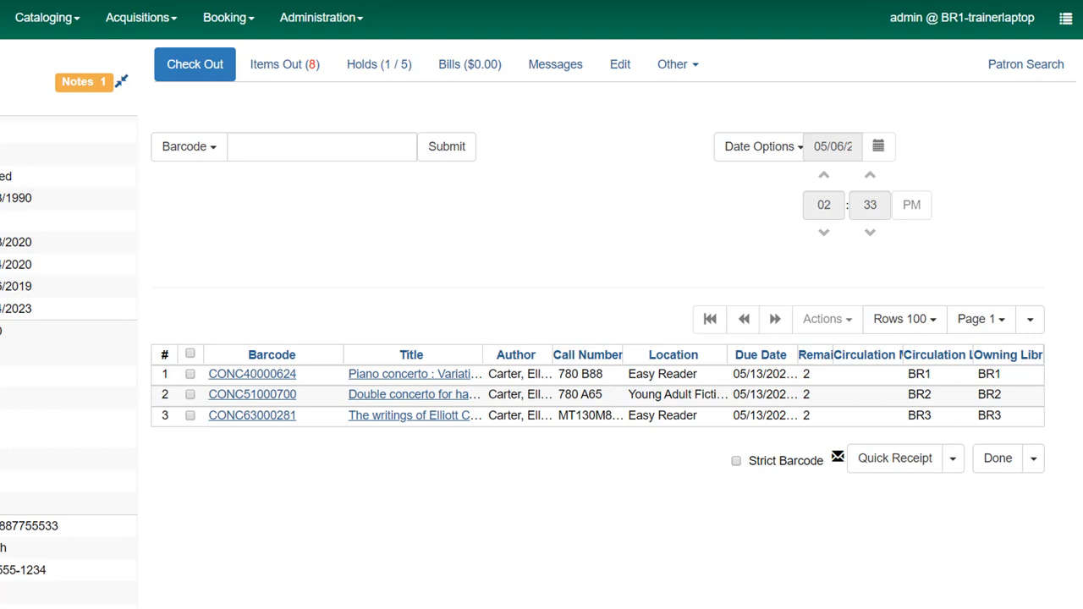
click(322, 146)
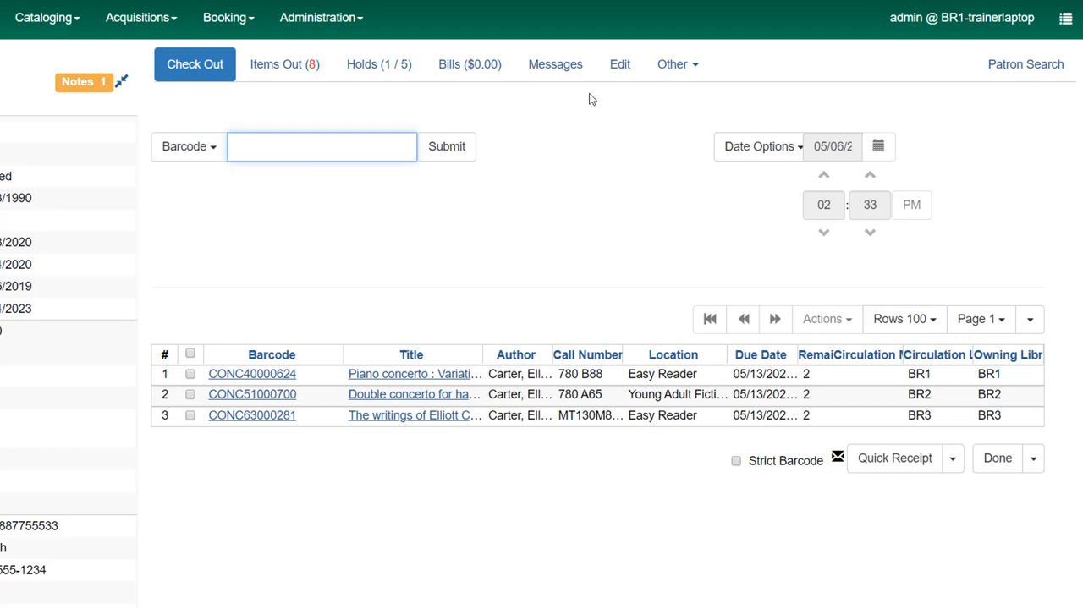
click(321, 146)
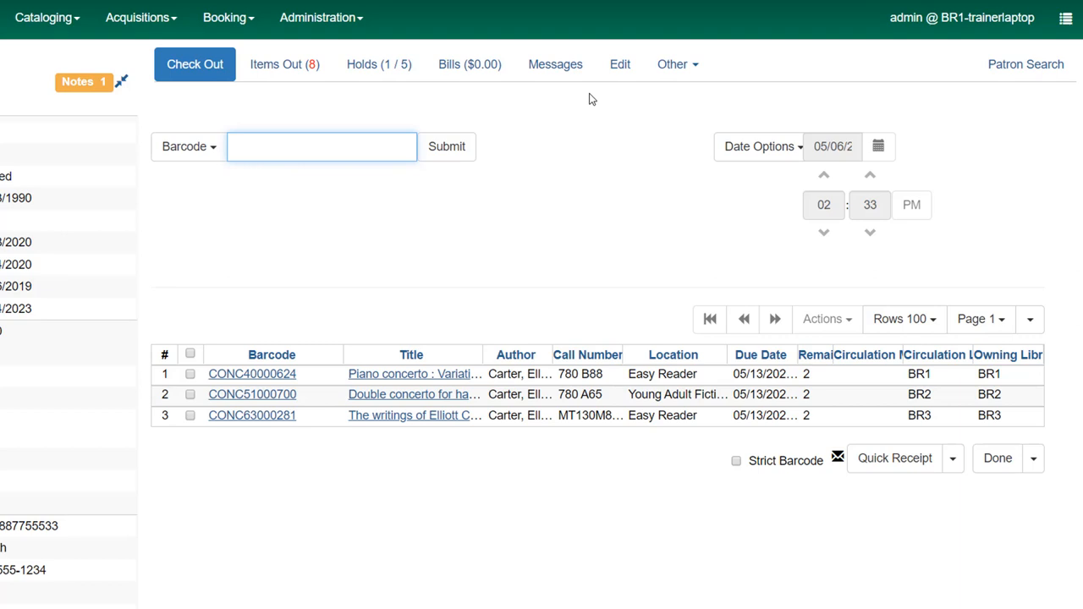
click(320, 147)
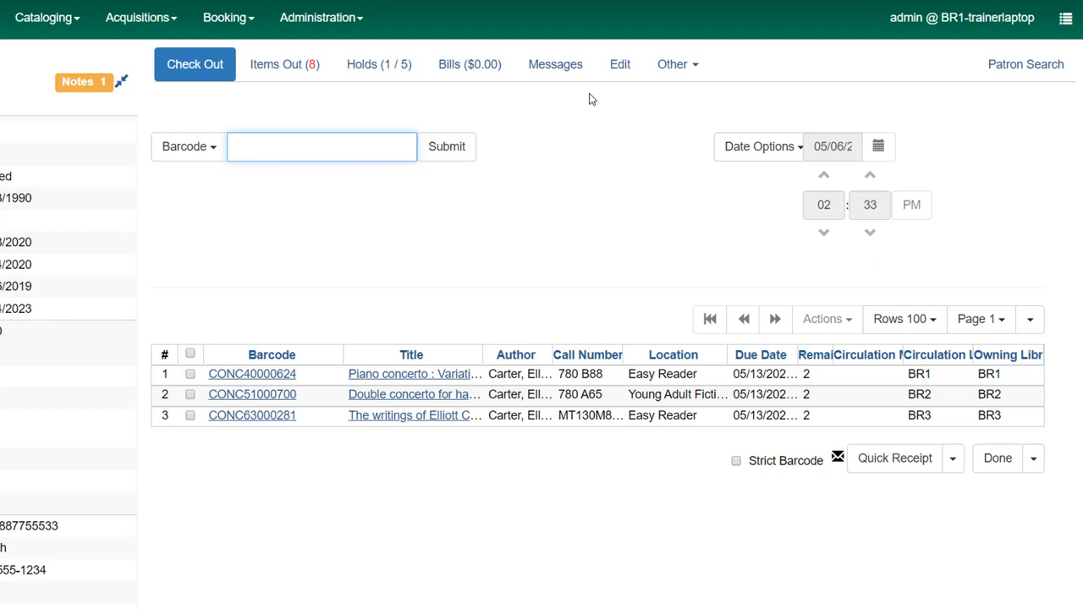
click(321, 147)
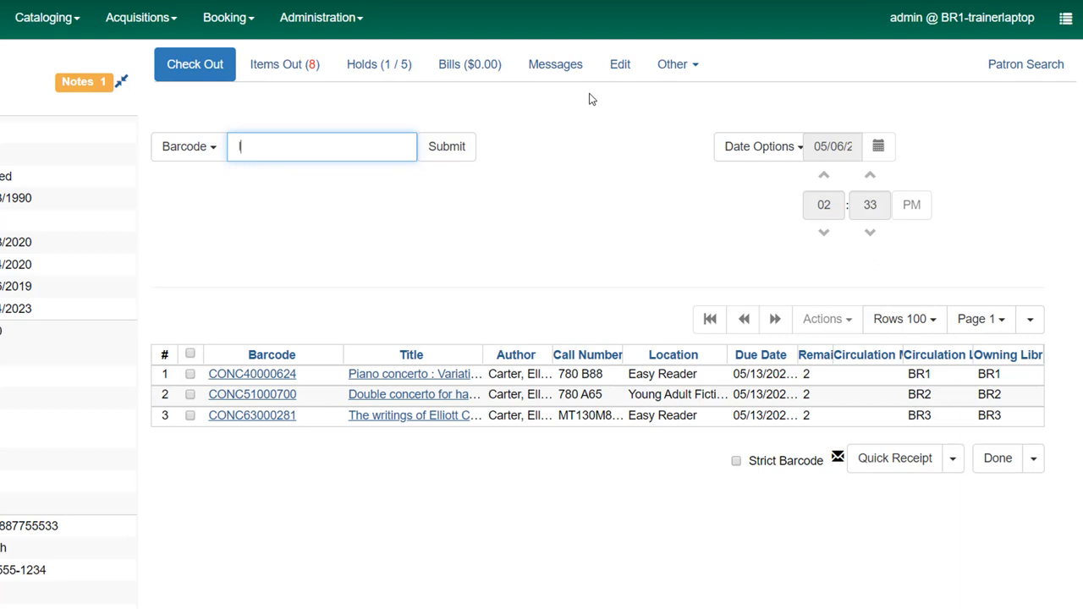
- Submit barcode ILL99887766, bringing up the non-cataloged item prompt
text(ILL99887766)
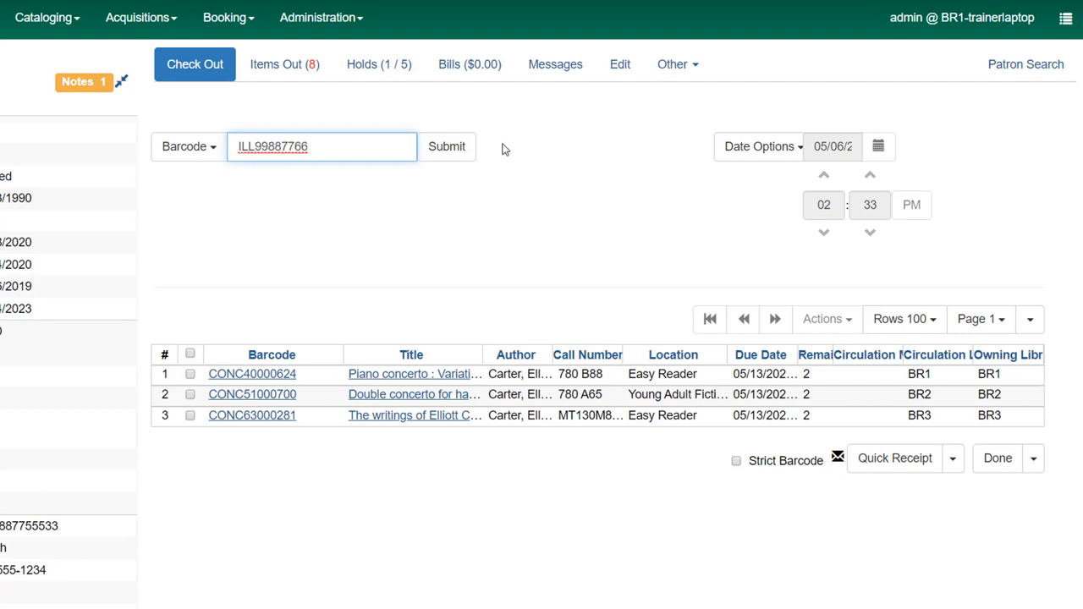
click(447, 146)
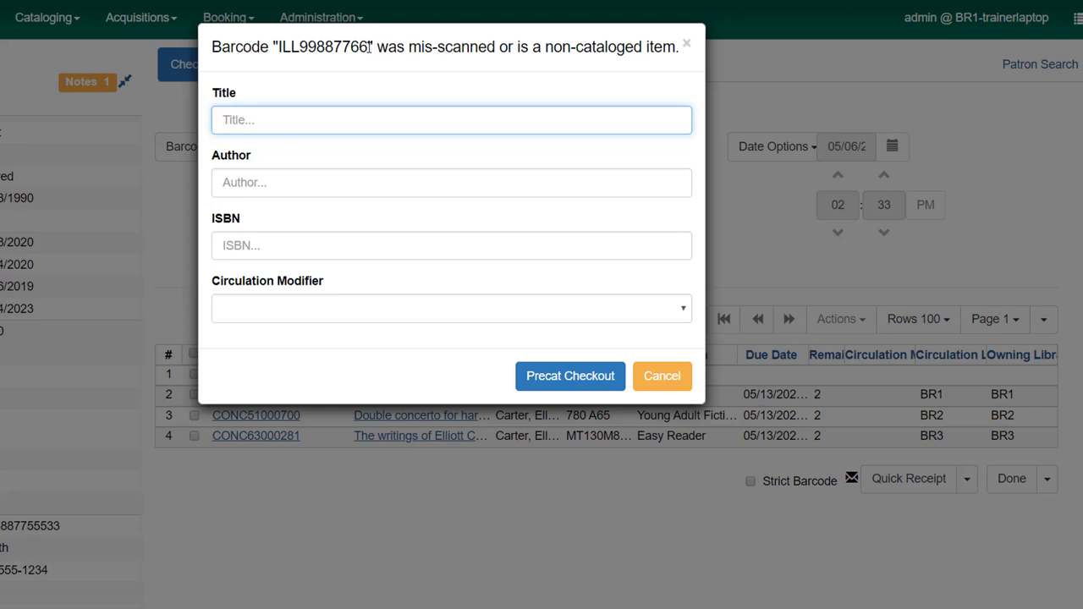
double_click(330, 47)
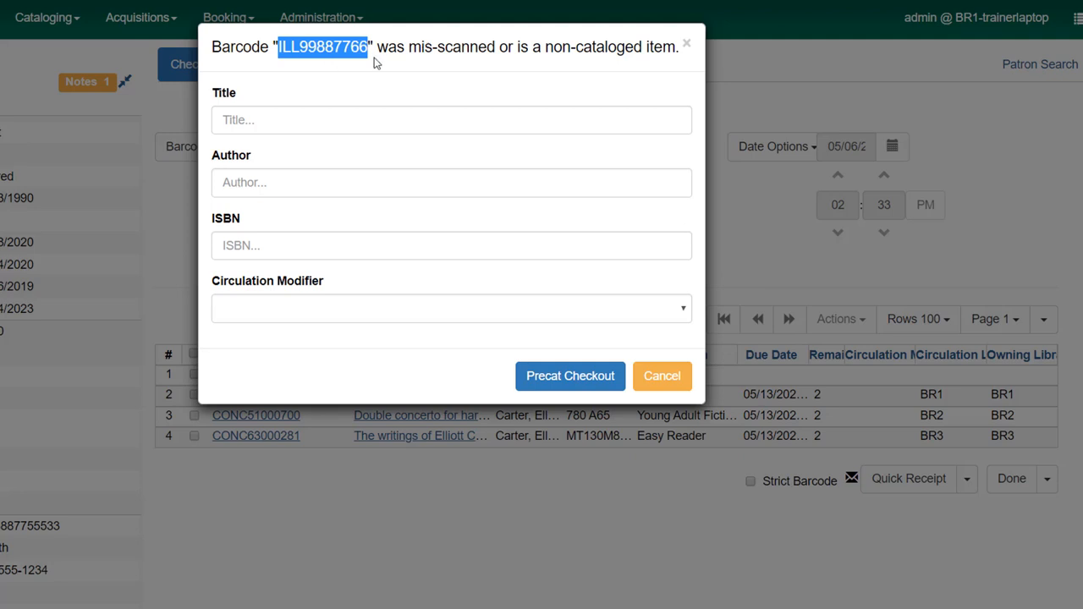
mouse_move(380, 140)
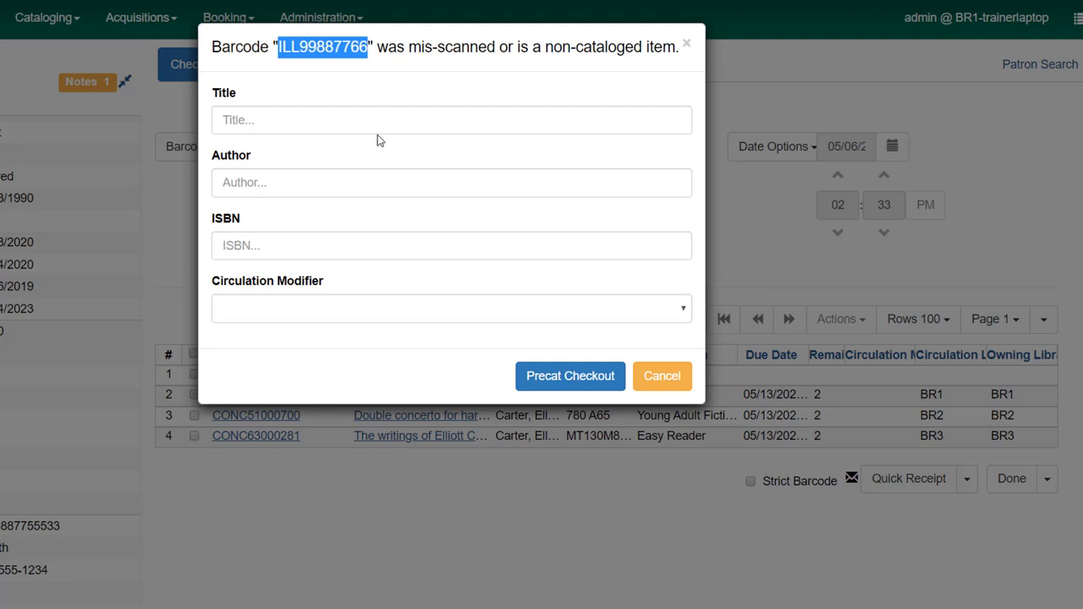
click(451, 120)
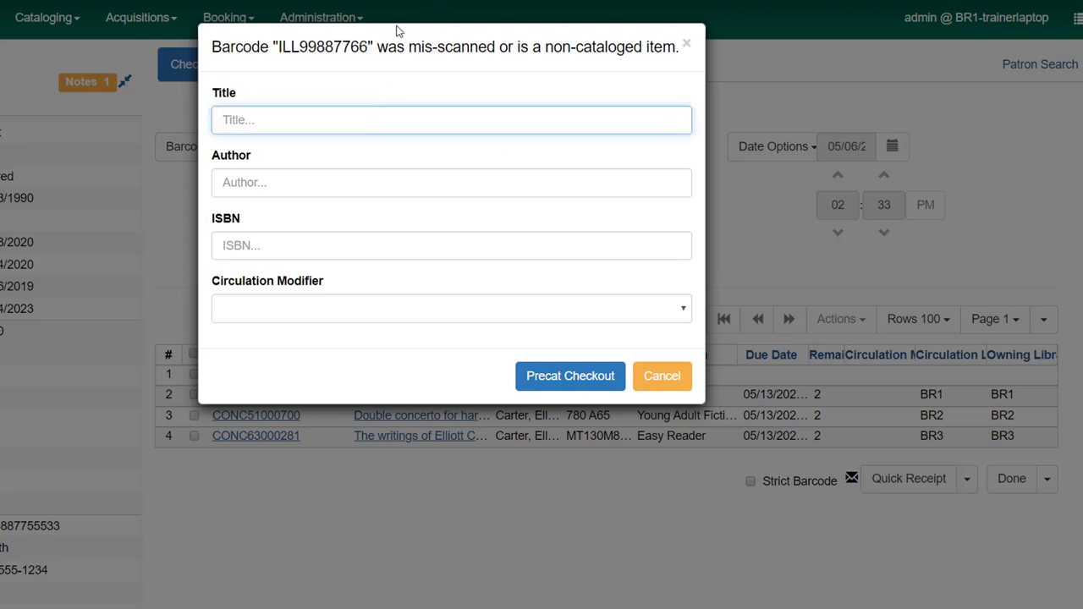
click(451, 119)
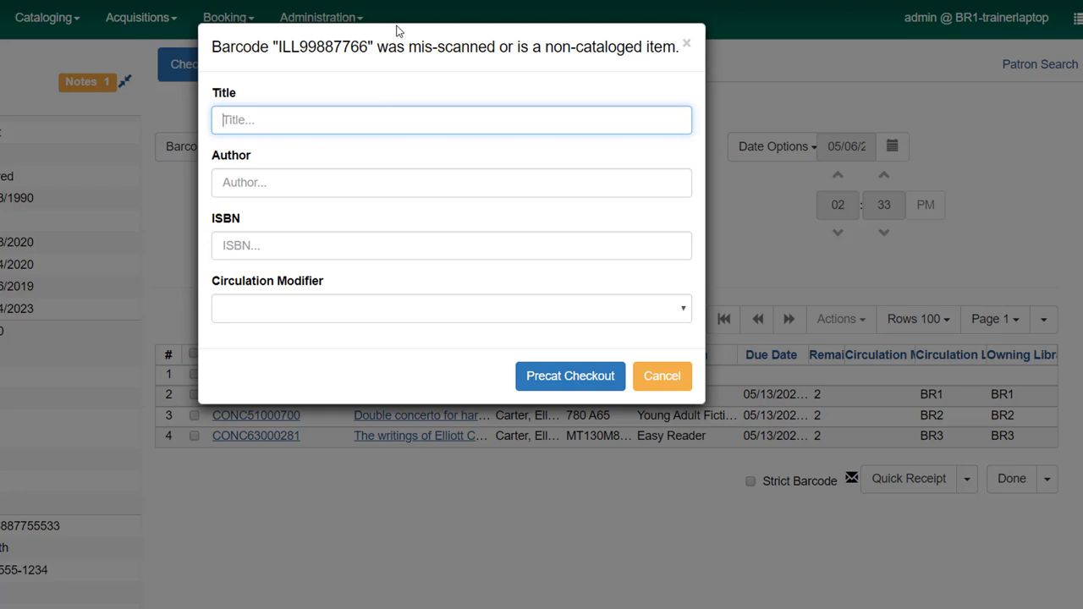
click(451, 119)
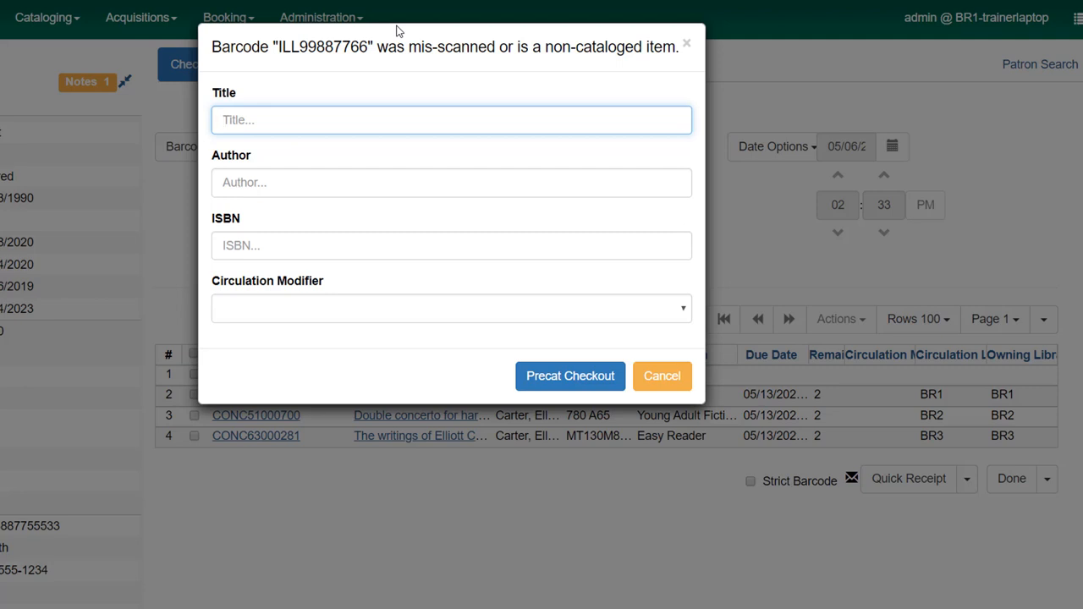
- Enter title 'Harry Potter and the Chamber of Secrets', author J K Rowling, modifier ILL
text(Harry Potter and the Chamber of Secrets)
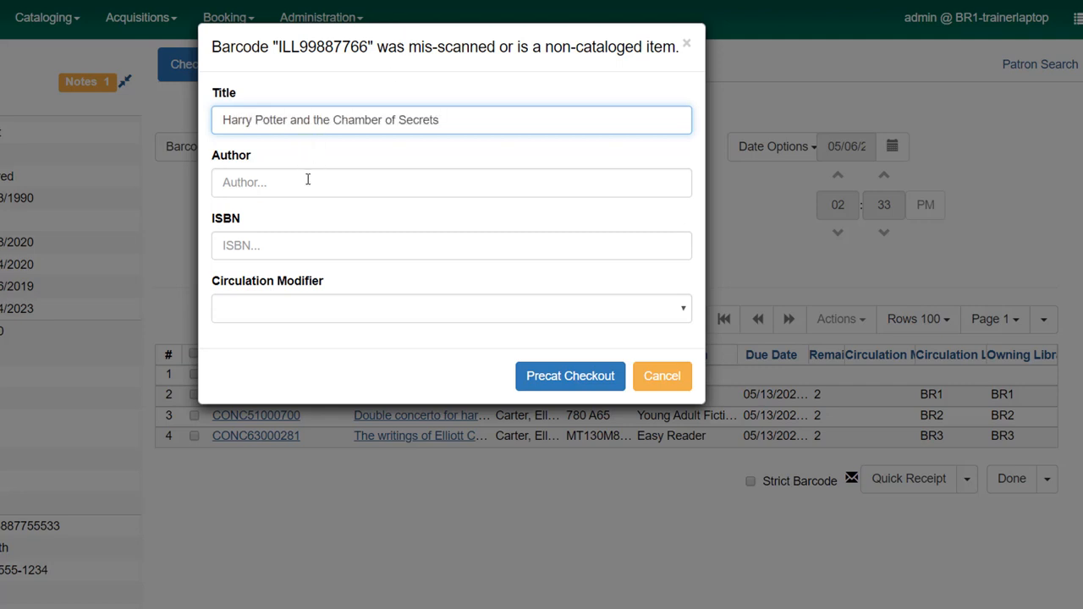
text(J K Rowling)
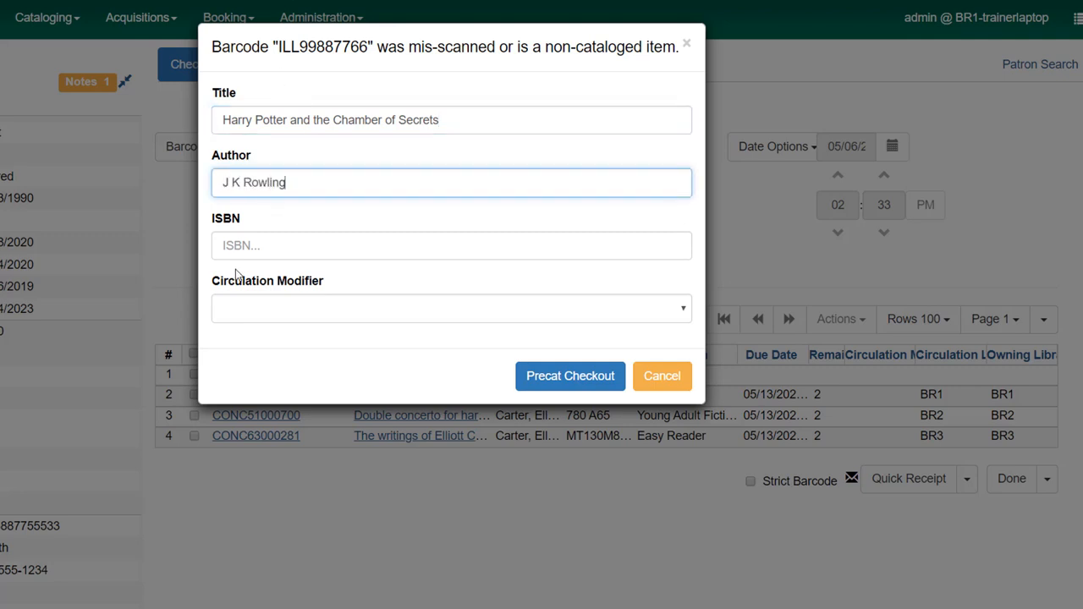
mouse_move(251, 288)
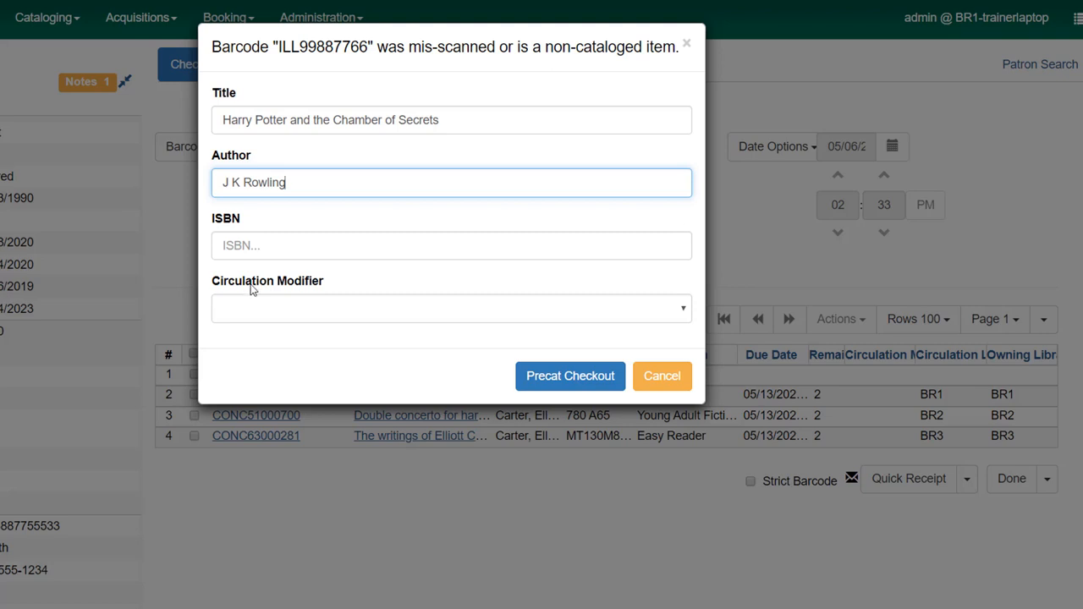
click(451, 307)
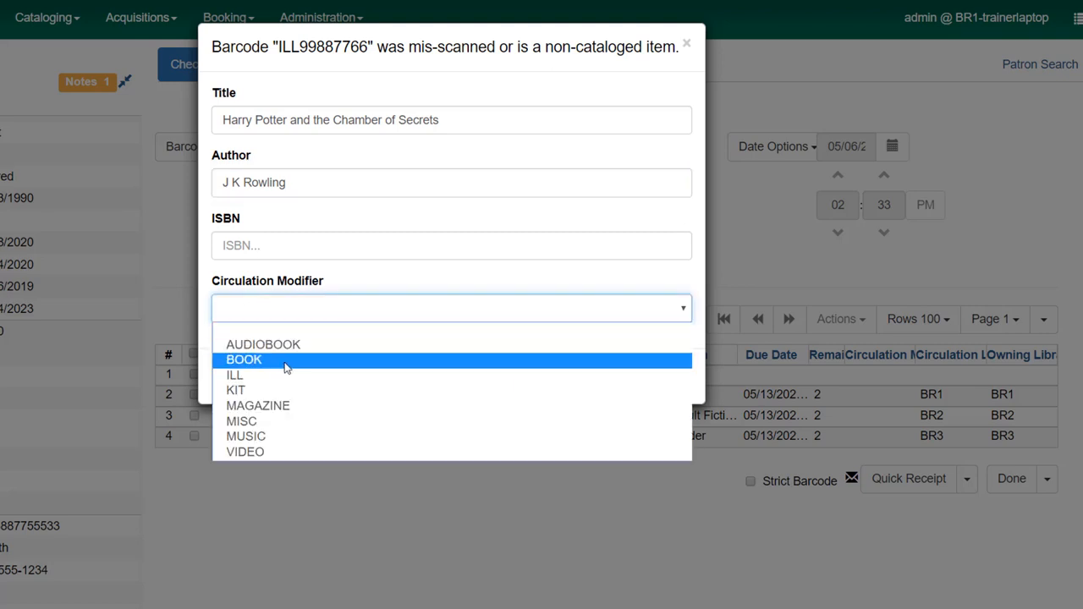
click(243, 359)
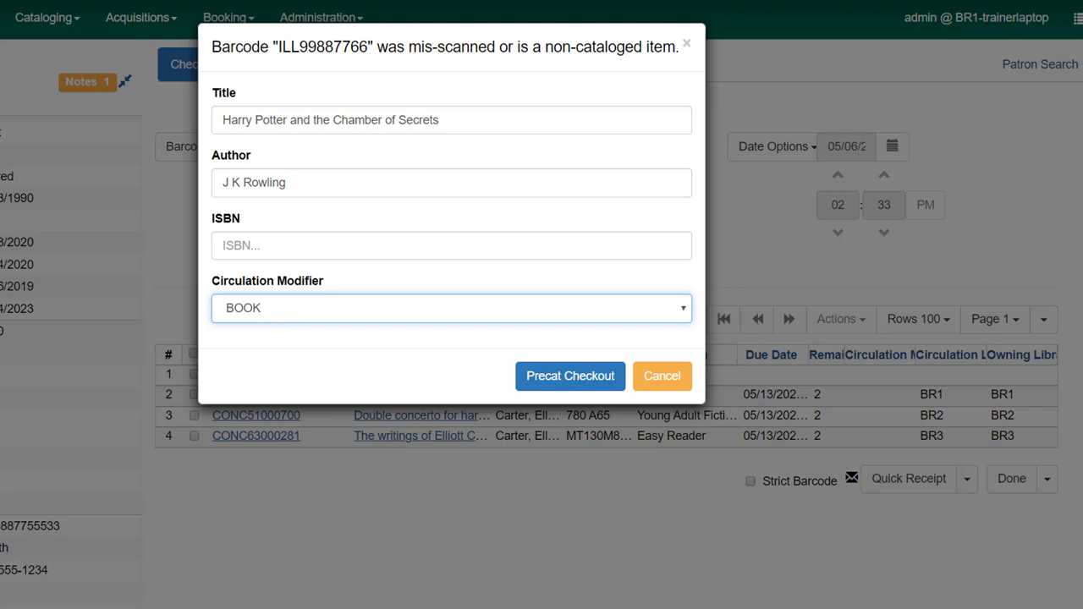
mouse_move(297, 313)
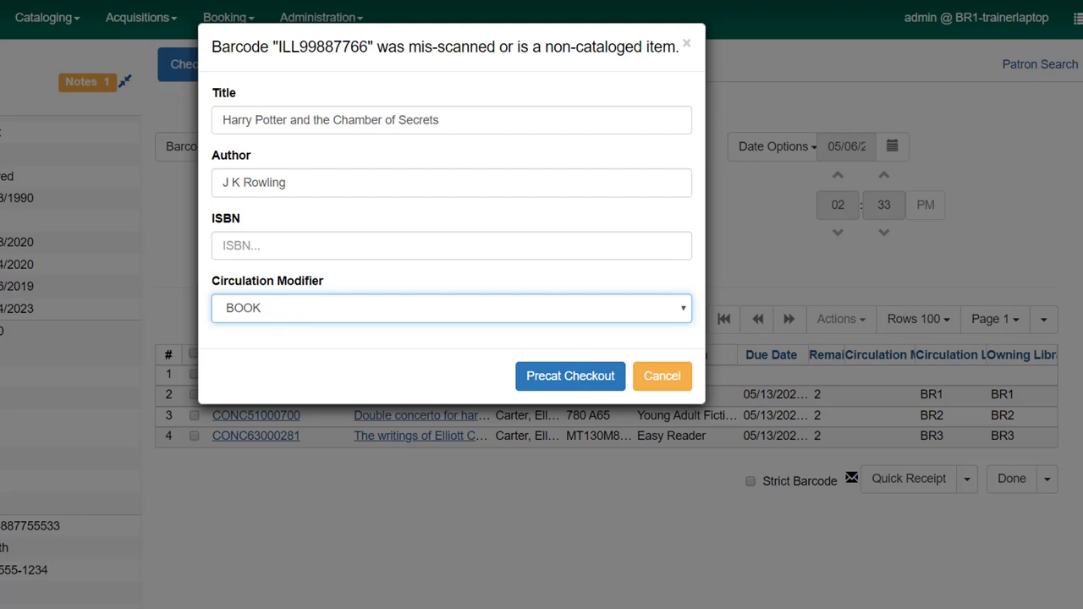
mouse_move(684, 317)
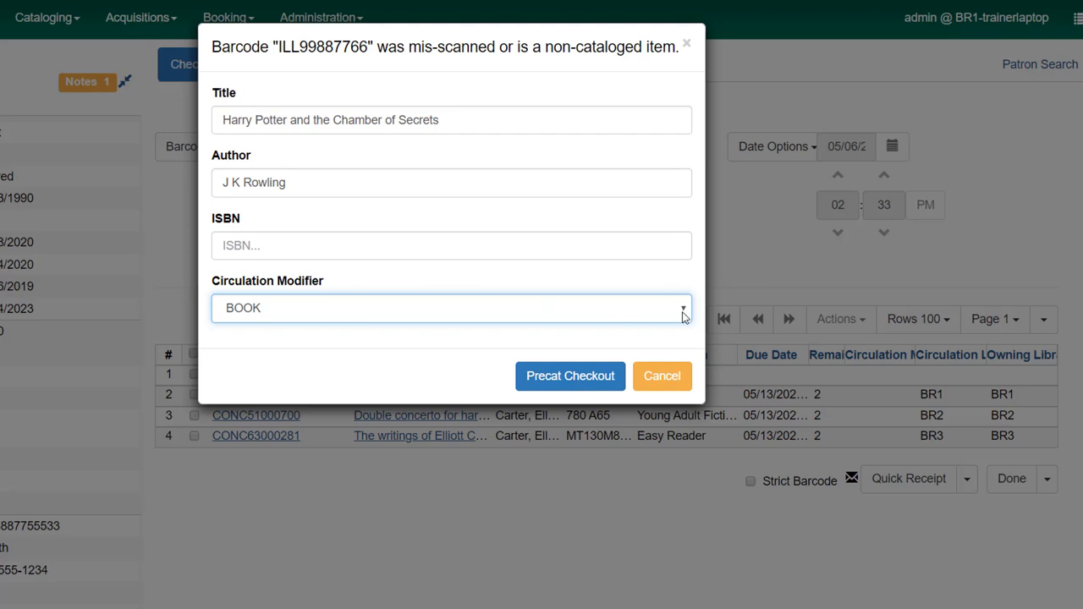
click(451, 307)
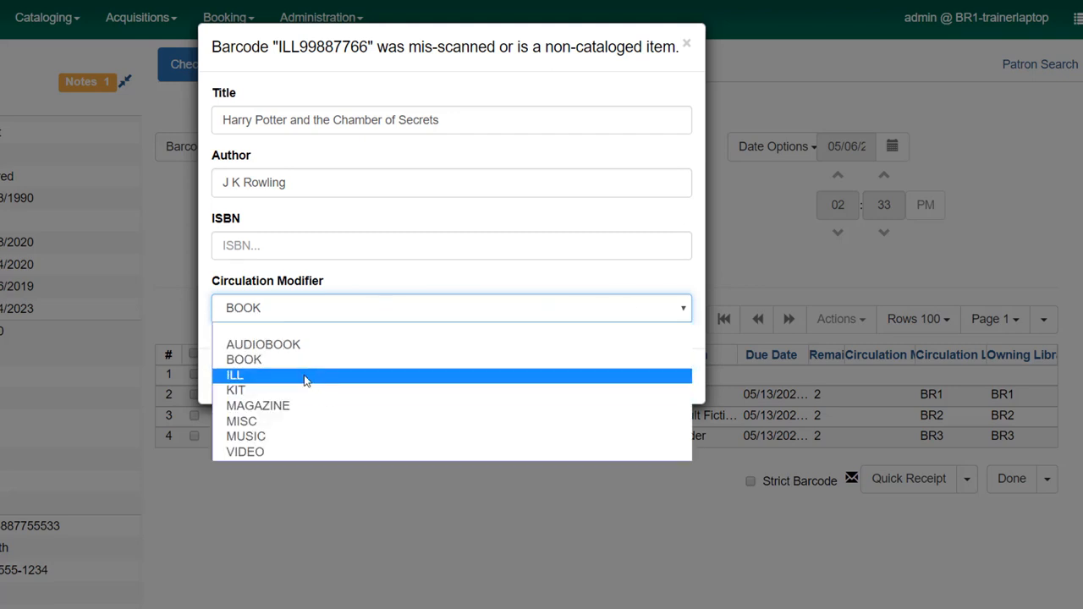
click(234, 375)
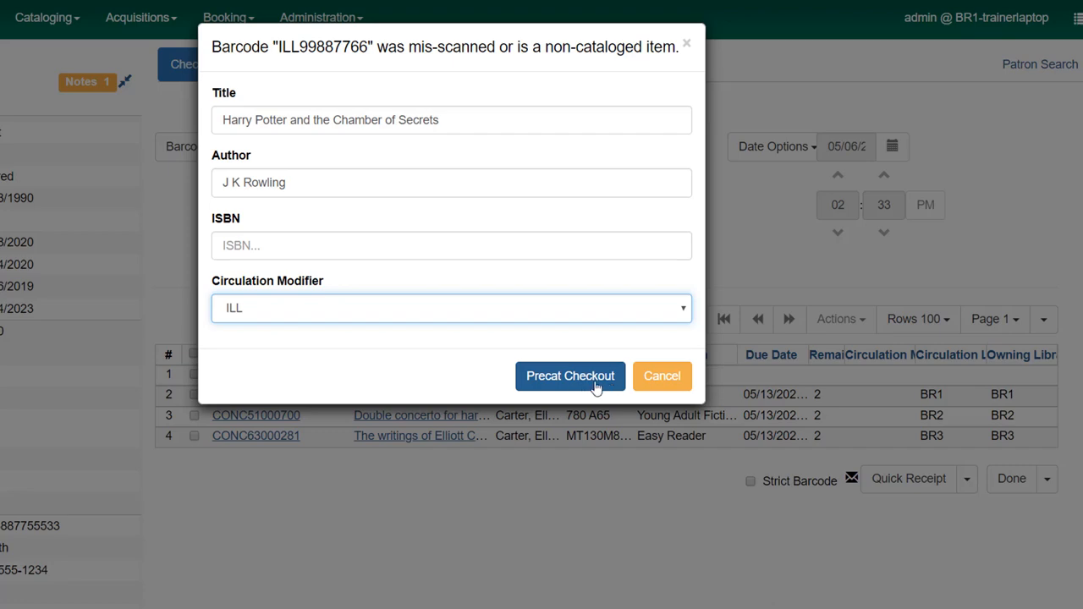
- Check out ILL99887766 (Chamber of Secrets) as a precat ILL item due 05/20
click(570, 376)
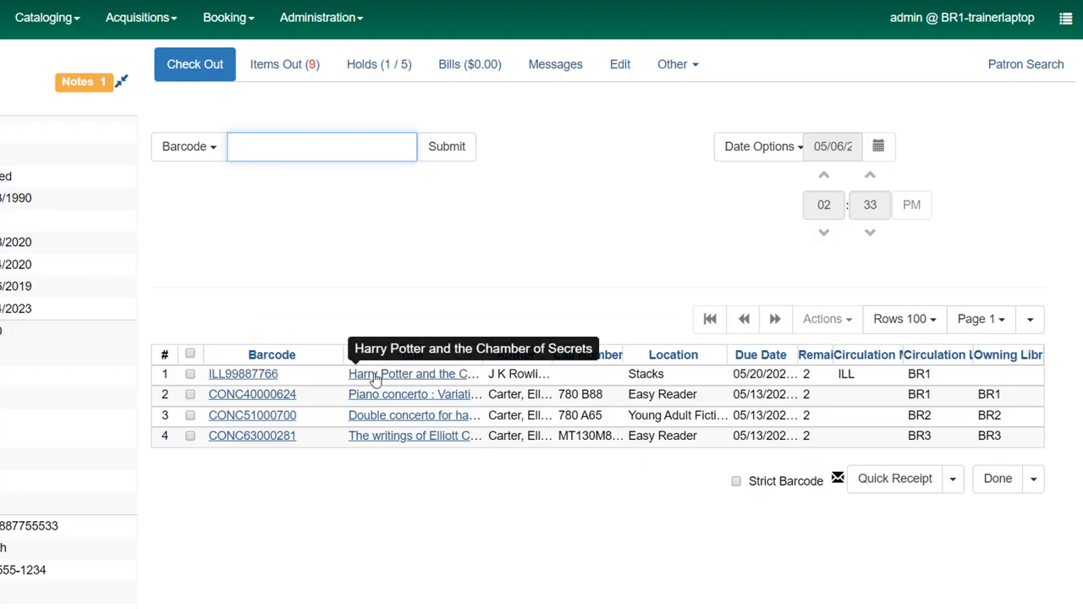
mouse_move(646, 387)
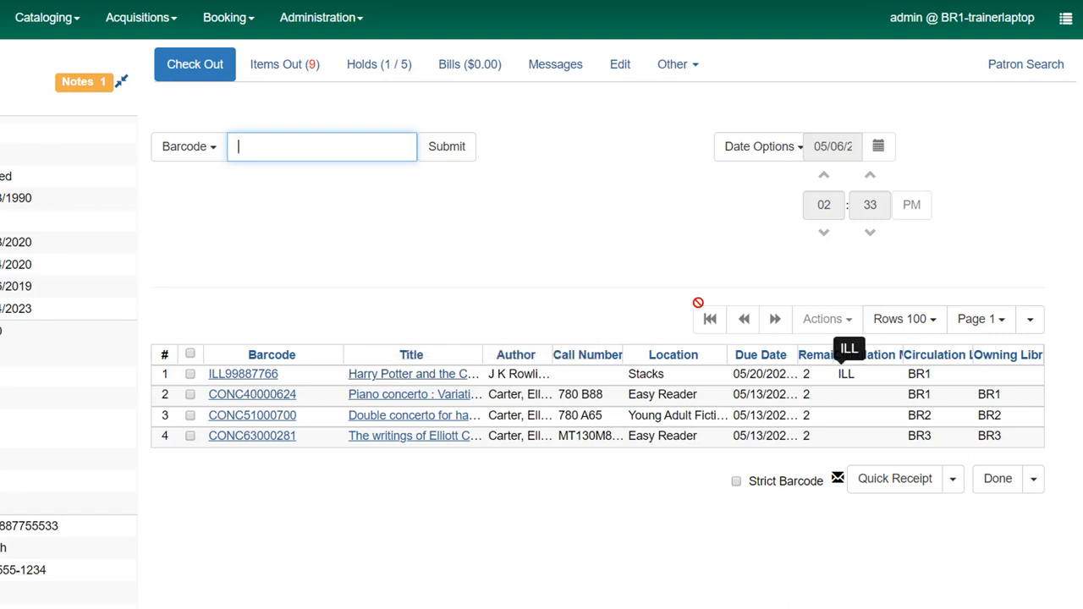
mouse_move(616, 260)
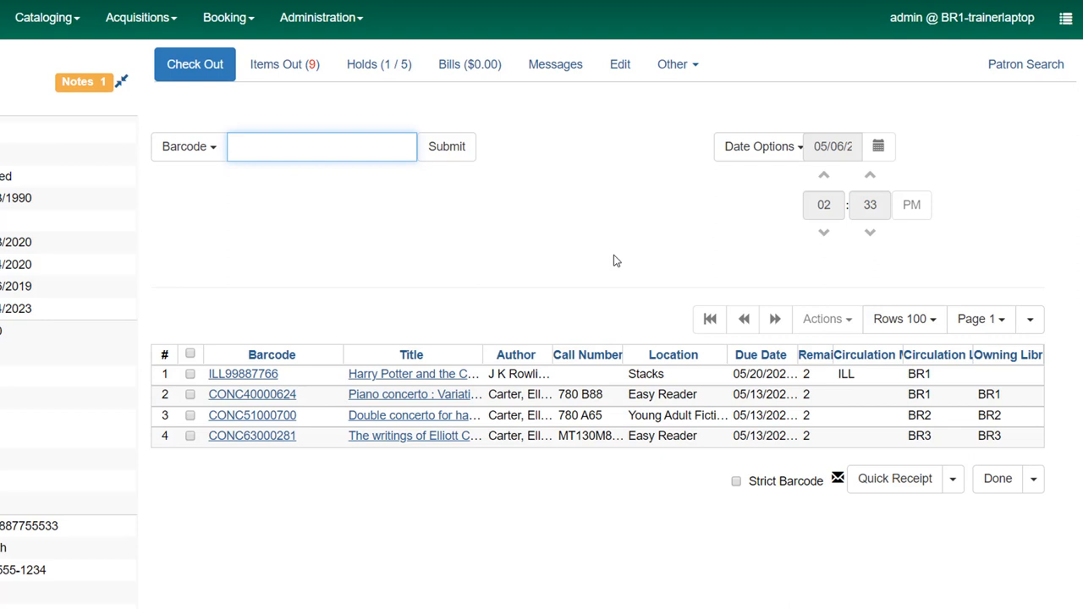
click(322, 147)
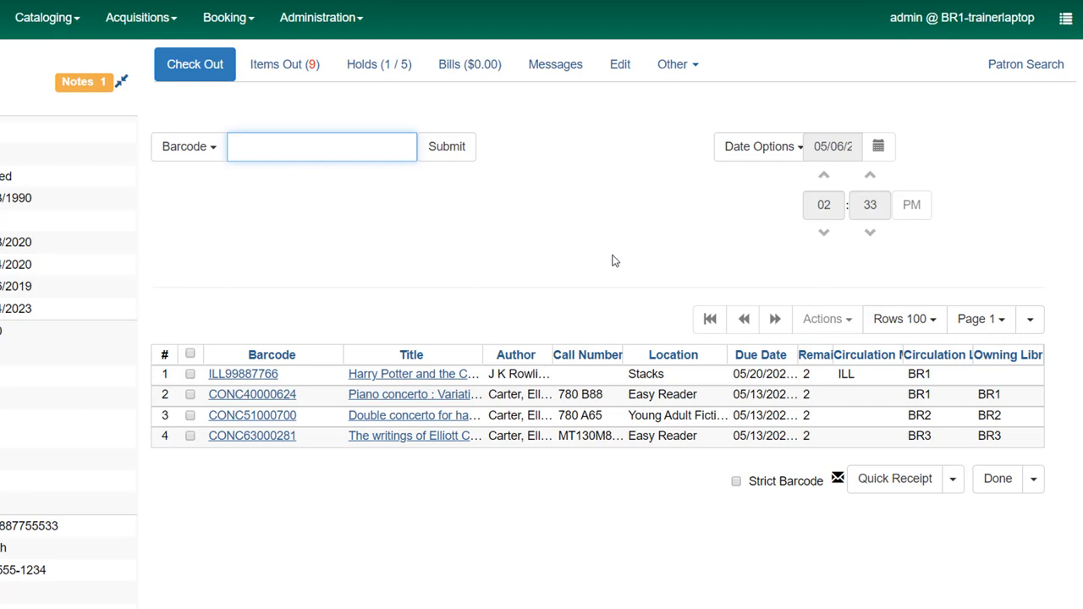
click(322, 146)
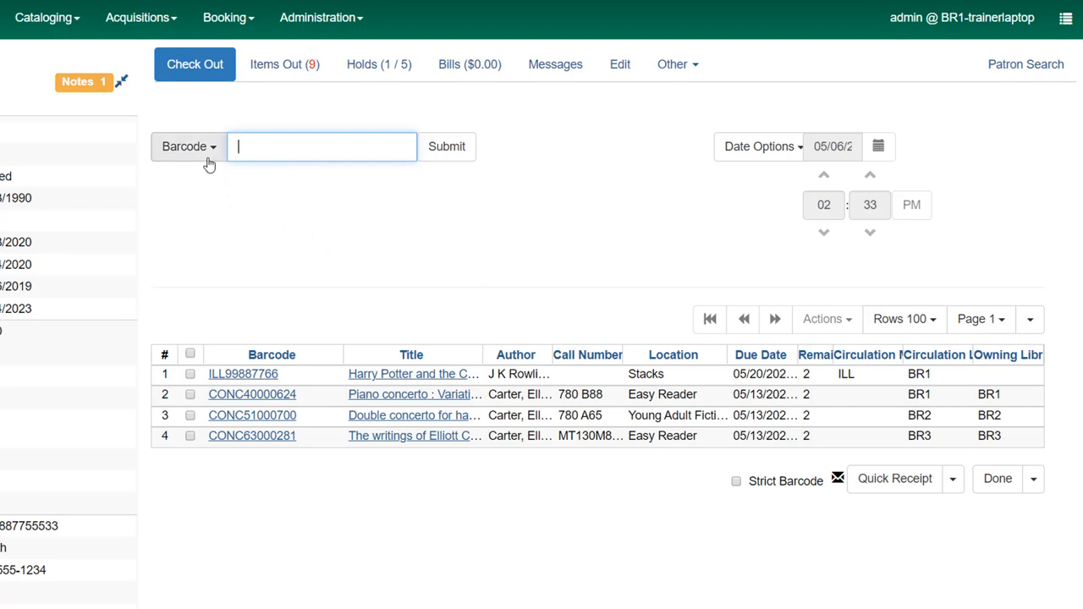
- Change the checkout entry type from Barcode to Paperback Book
click(188, 146)
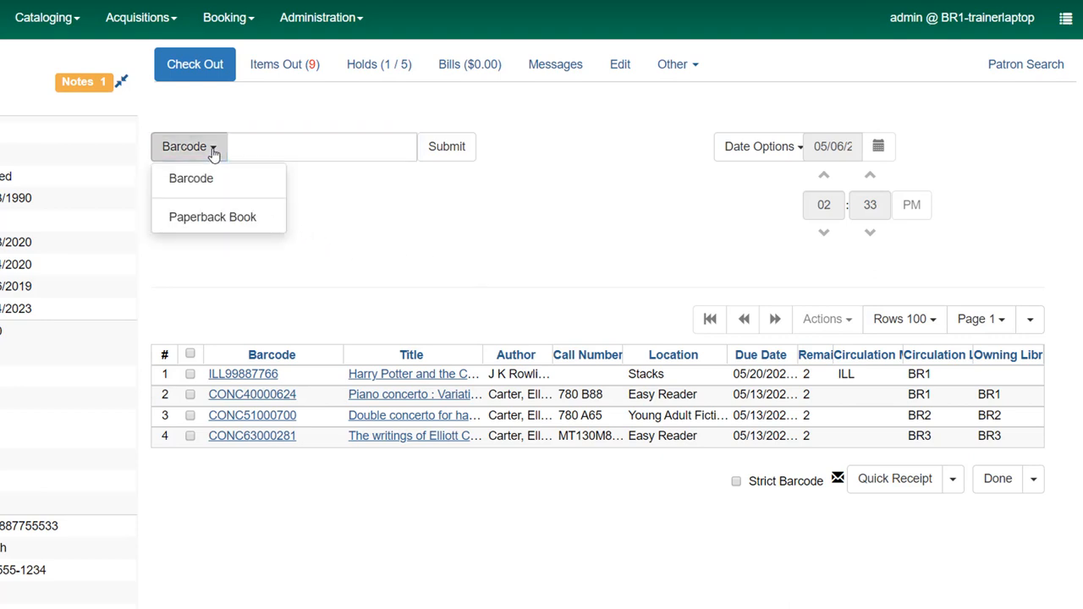
mouse_move(212, 216)
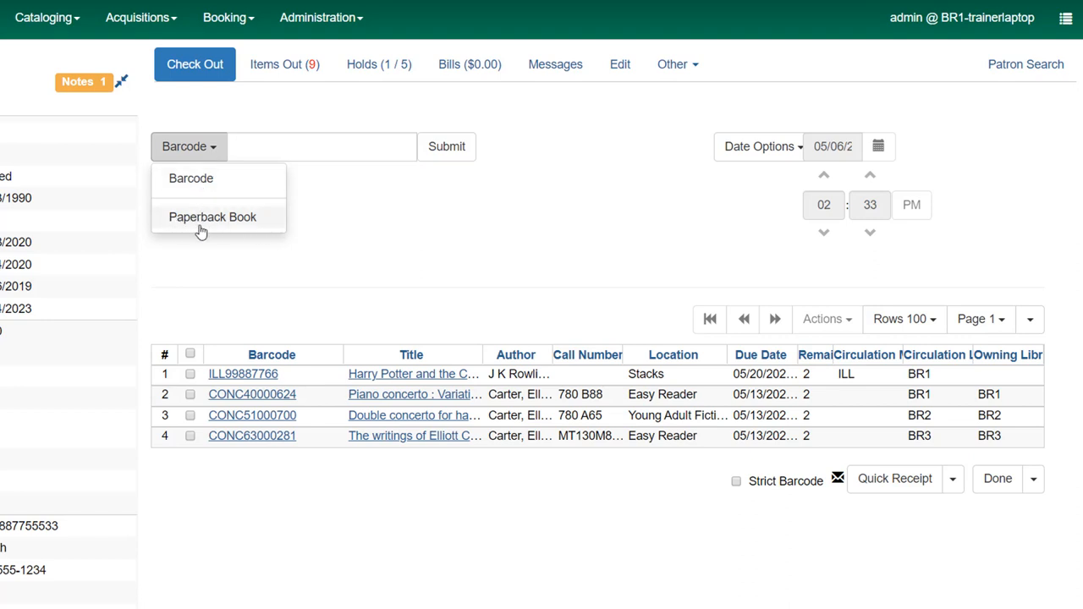
mouse_move(243, 229)
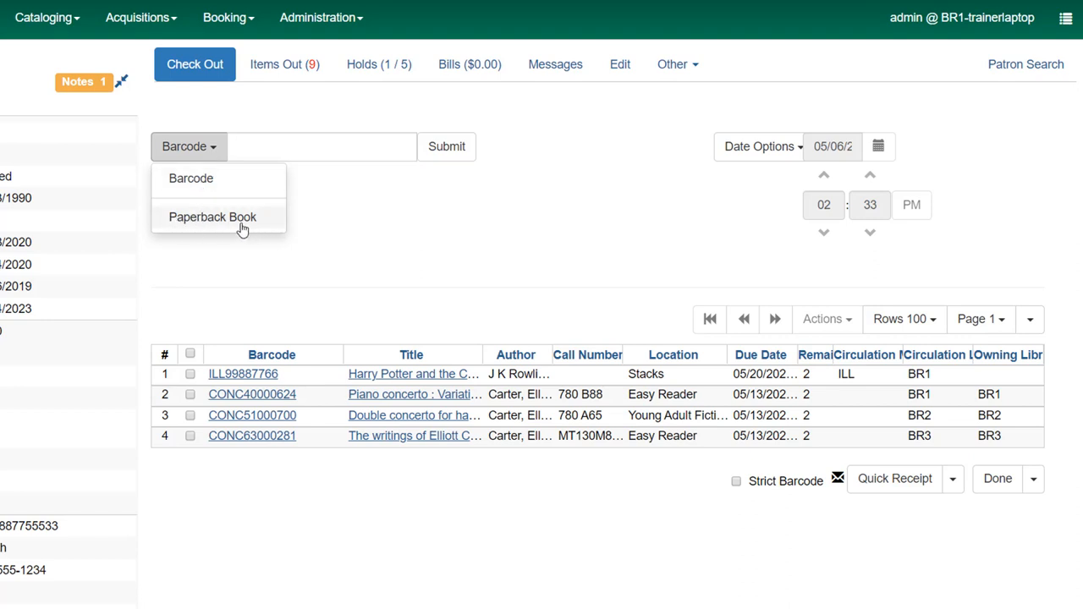
mouse_move(254, 229)
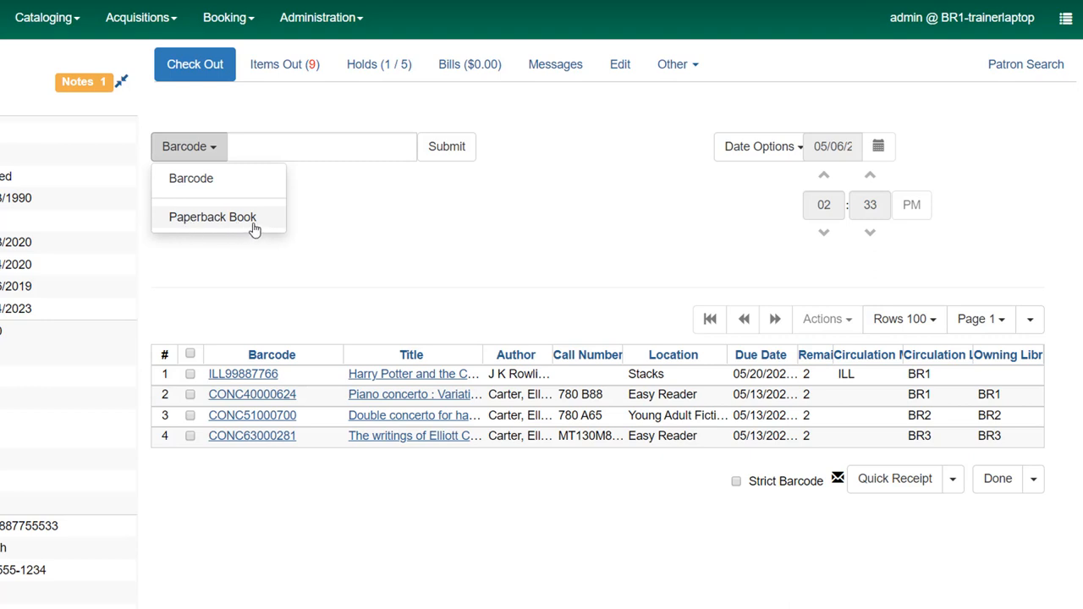
mouse_move(248, 228)
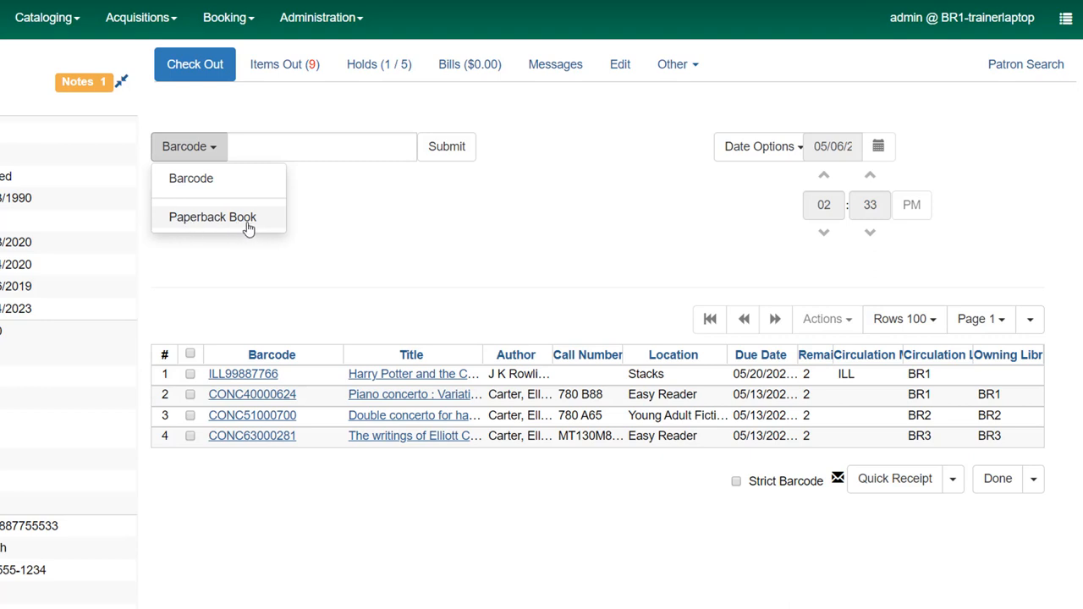
mouse_move(246, 229)
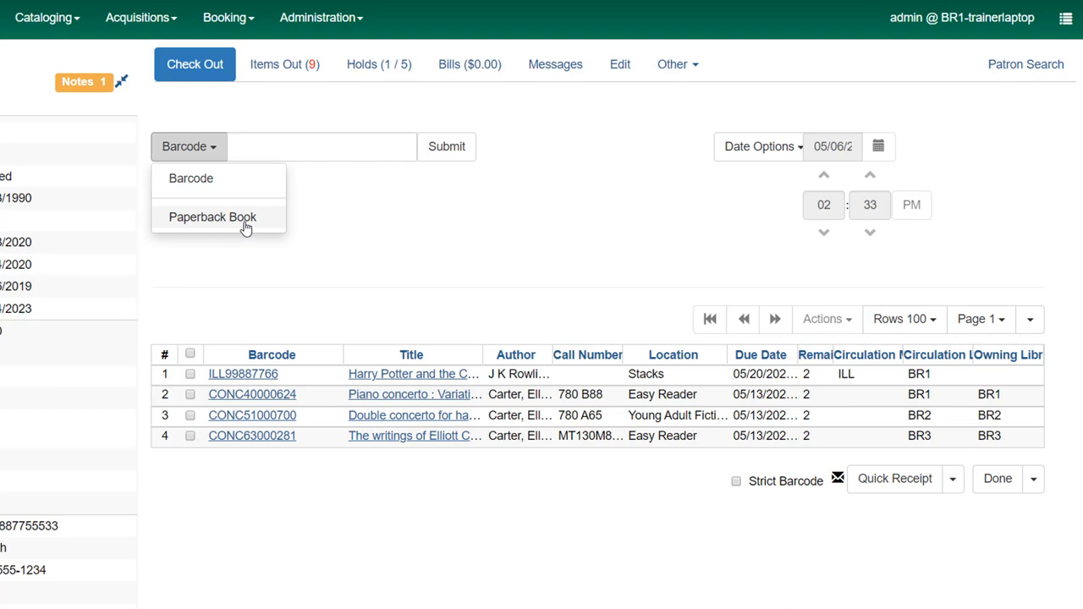
click(213, 217)
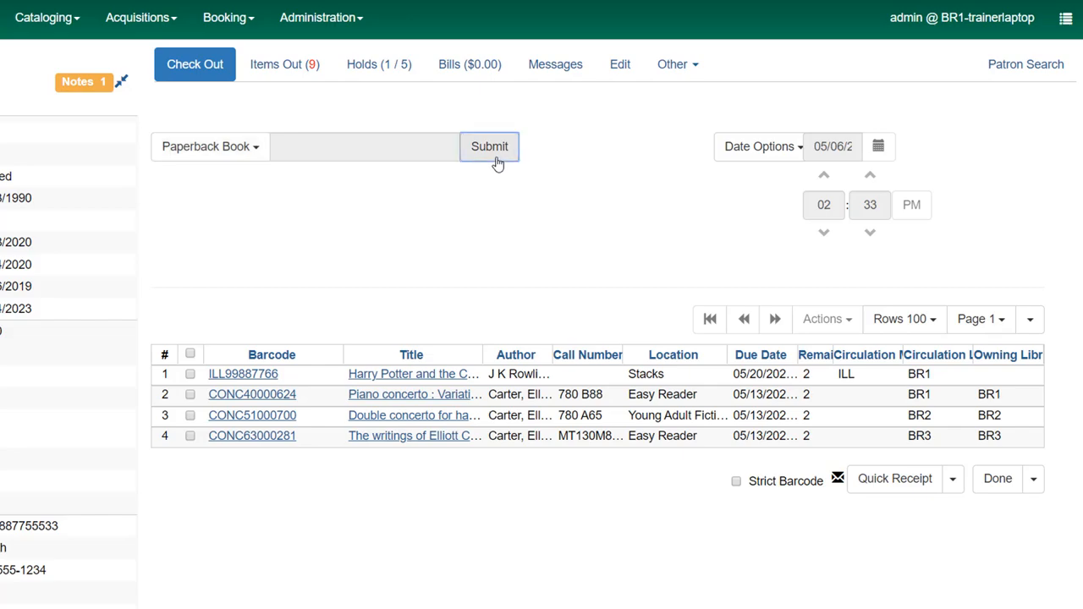
- Check out a quantity of 2 non-cataloged Paperback Books, due 05/20
click(489, 146)
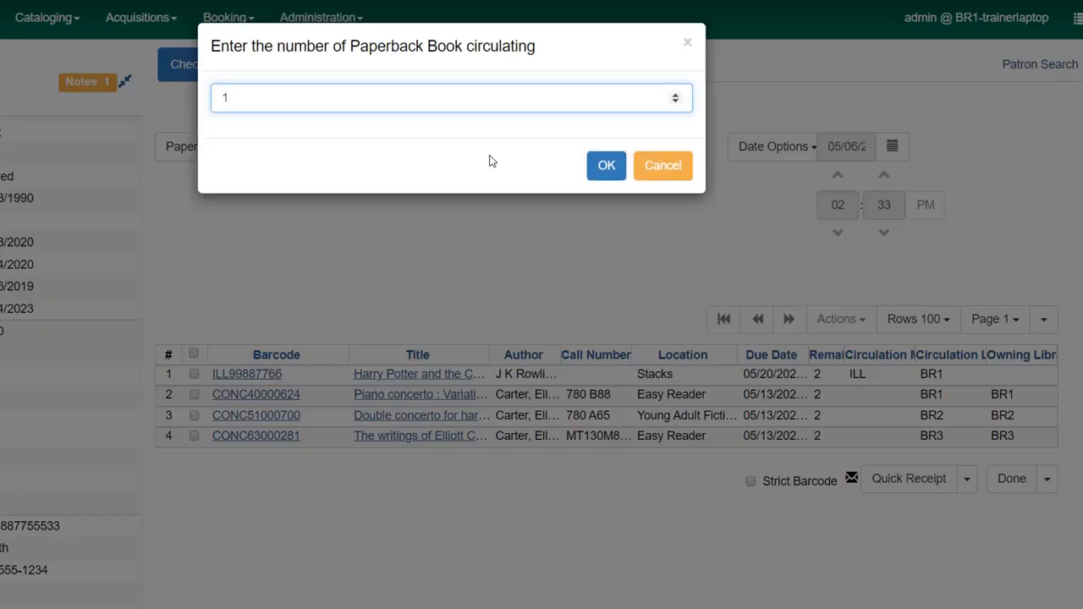
mouse_move(462, 154)
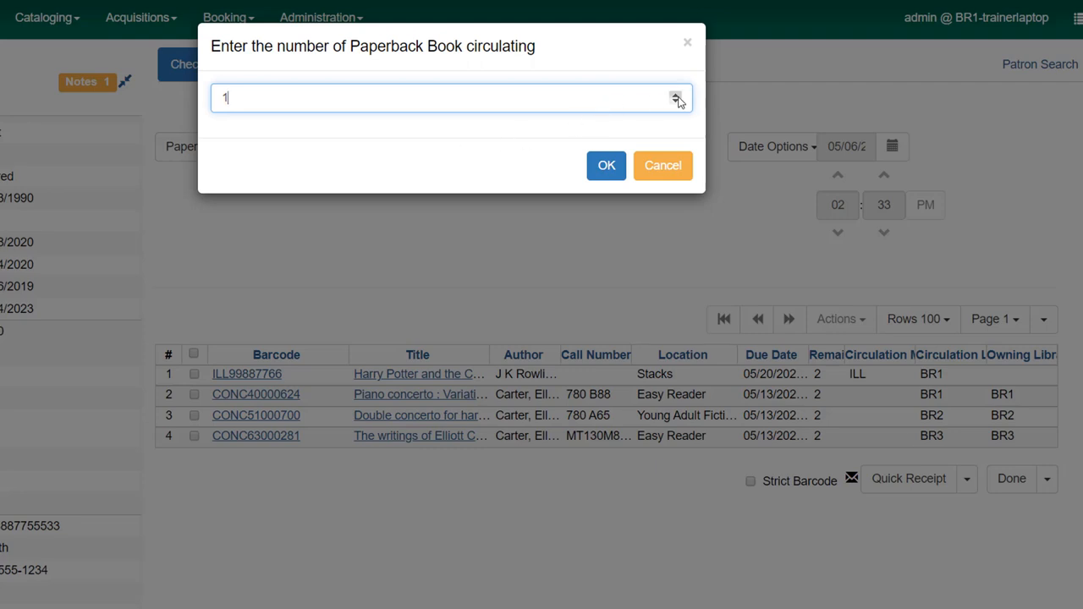
click(676, 93)
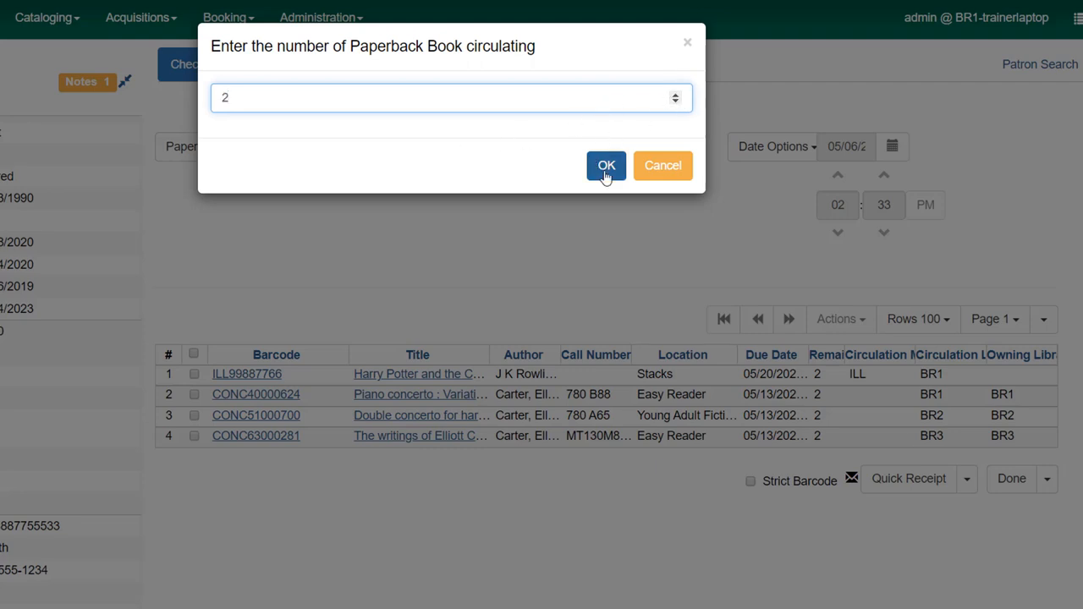
click(606, 165)
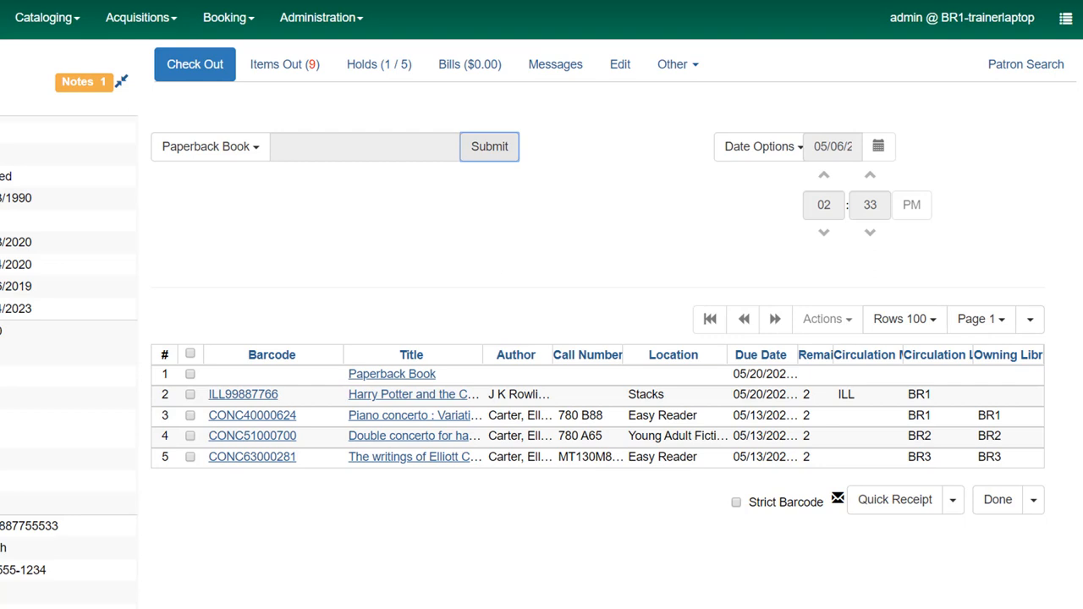
mouse_move(392, 401)
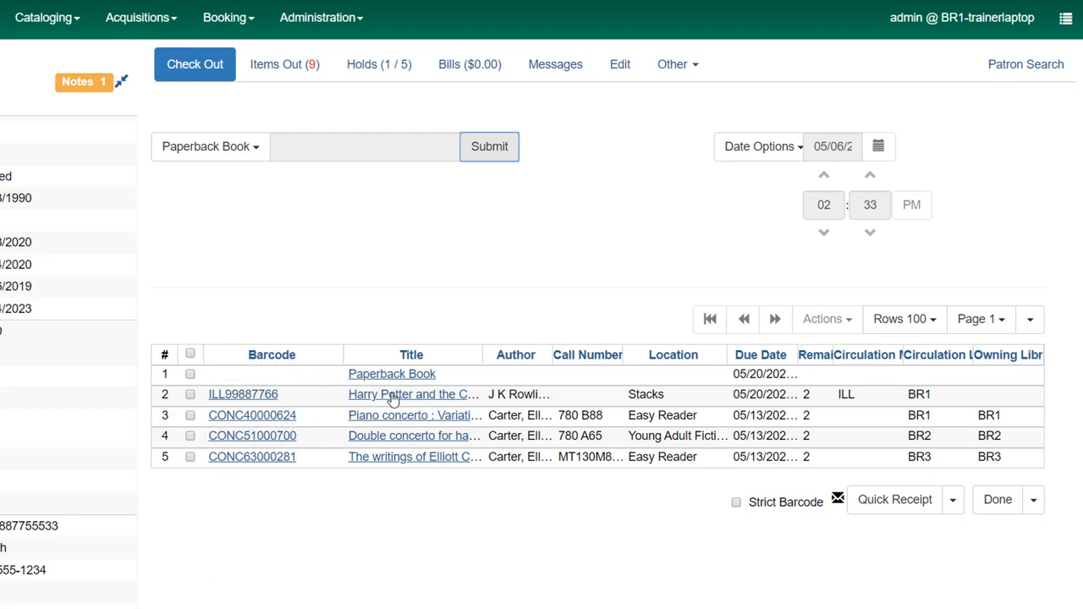
mouse_move(438, 388)
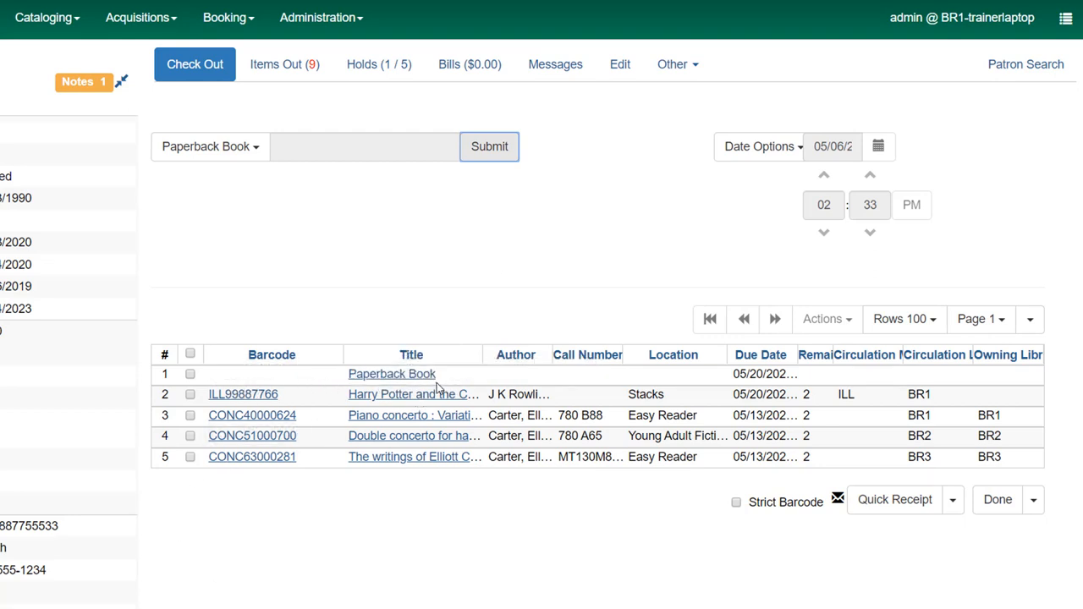
mouse_move(432, 388)
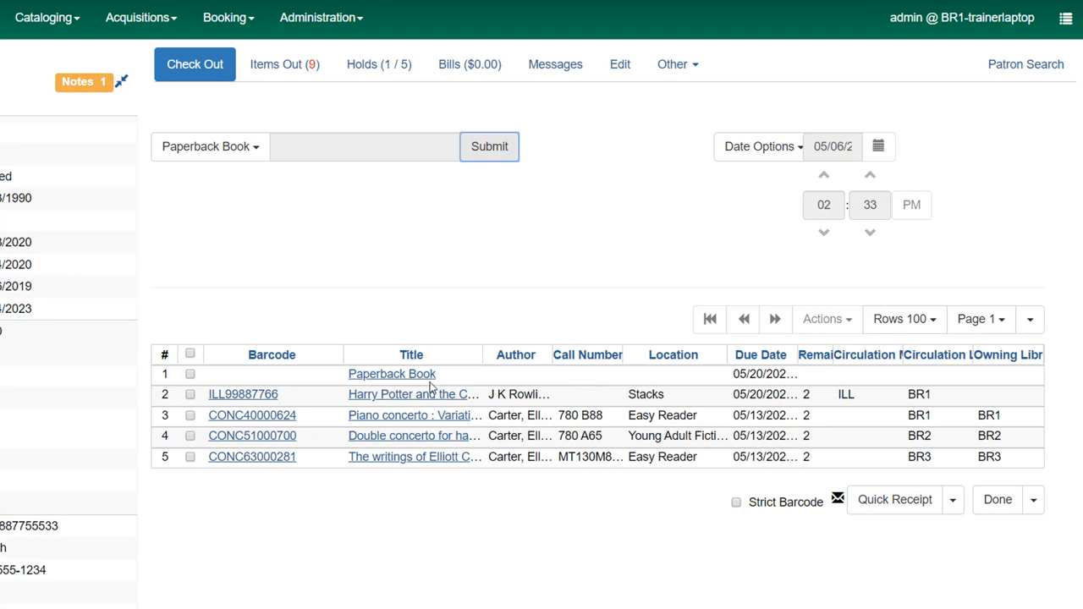
mouse_move(753, 379)
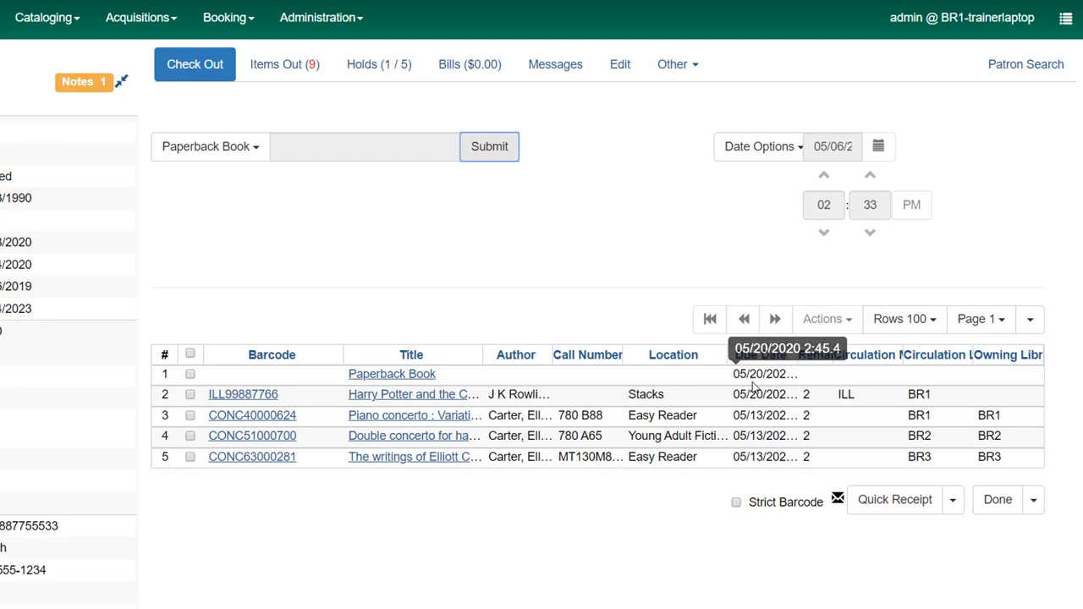
mouse_move(774, 386)
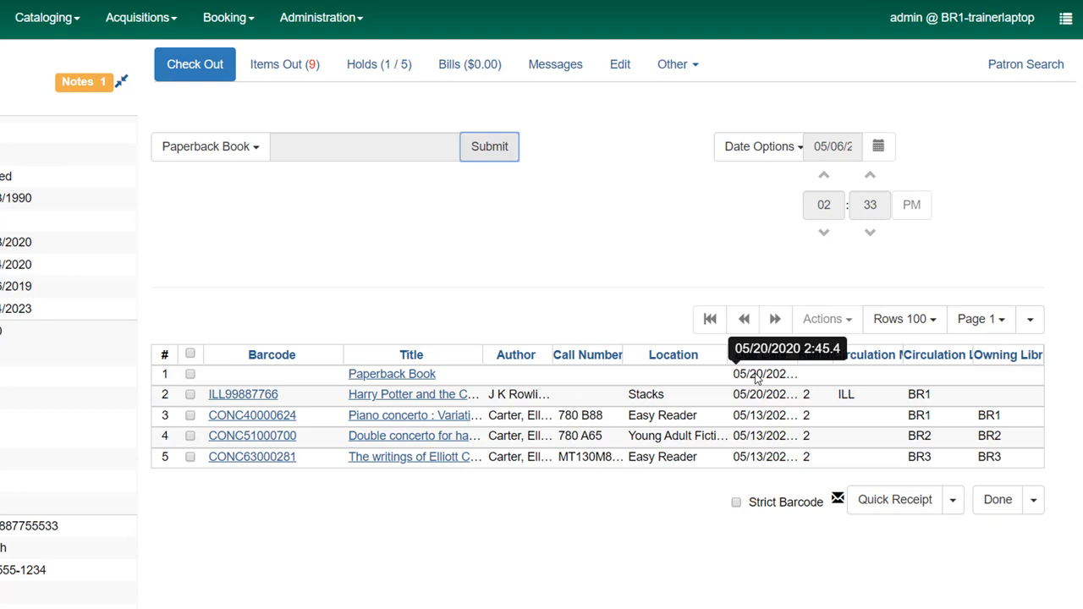
mouse_move(601, 315)
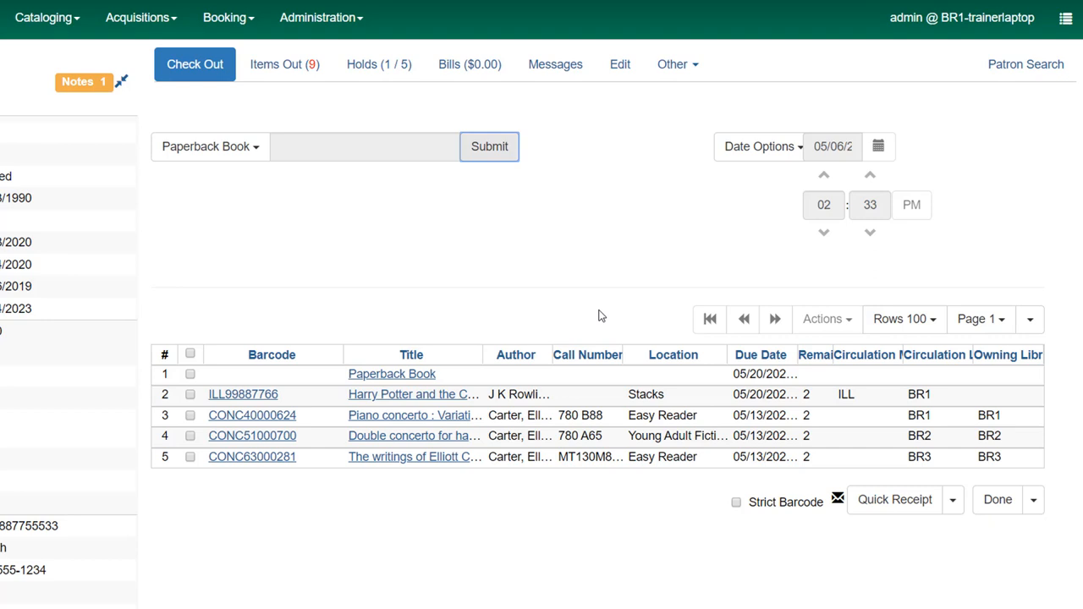
mouse_move(619, 65)
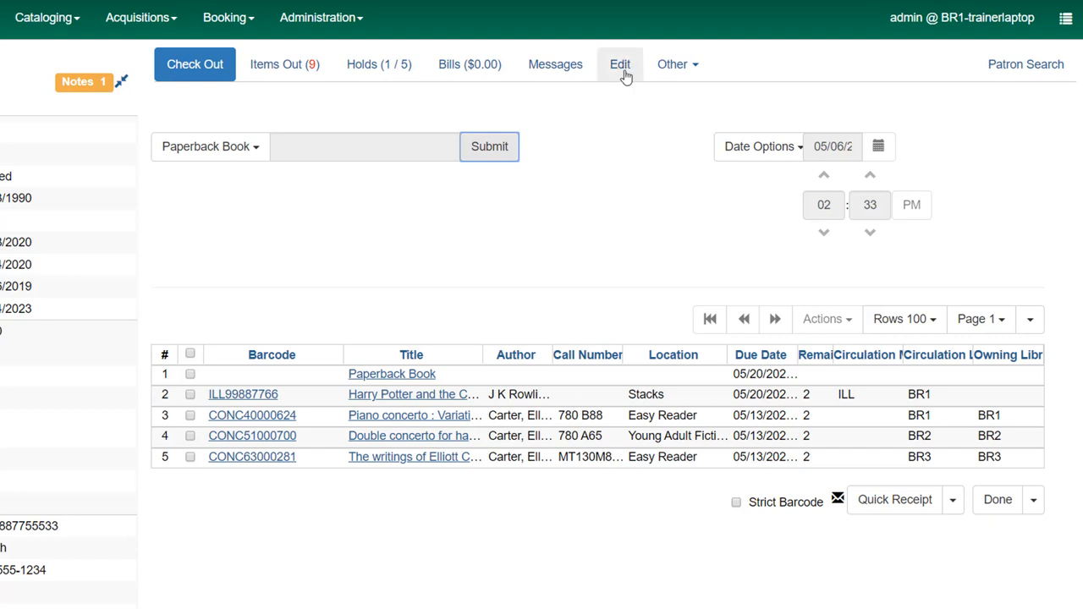
mouse_move(568, 253)
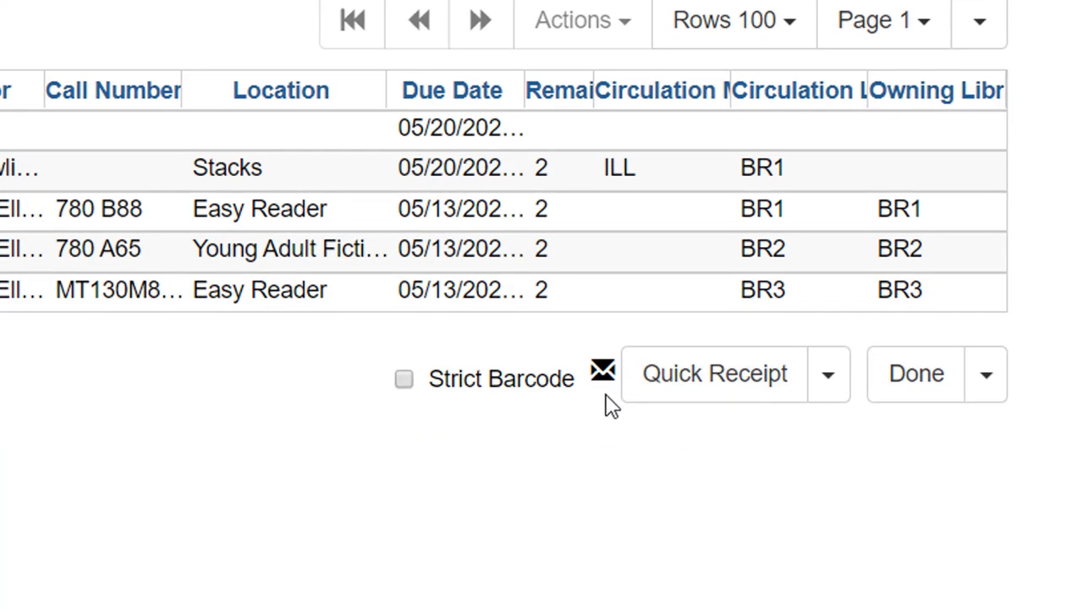
mouse_move(587, 370)
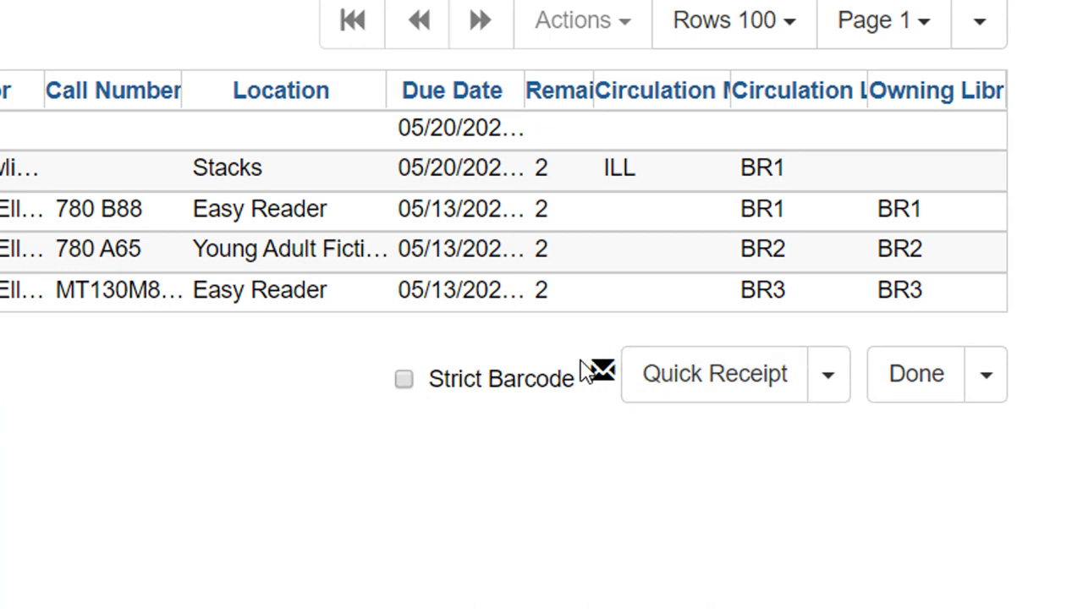
mouse_move(600, 402)
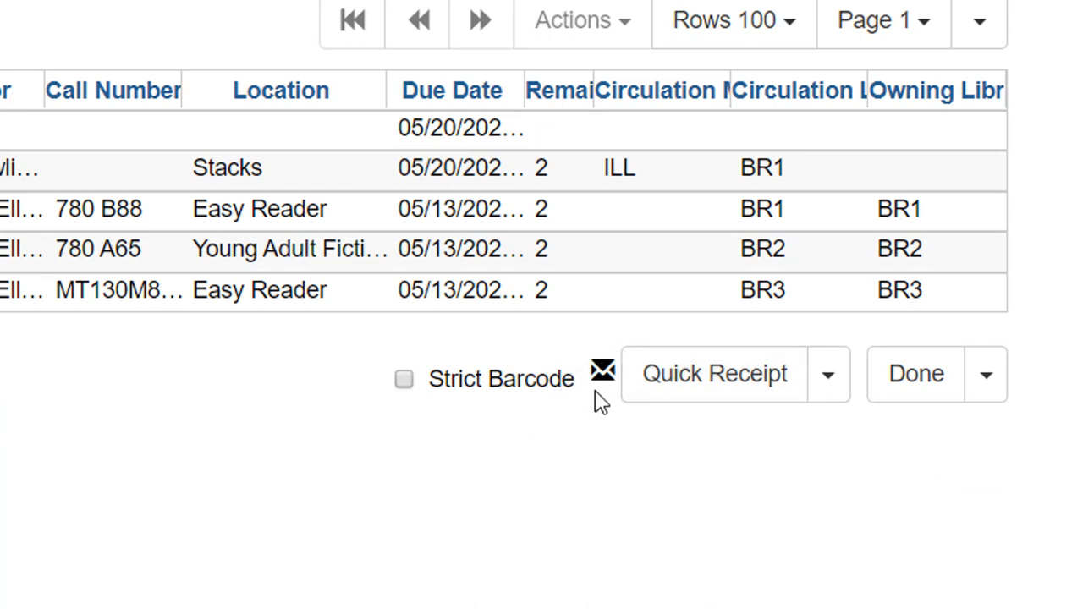
mouse_move(603, 397)
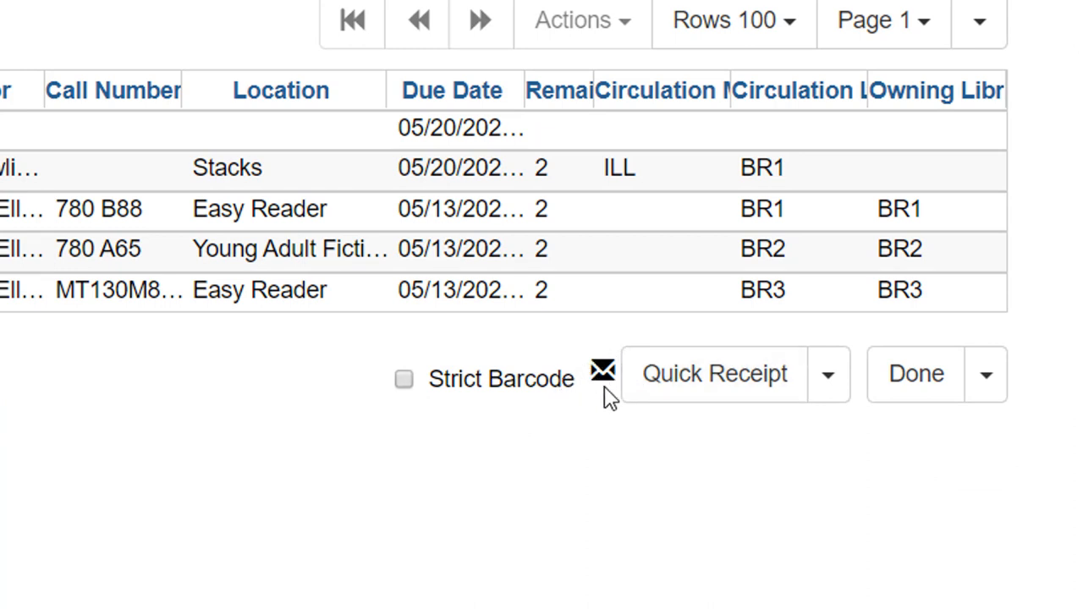
mouse_move(715, 373)
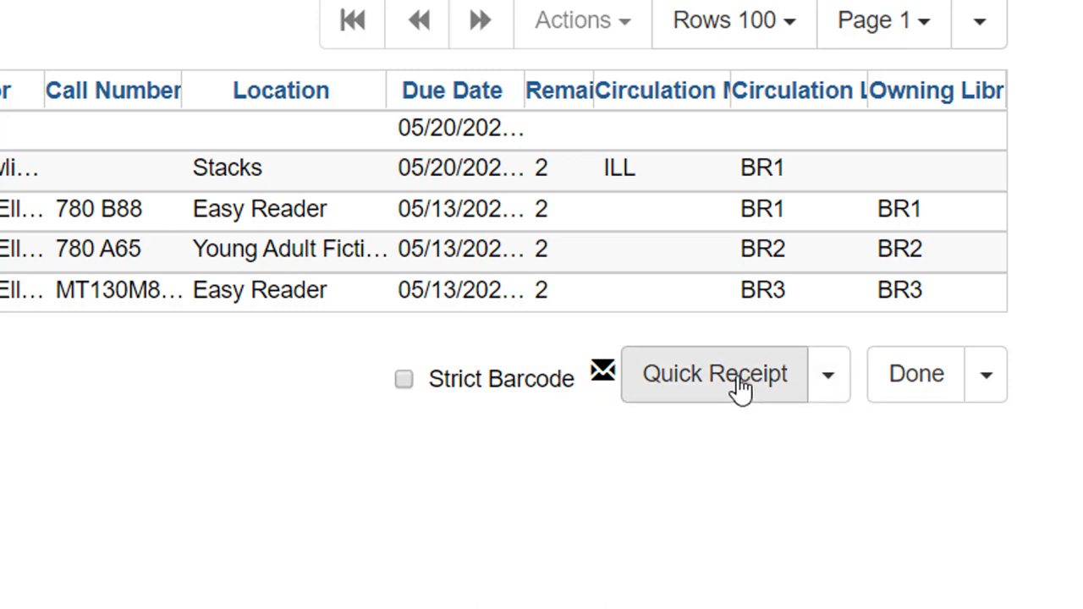
click(827, 374)
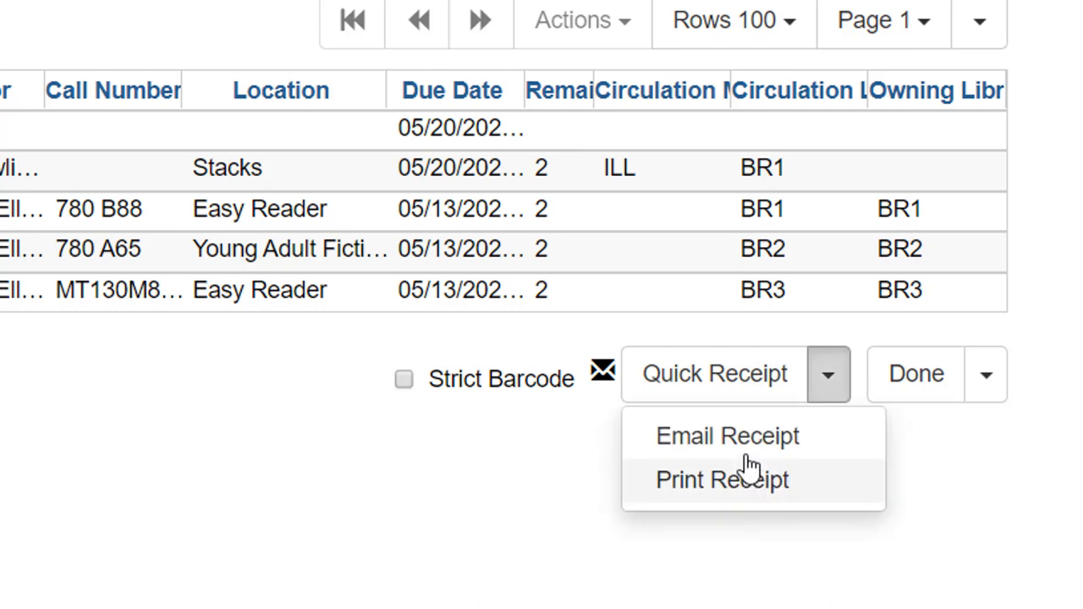
mouse_move(784, 505)
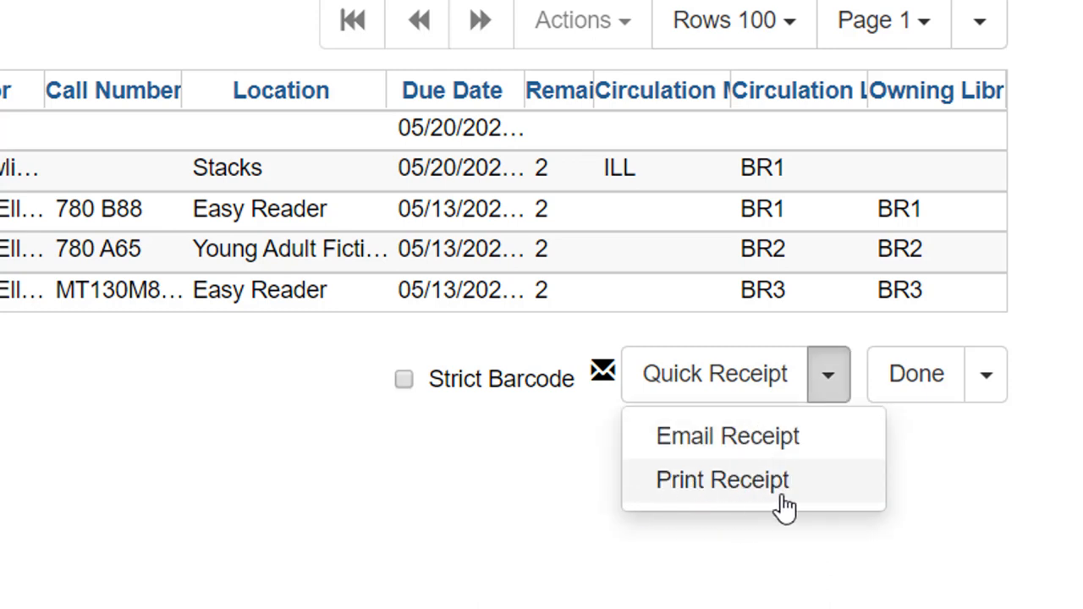
mouse_move(721, 495)
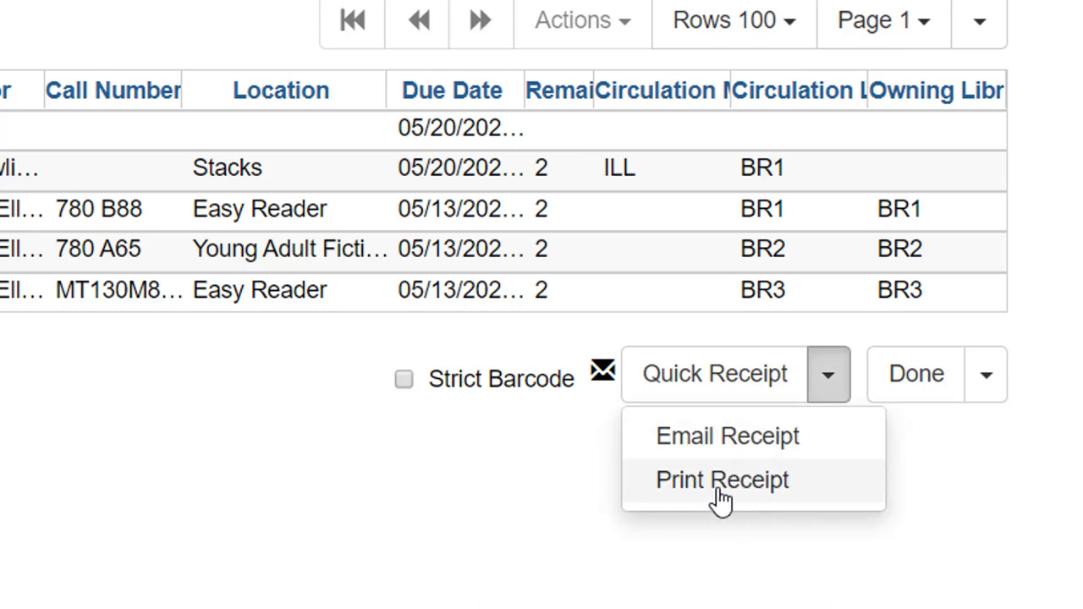
mouse_move(829, 455)
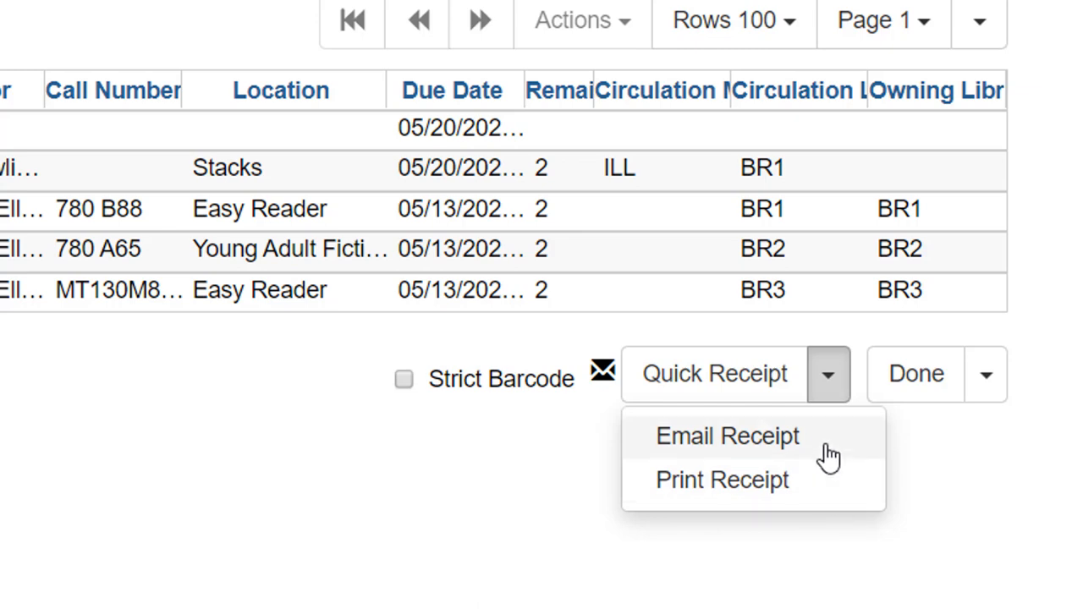
click(828, 374)
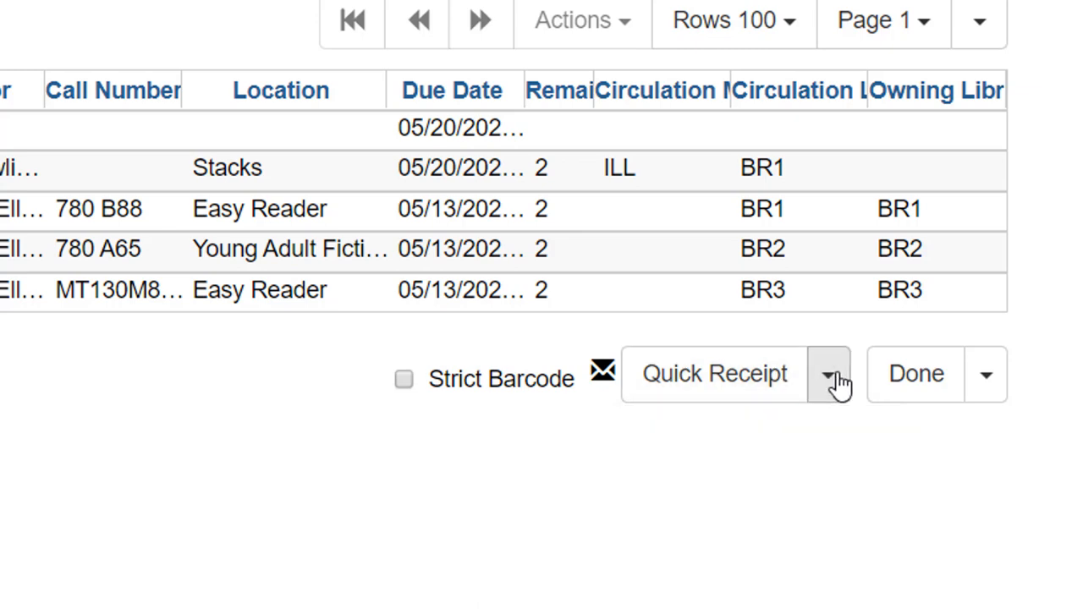
mouse_move(896, 416)
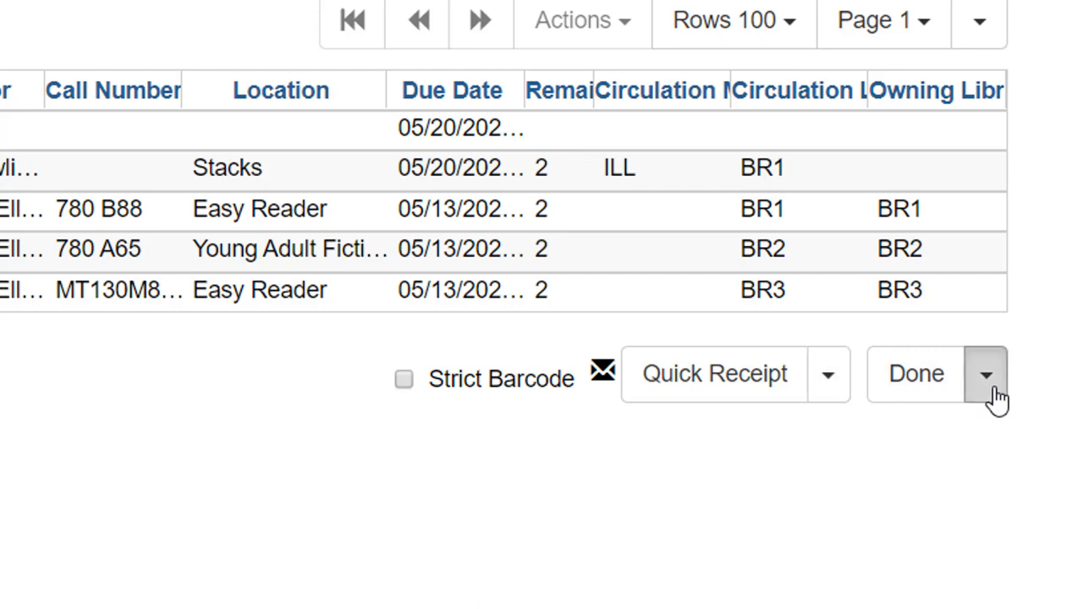
click(984, 373)
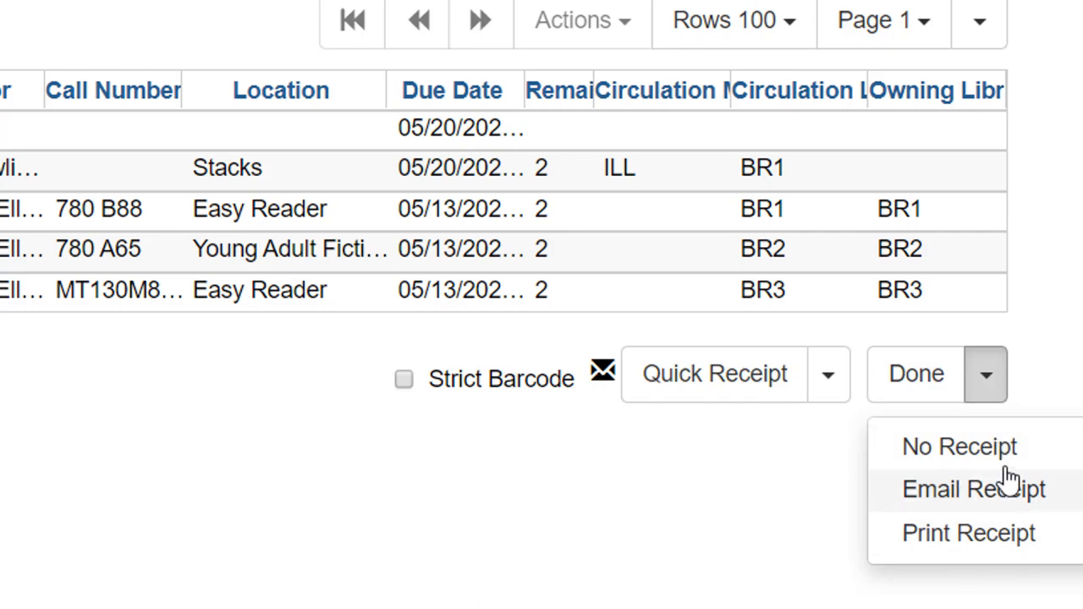
mouse_move(960, 447)
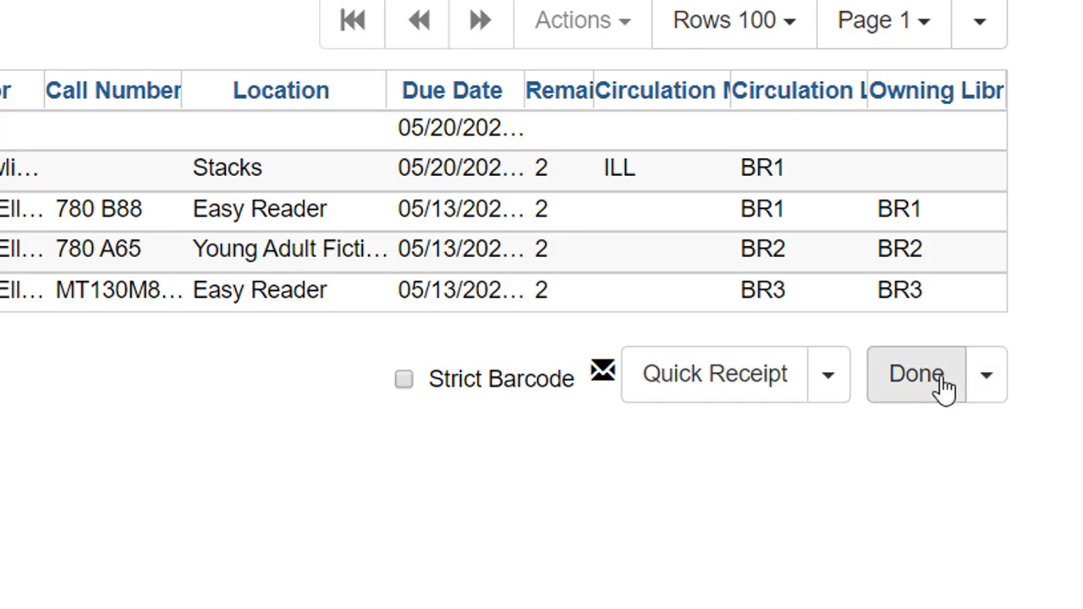
mouse_move(941, 389)
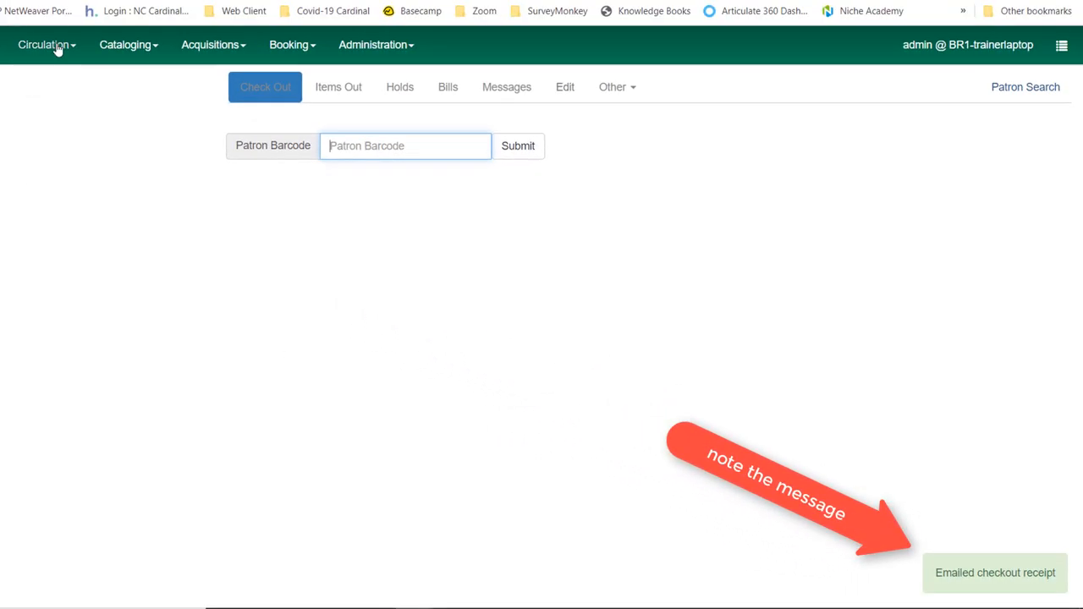
- Retrieve the last patron from the Circulation menu, showing nine items out
click(43, 44)
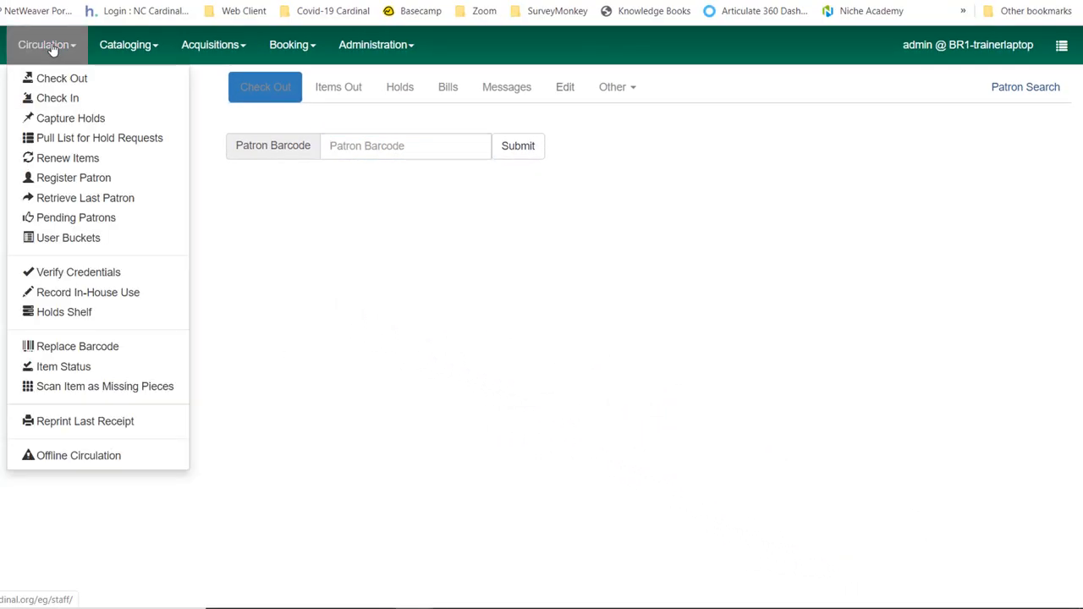
mouse_move(84, 197)
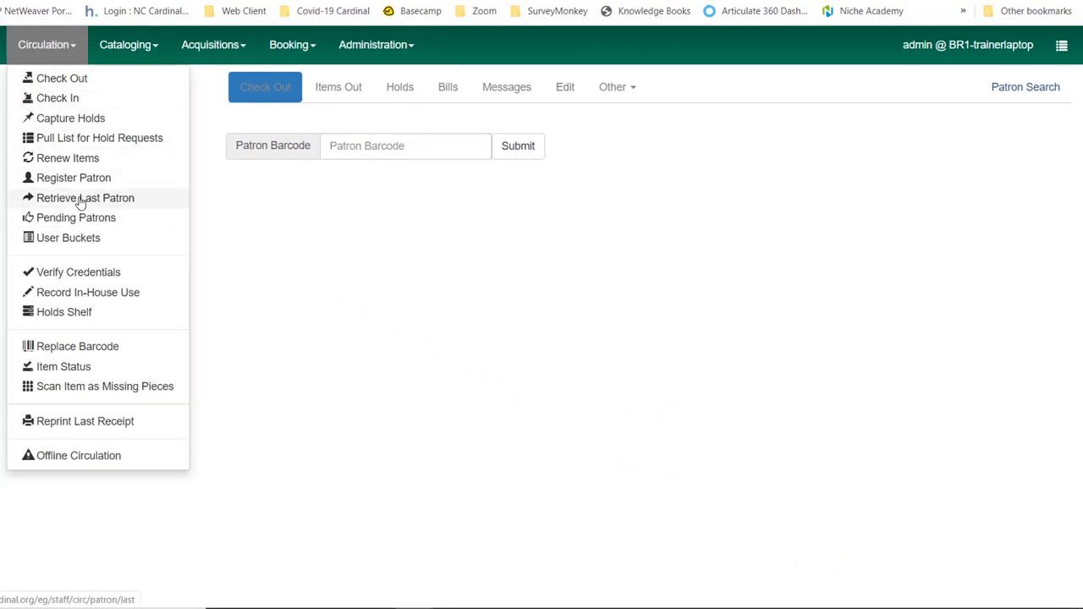
click(85, 197)
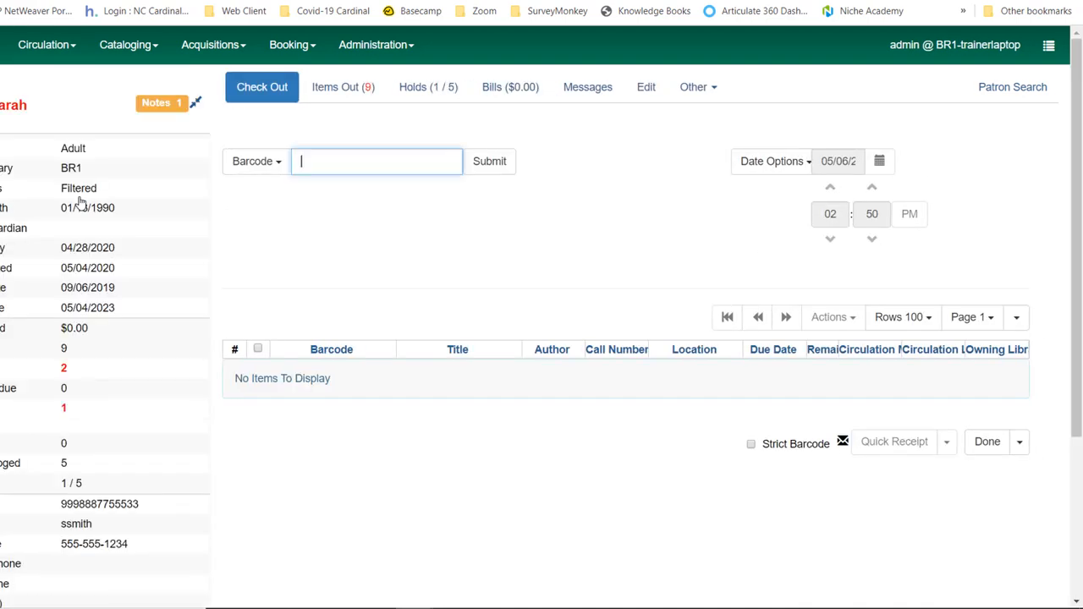